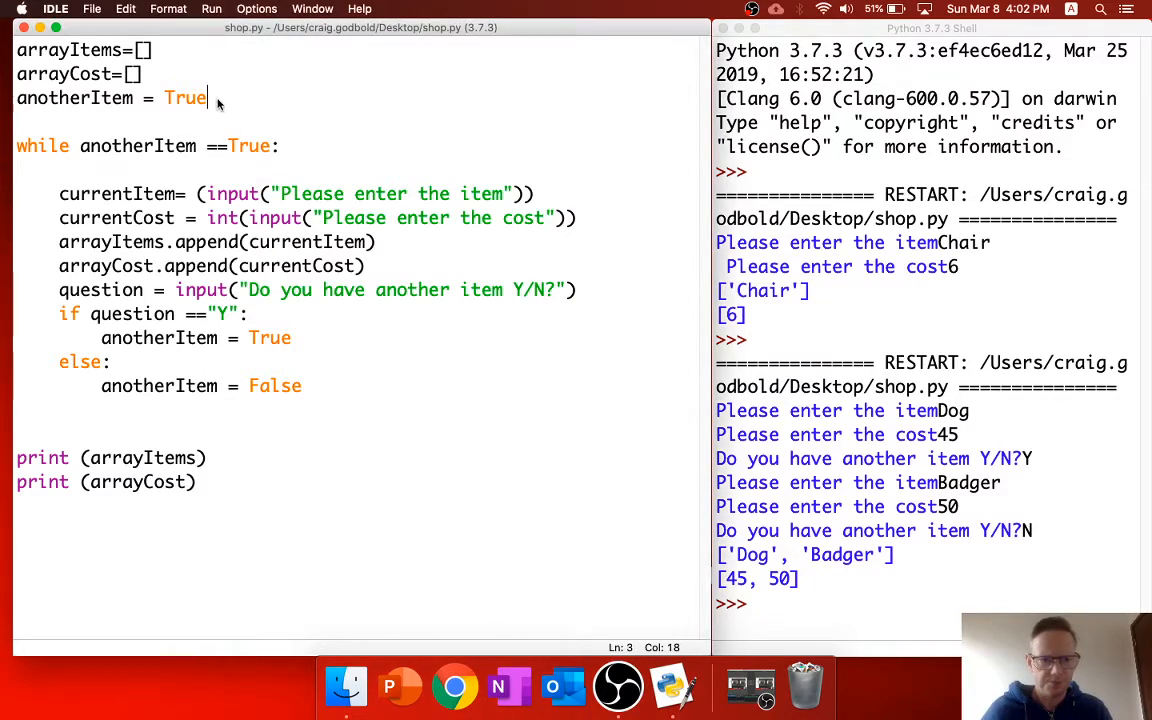
- Initialise total=0 and add total = total+currentCost inside the input loop
text(total)
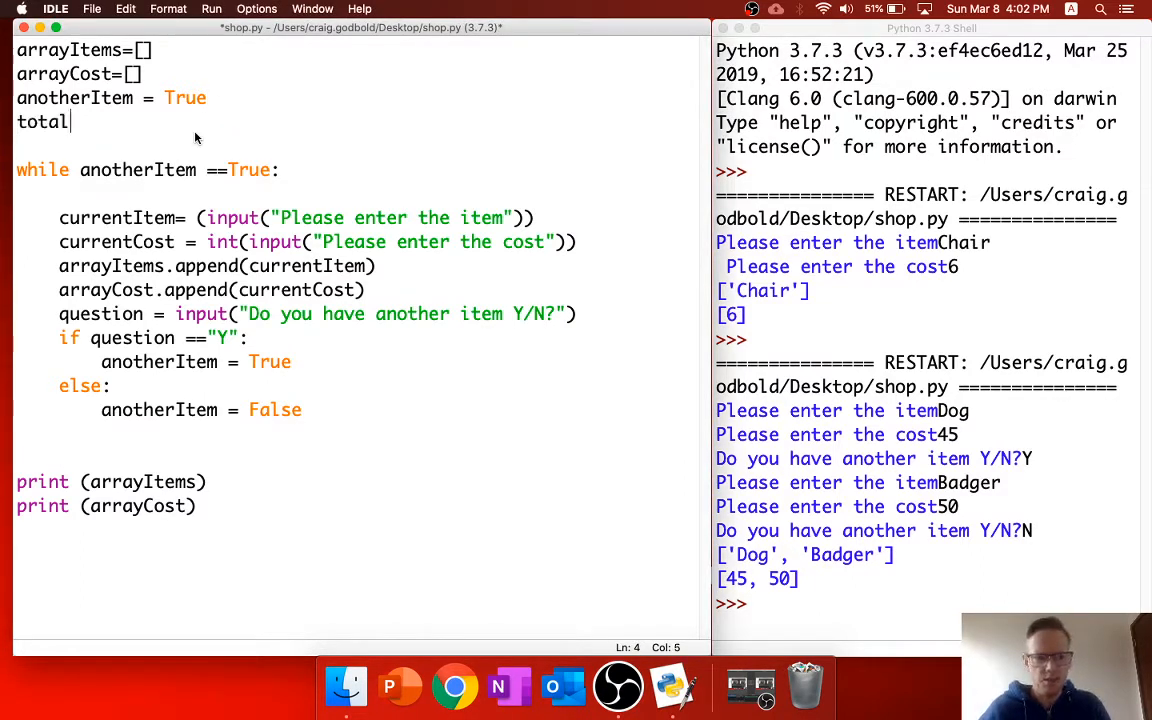
text(=0)
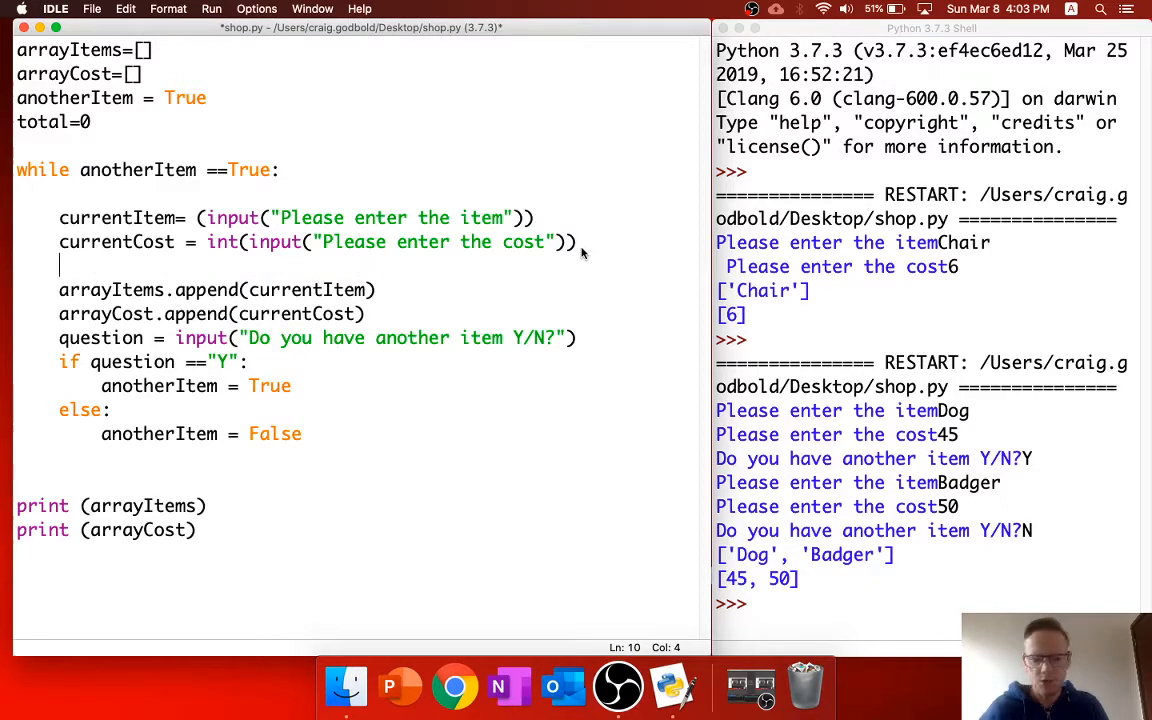
text(total =)
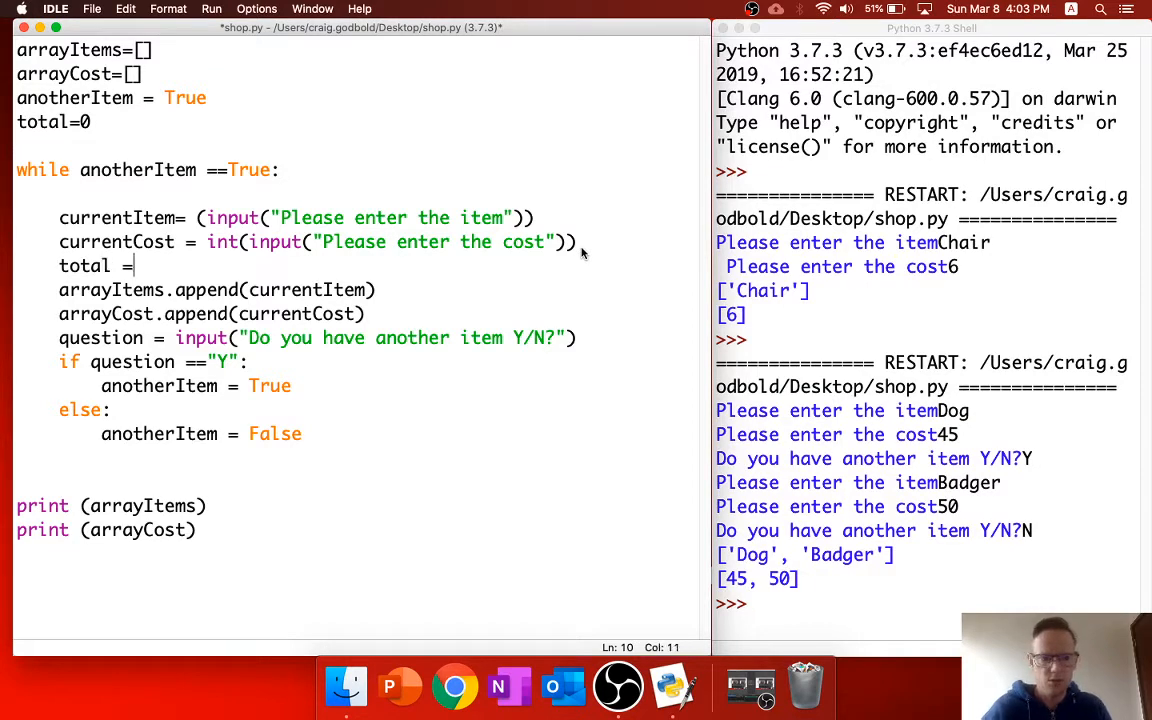
text(total)
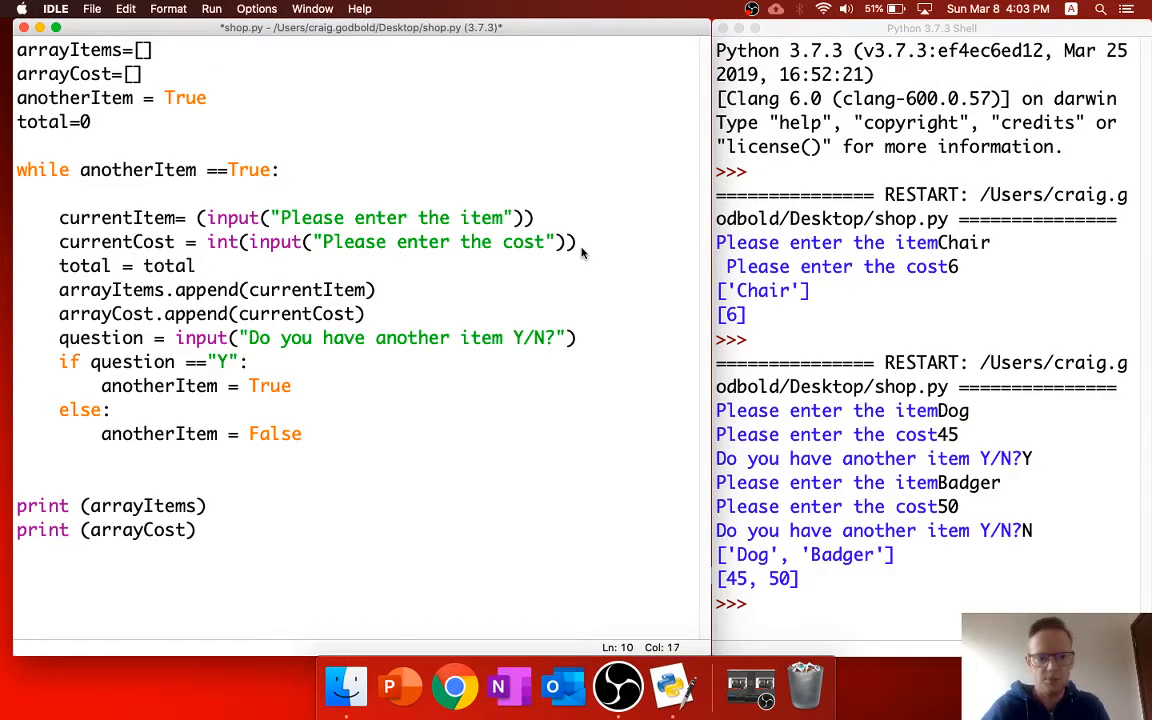
text(+)
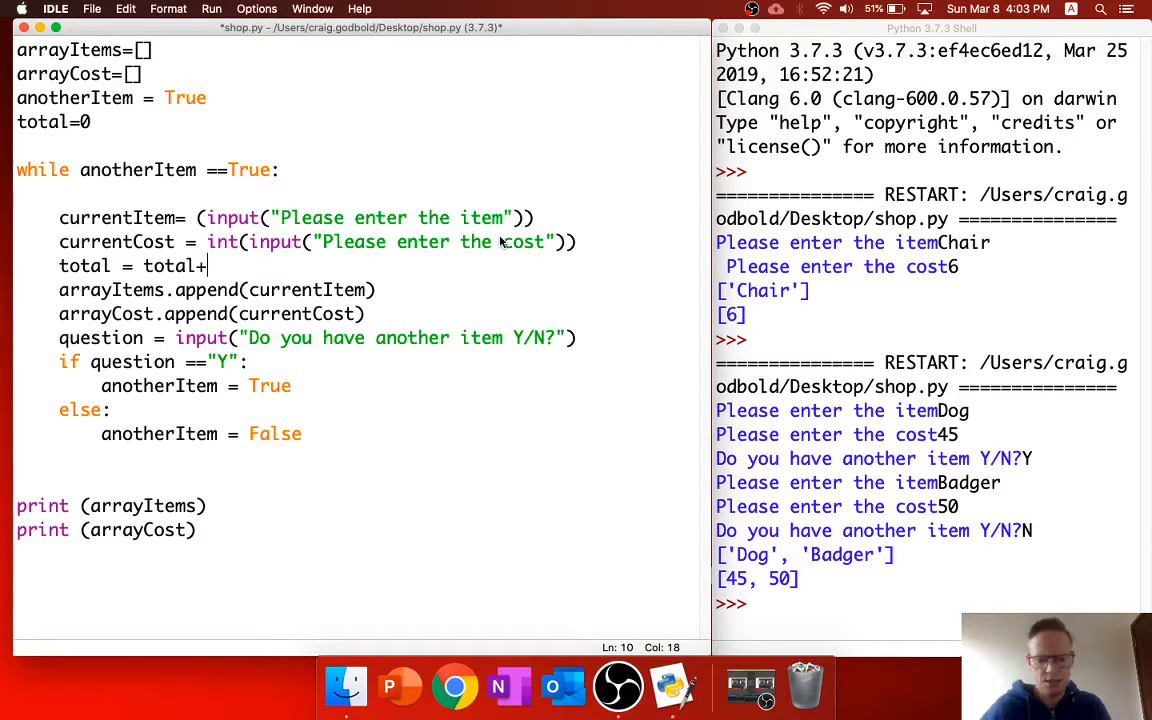
text(currentCost)
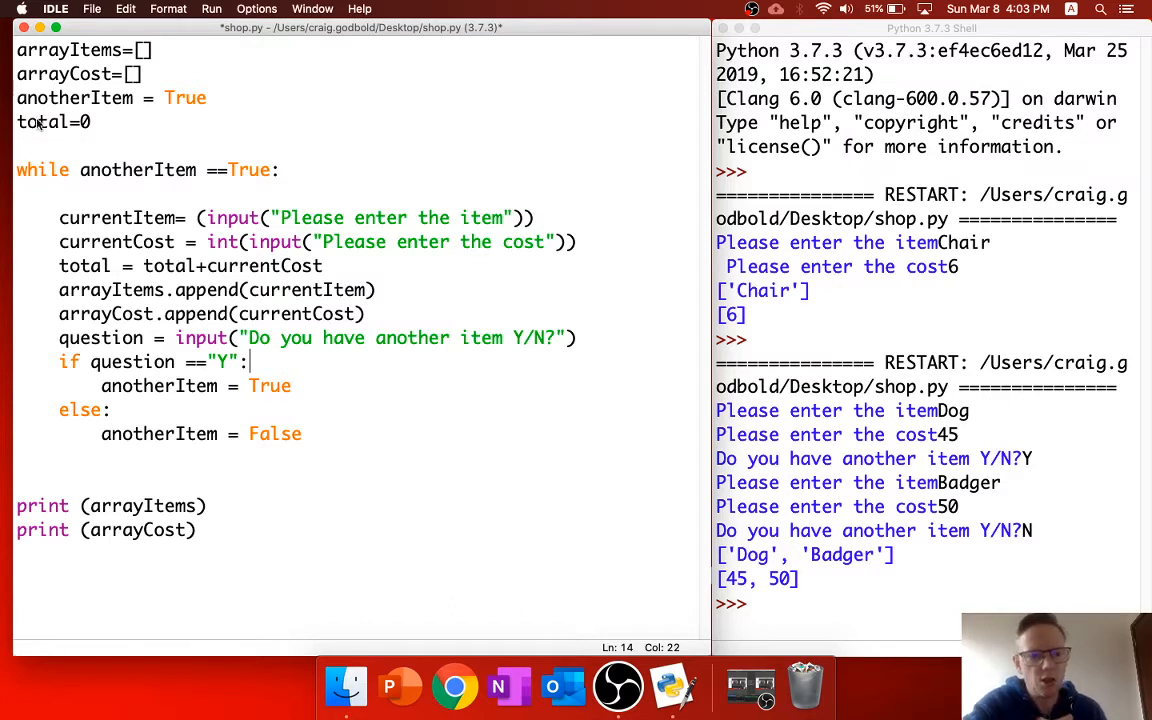
mouse_move(180, 256)
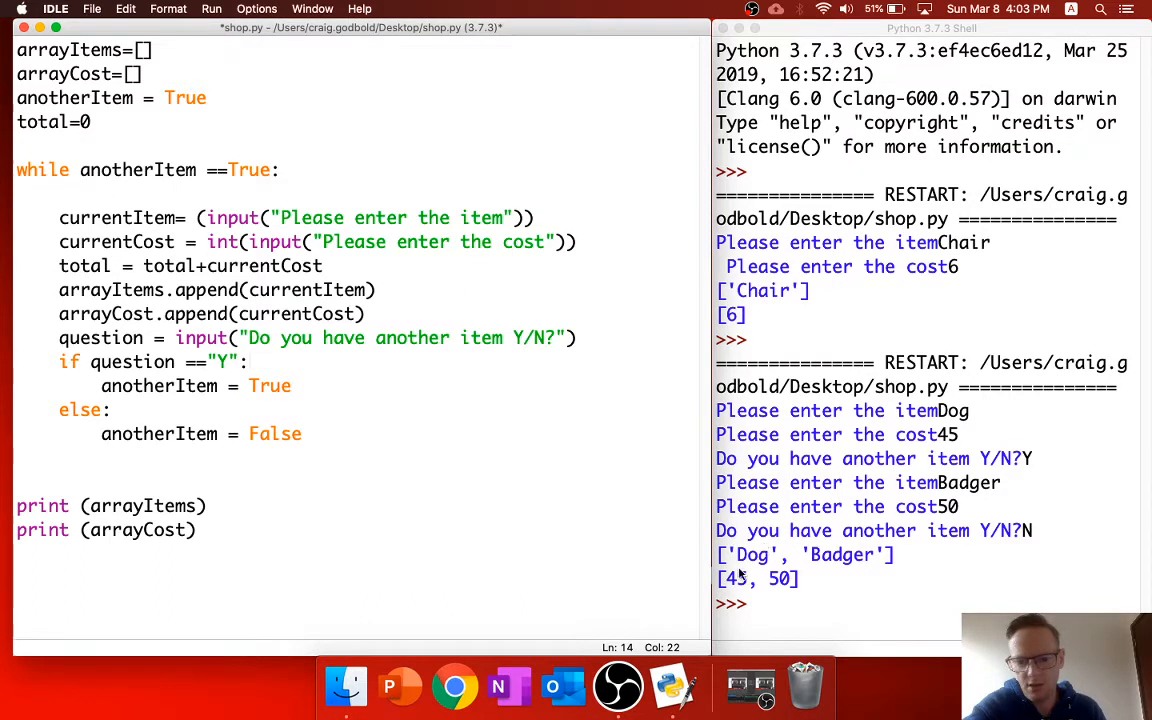
- Check the running-sum line and begin a print statement for the total after the loop
double_click(170, 264)
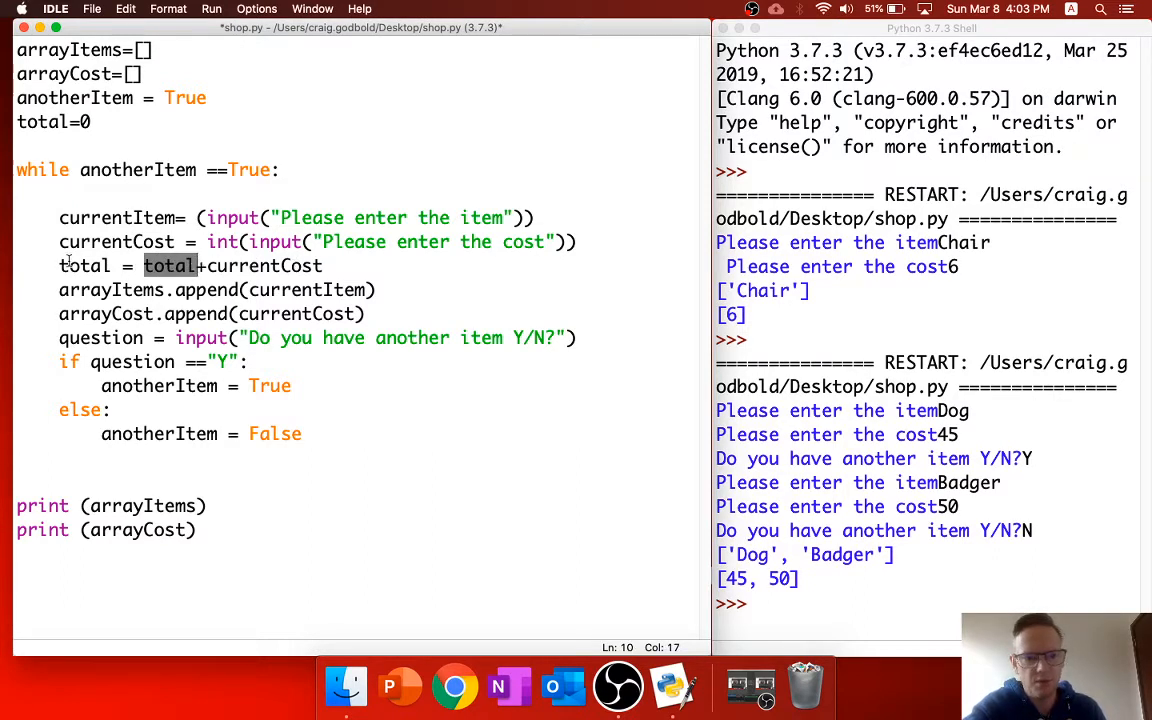
double_click(84, 264)
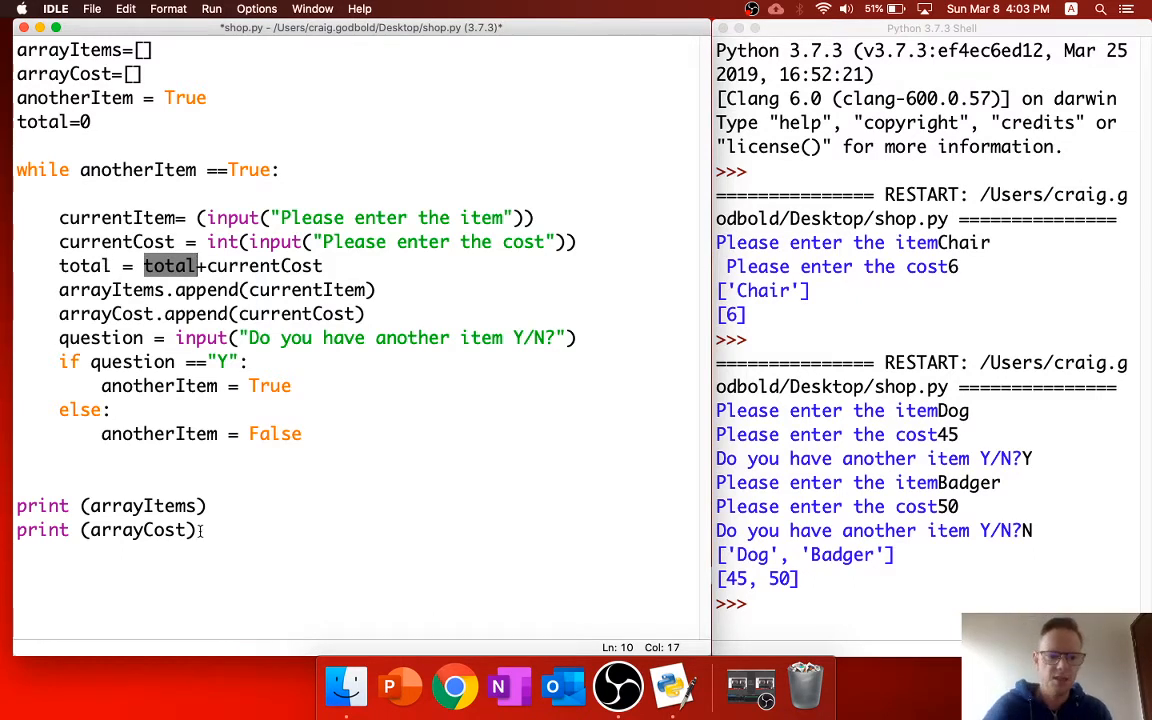
text(pri)
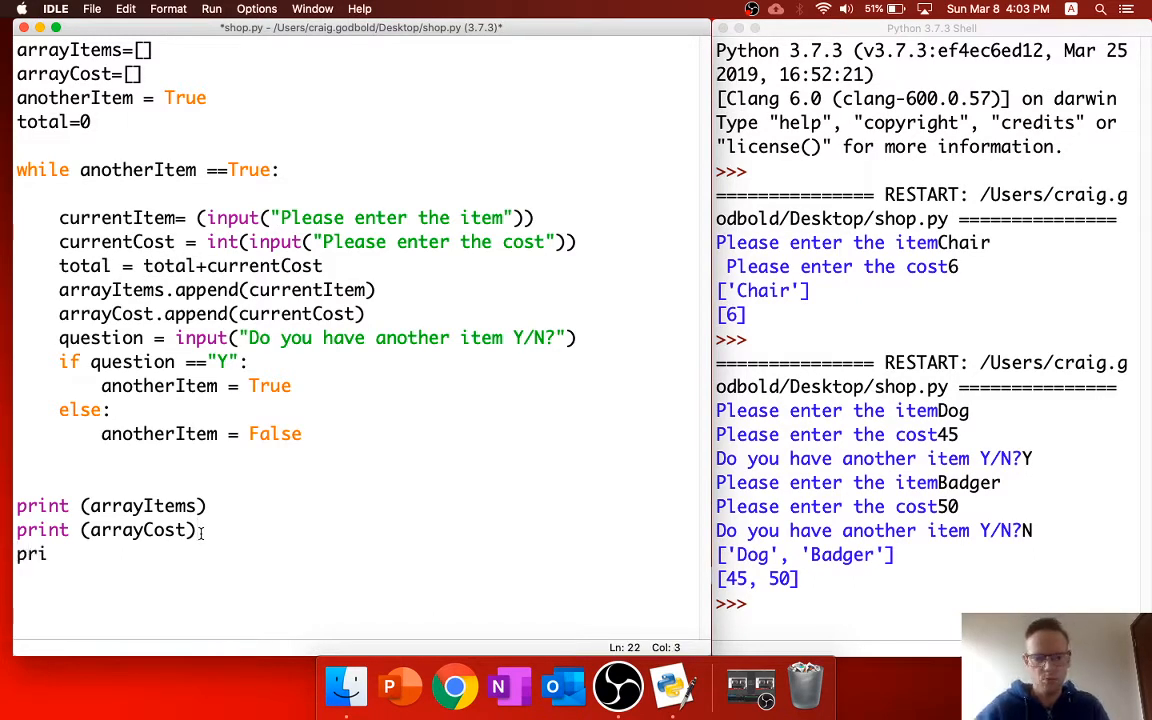
- Finish print(total), then run the module entering Dog 45 and Badger 50 to get total 95
text(nt)
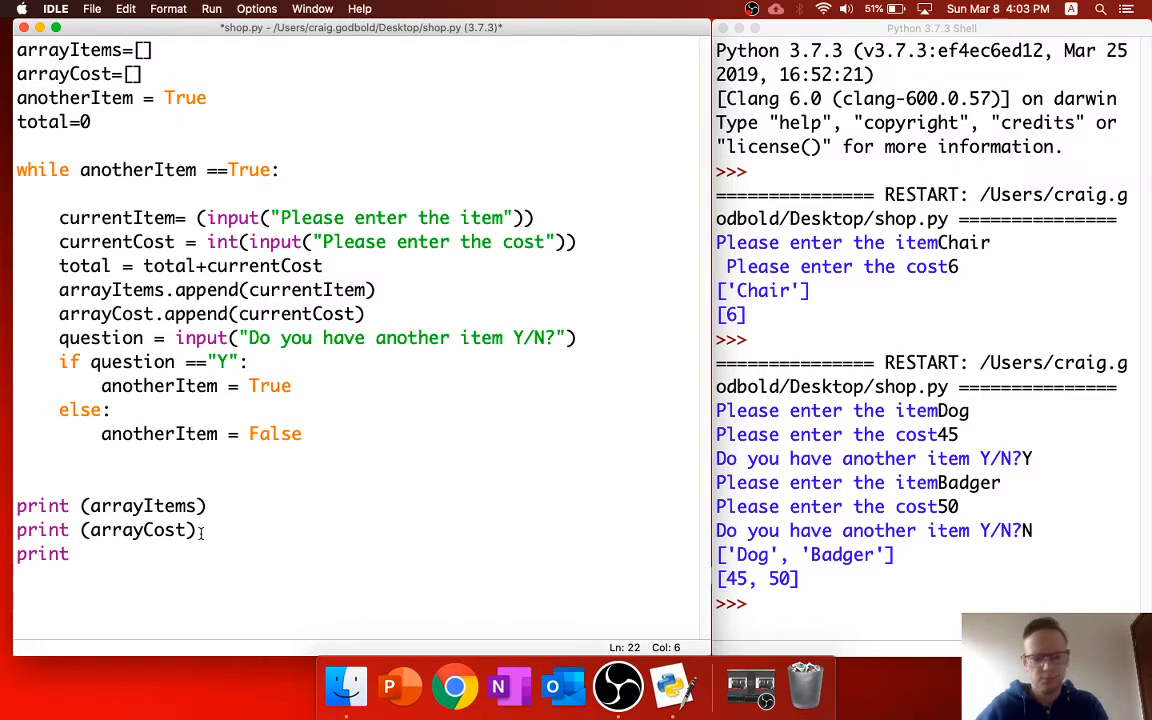
text((t)
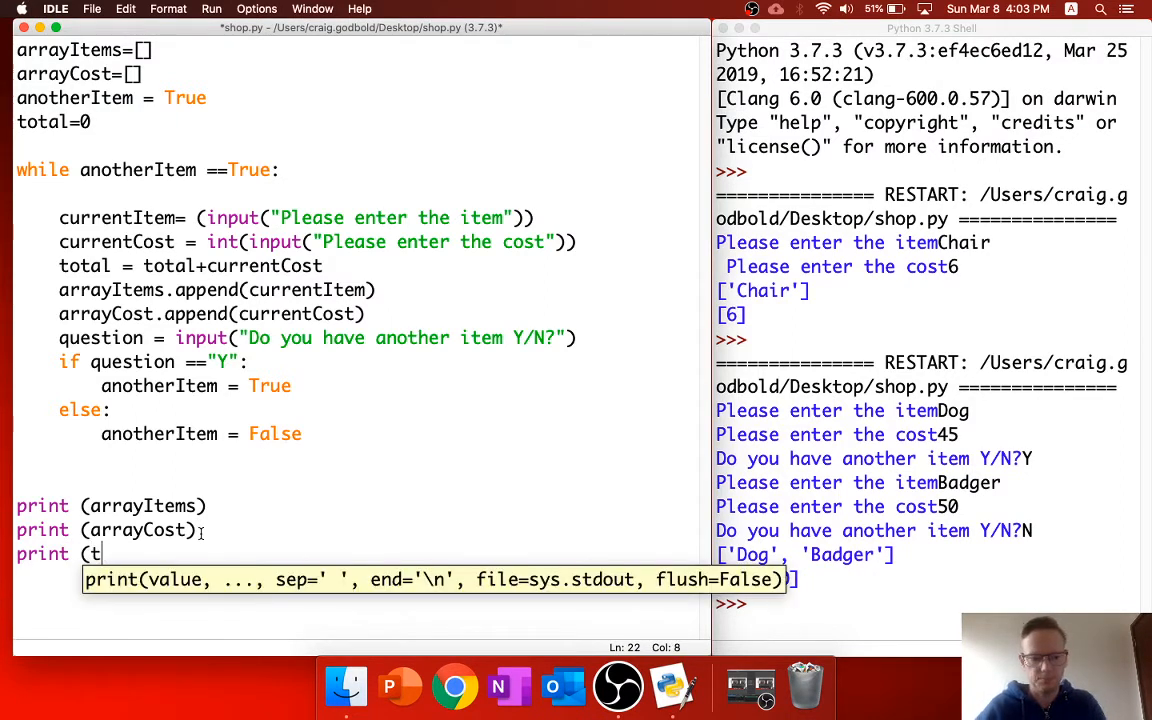
text(otal))
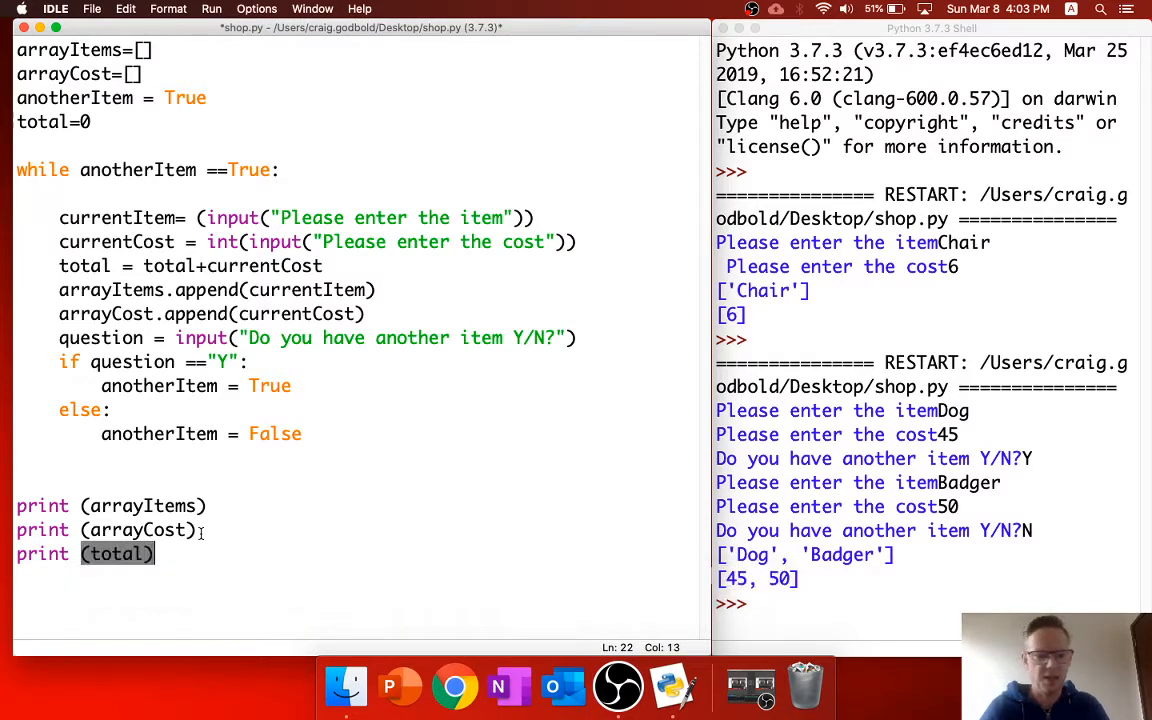
click(212, 8)
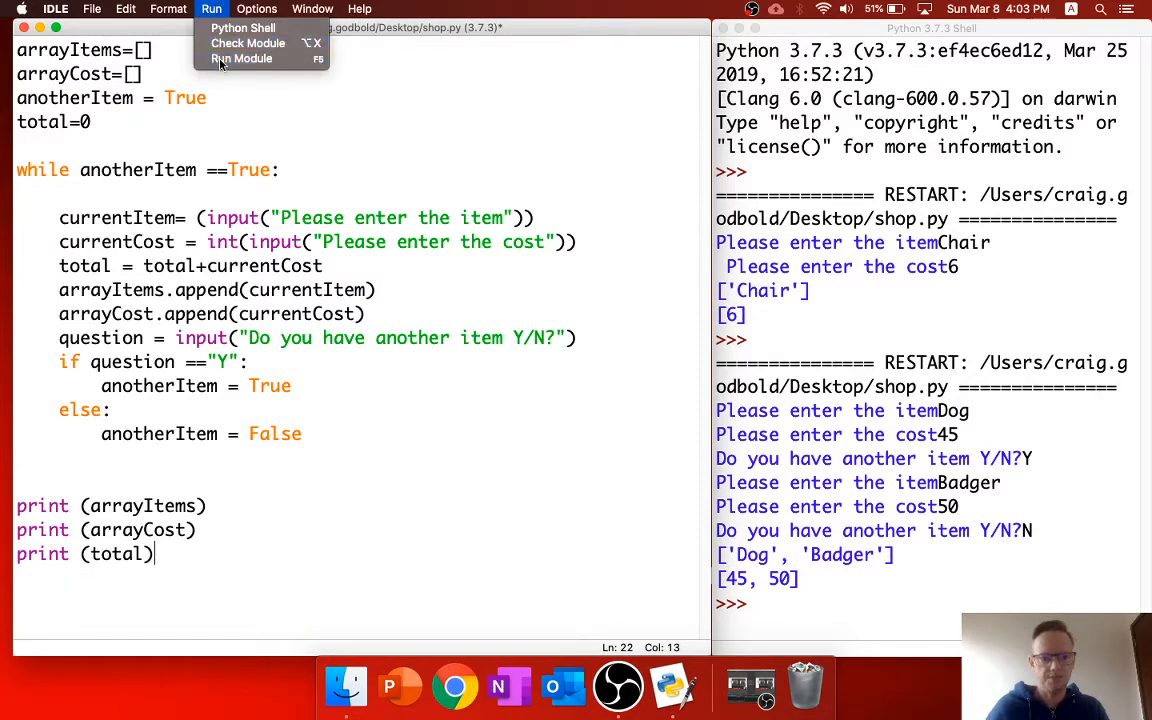
click(478, 122)
text(45)
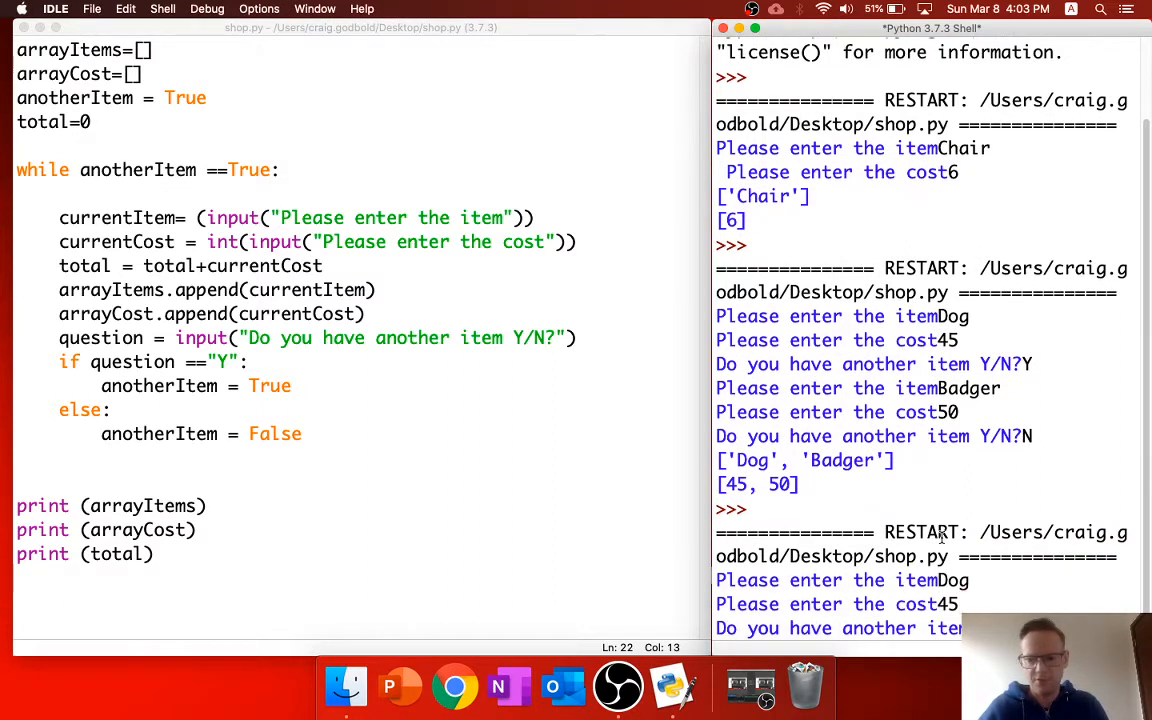
text(Y/N?Y)
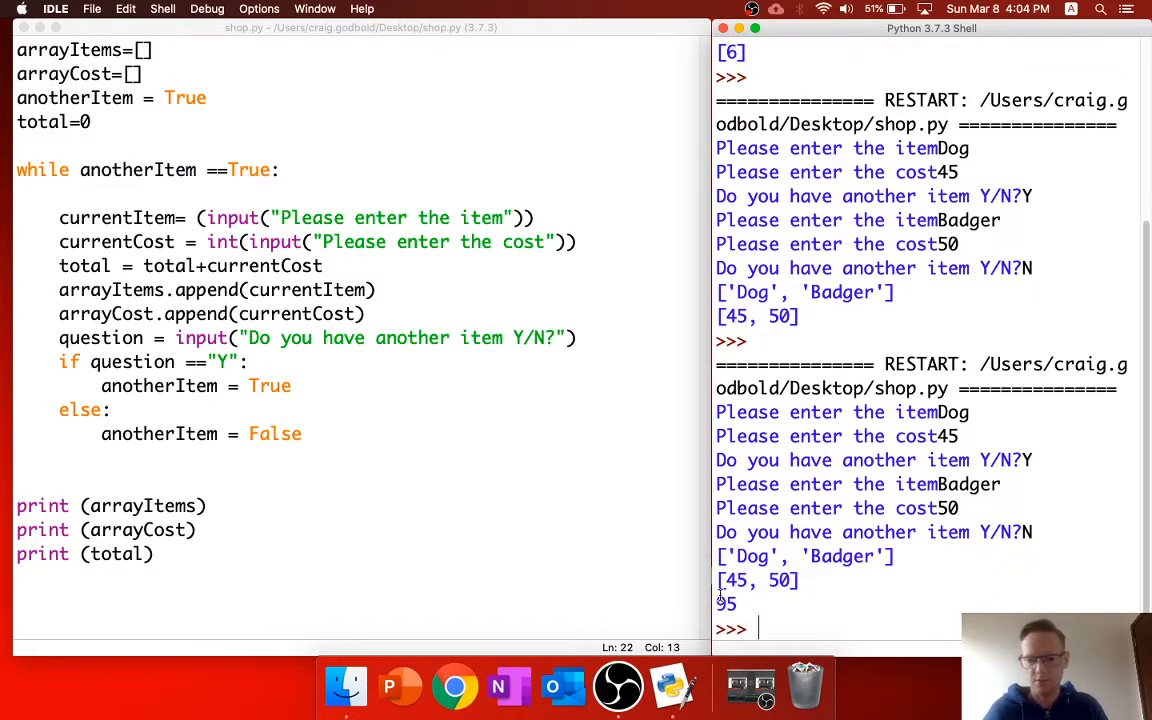
mouse_move(588, 524)
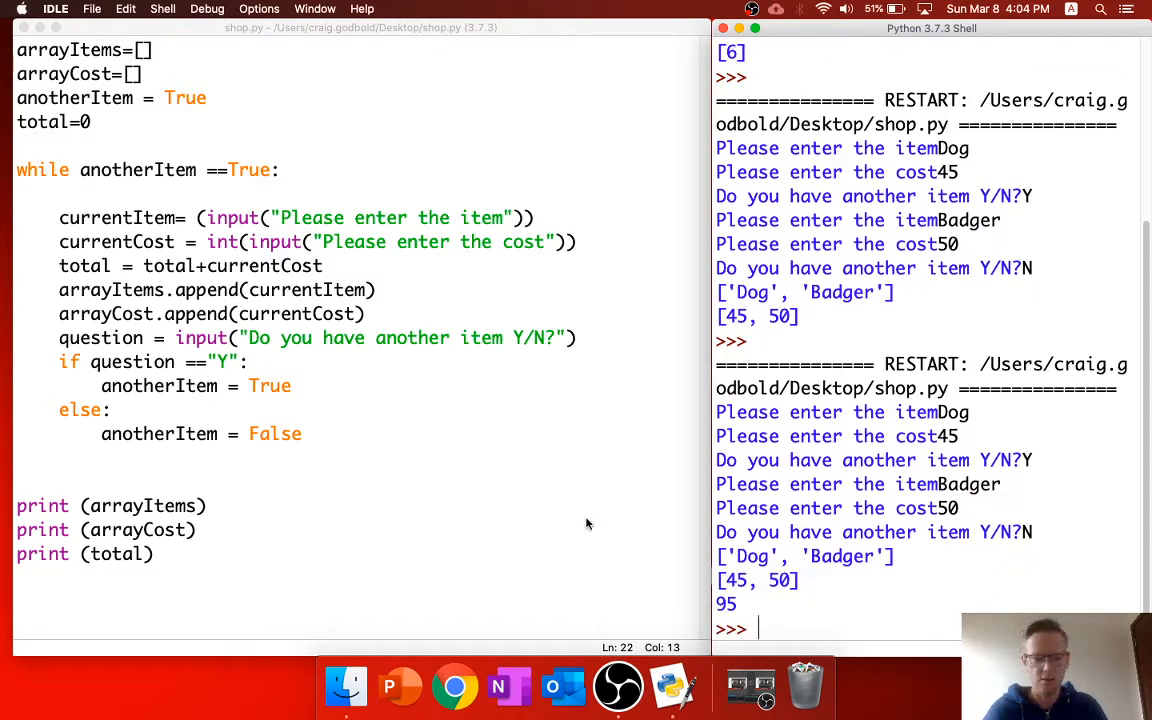
mouse_move(84, 560)
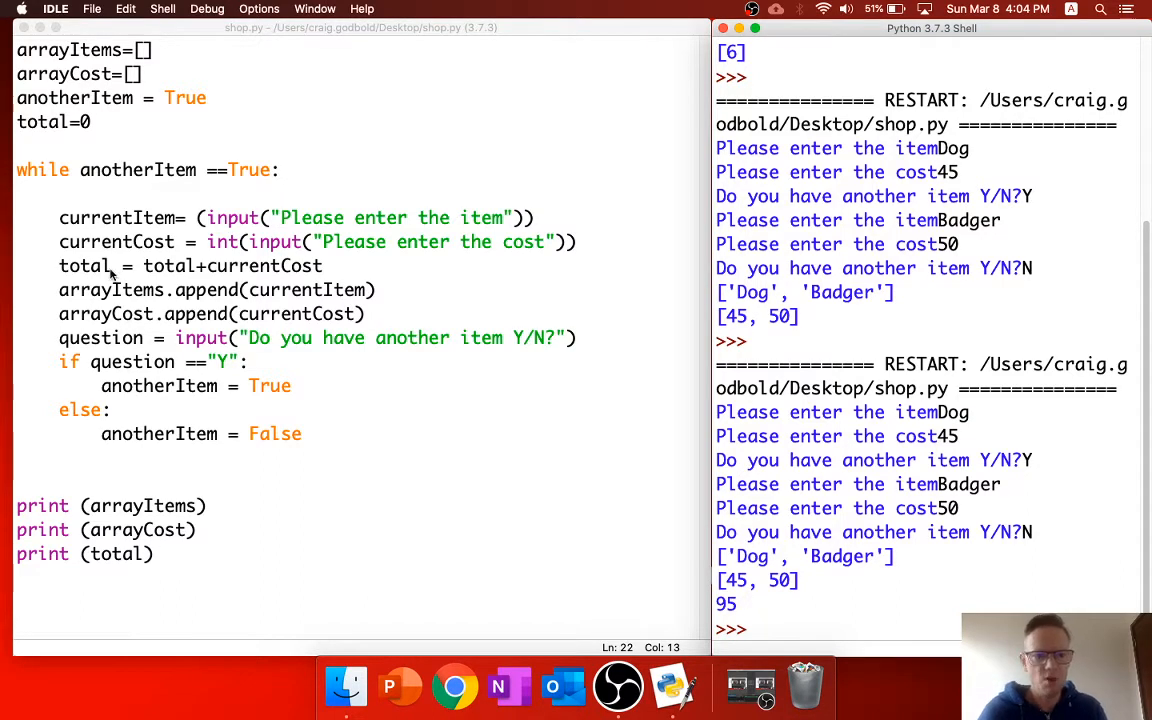
mouse_move(170, 208)
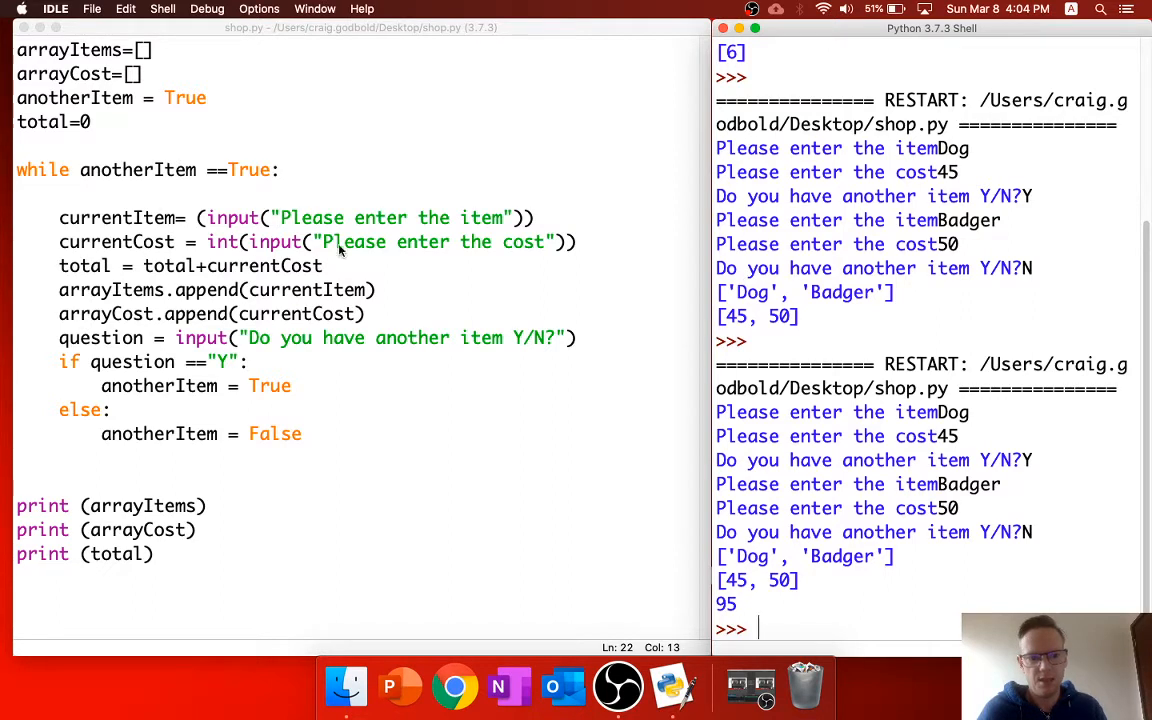
mouse_move(138, 360)
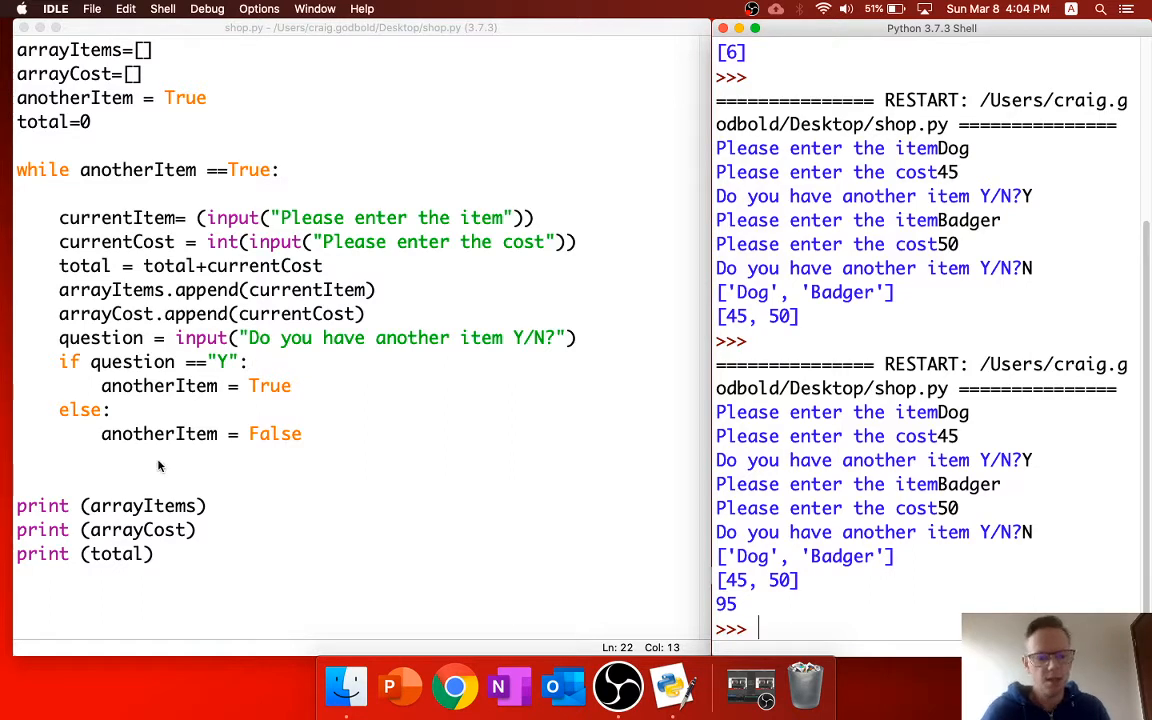
mouse_move(8, 520)
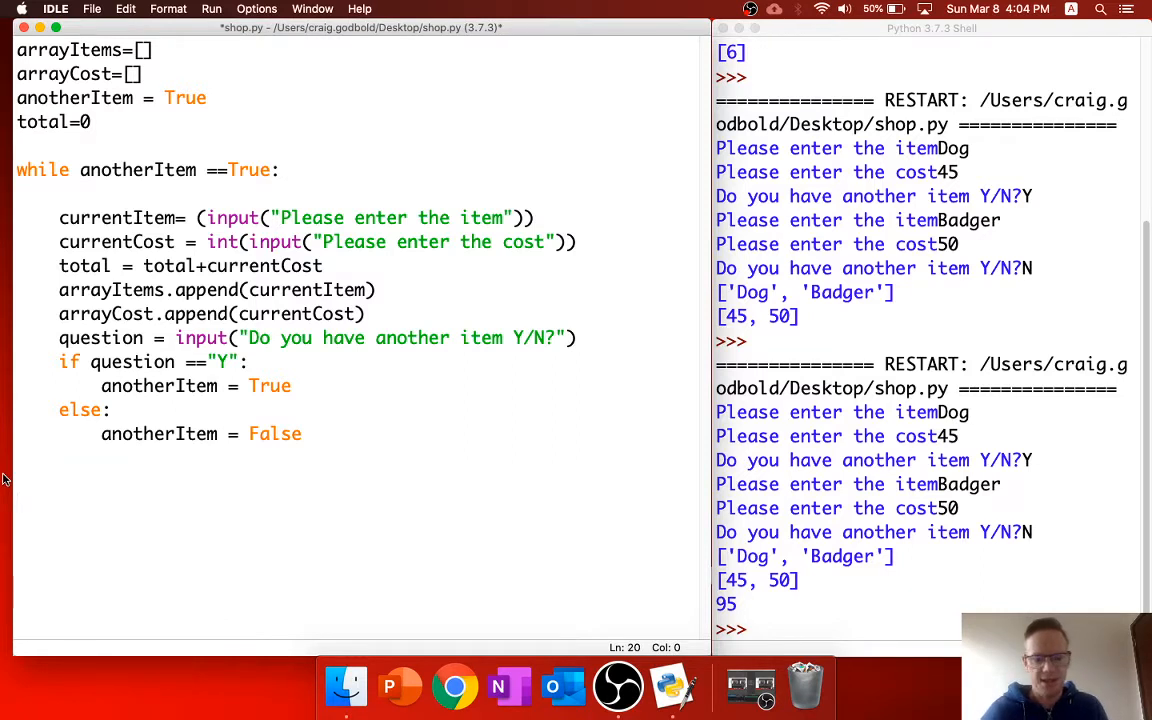
- Add a second loop header: while x<=len(arrayItems):
text(while)
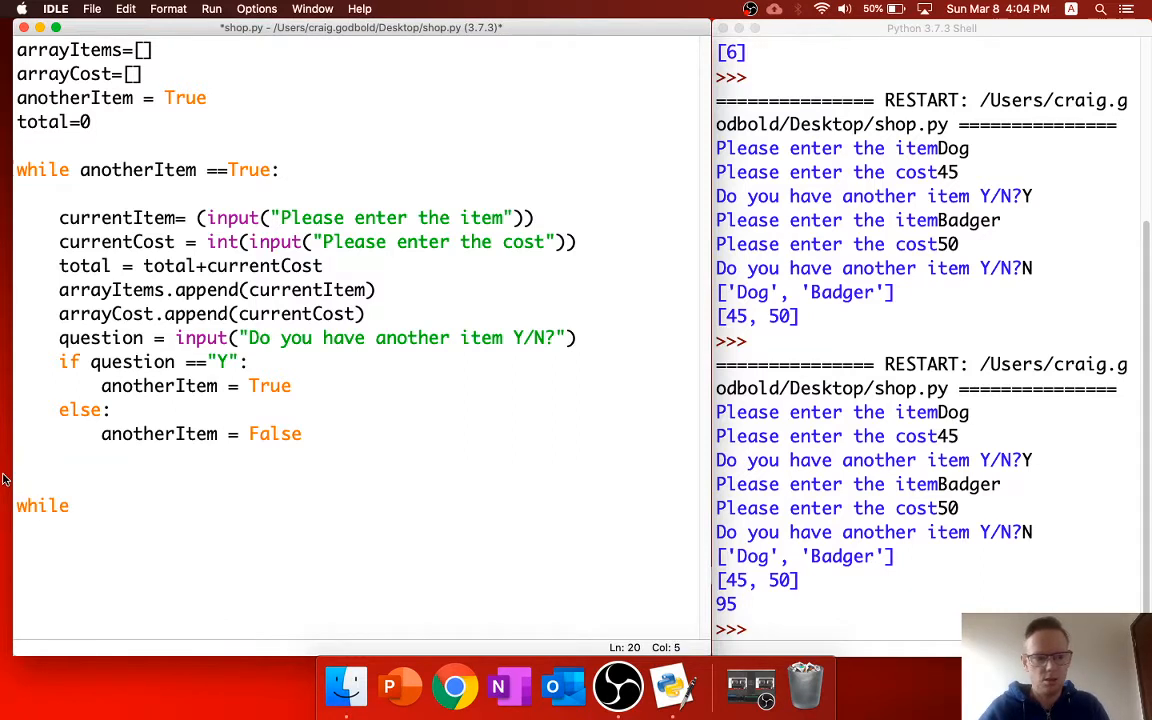
text(" ")
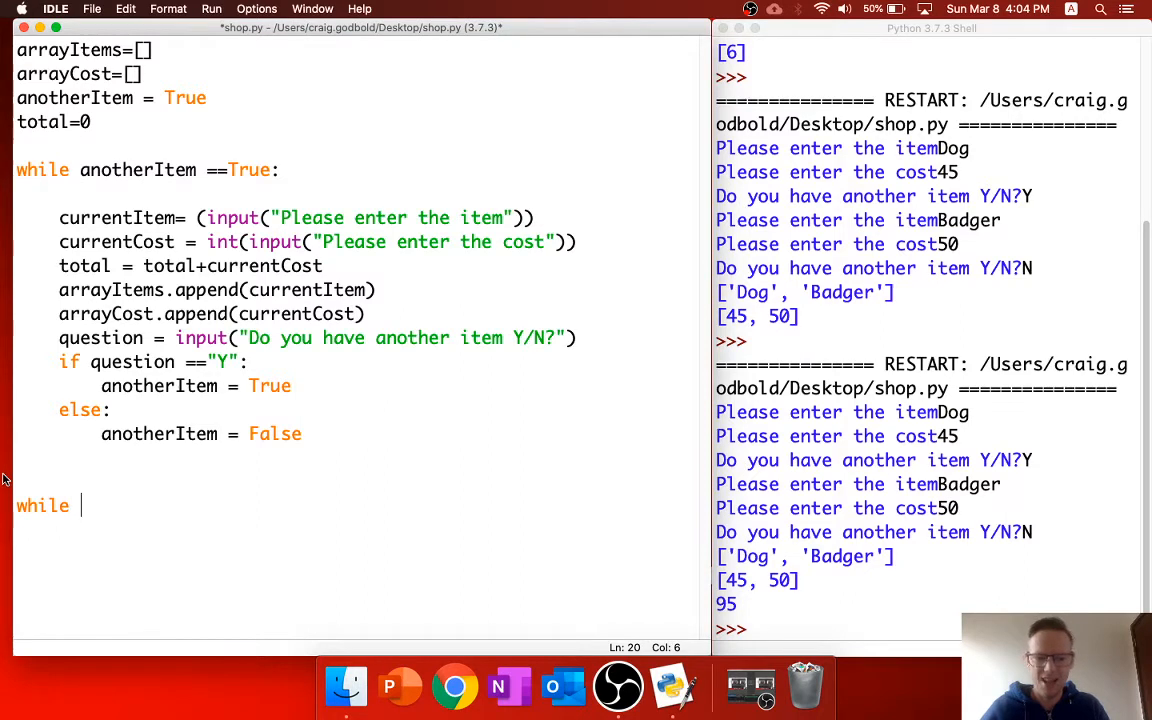
text(x<)
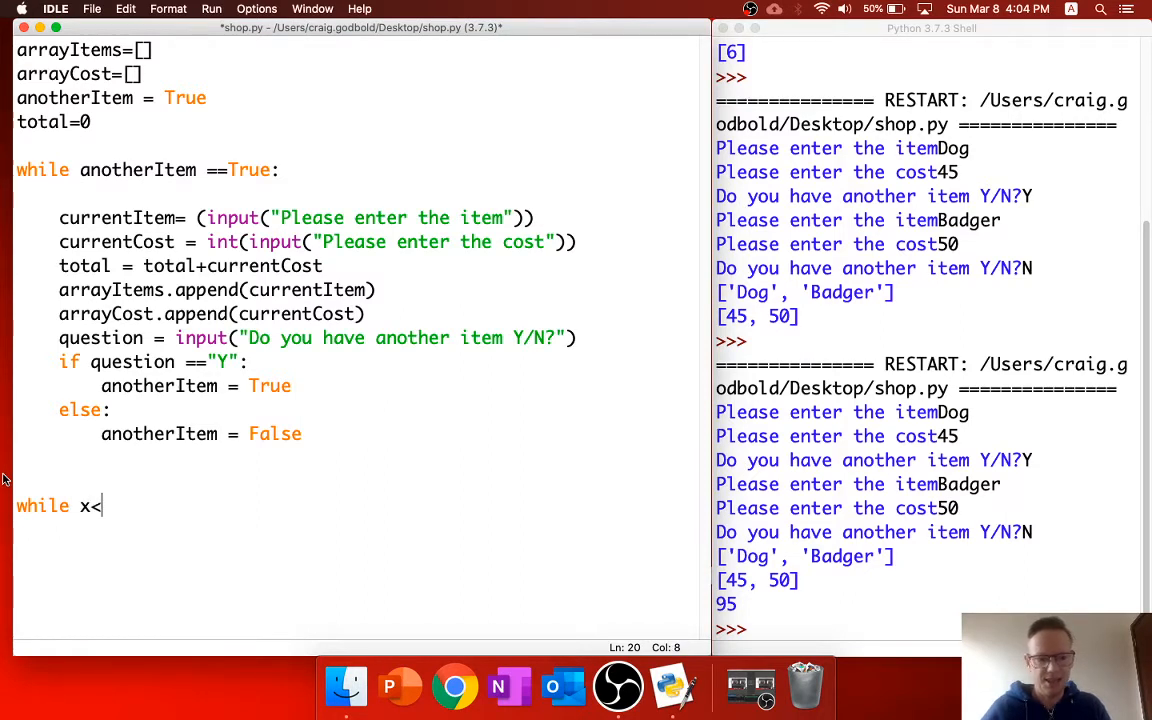
text(=l)
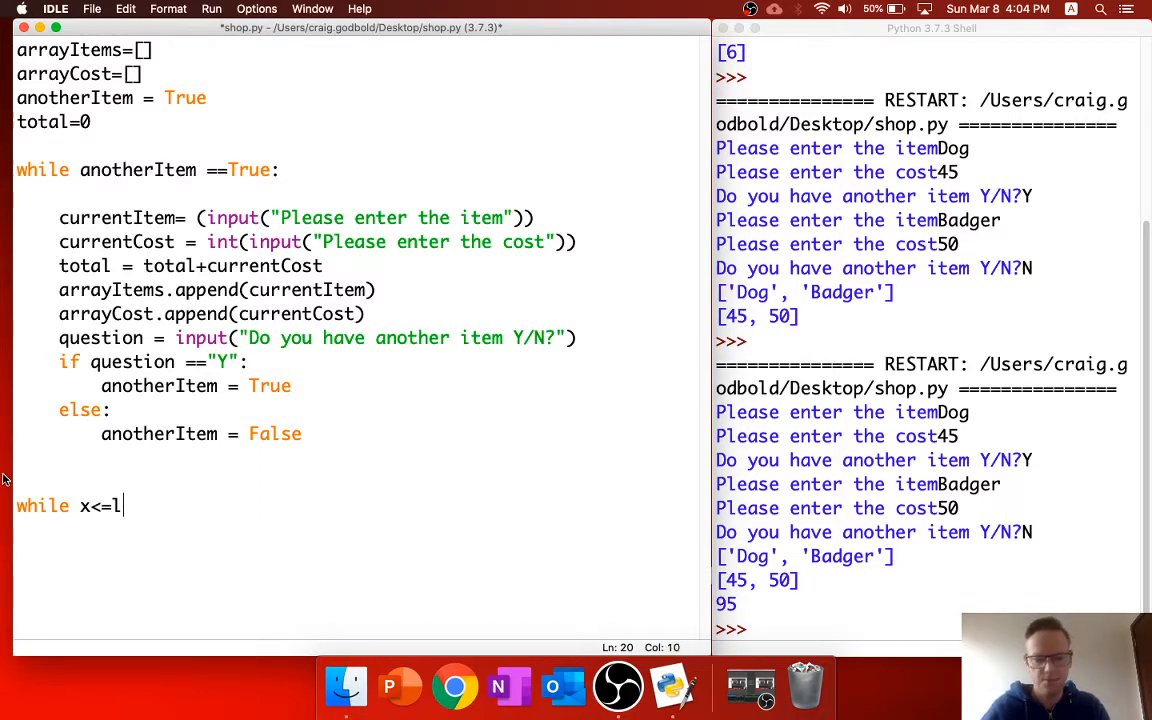
text(en)
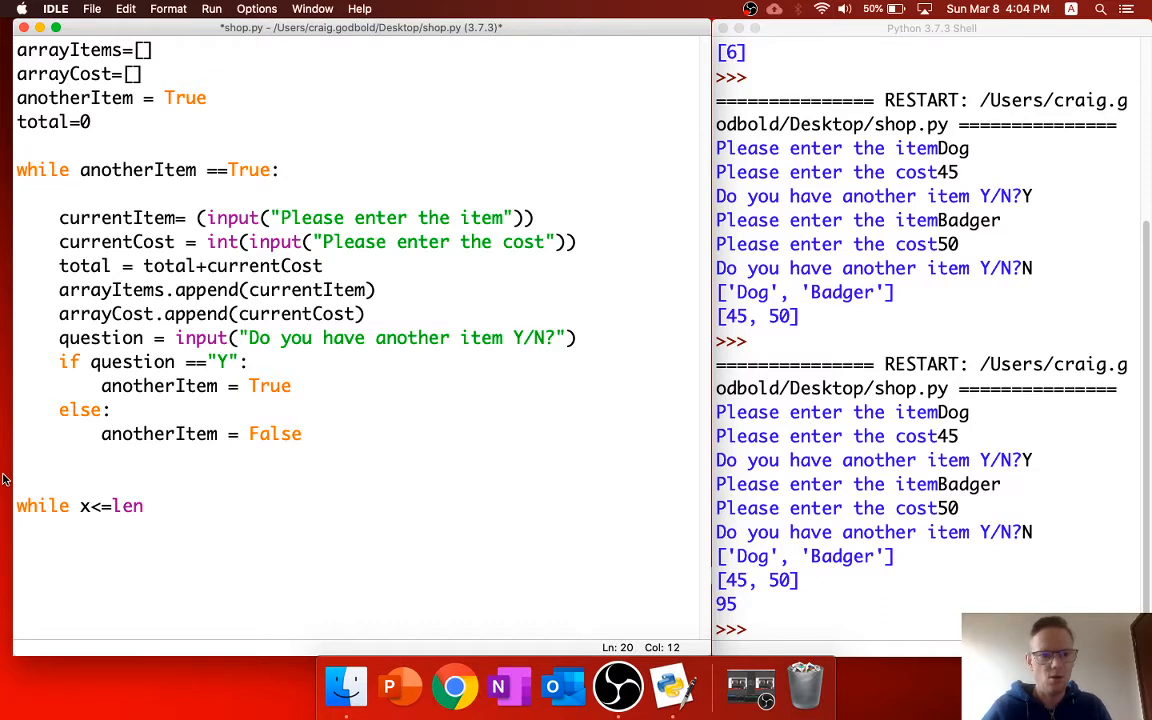
text(arrayI)
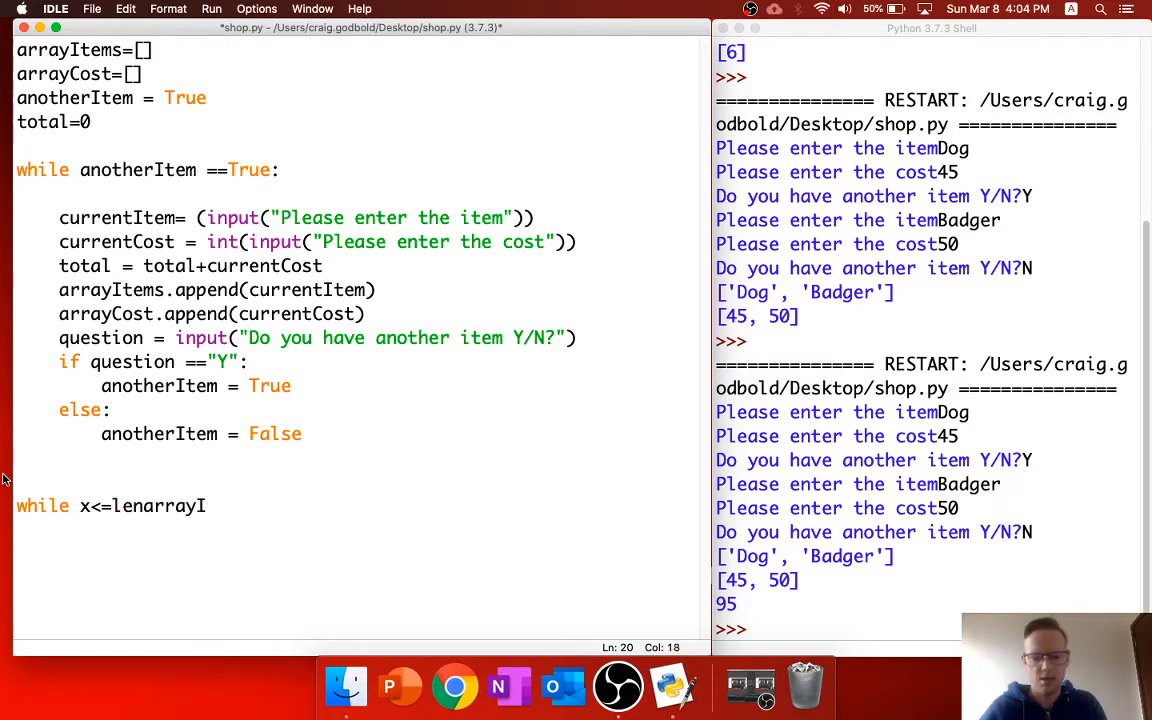
text(tems)
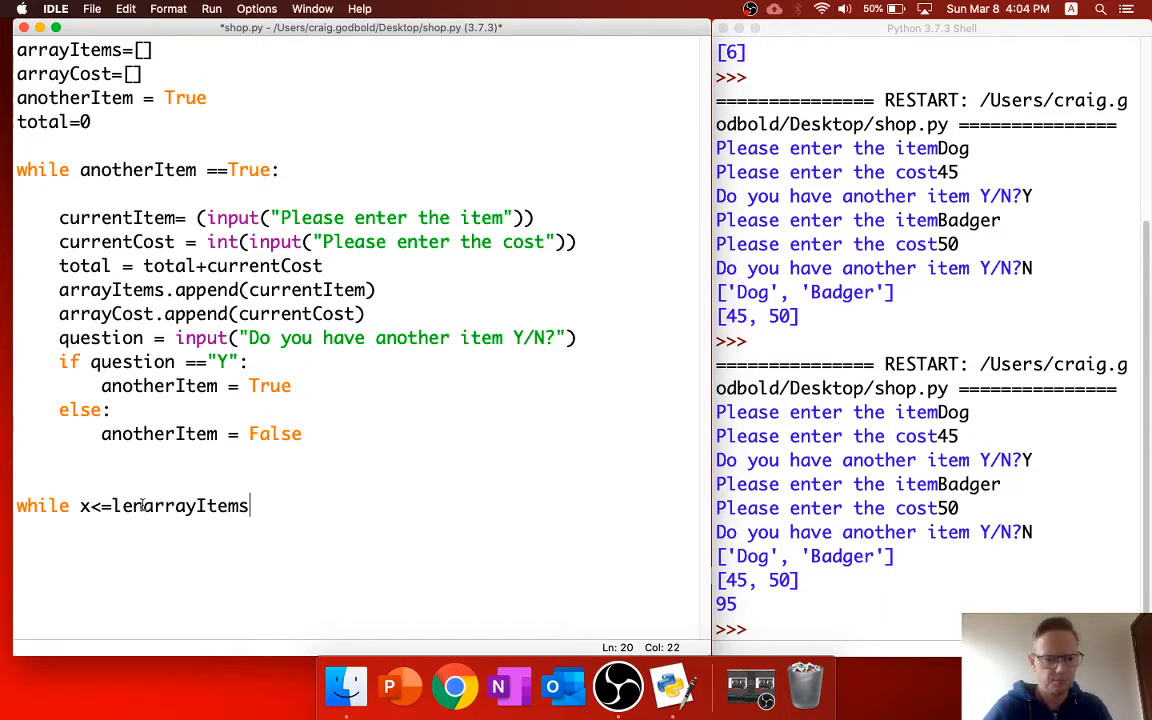
text(()
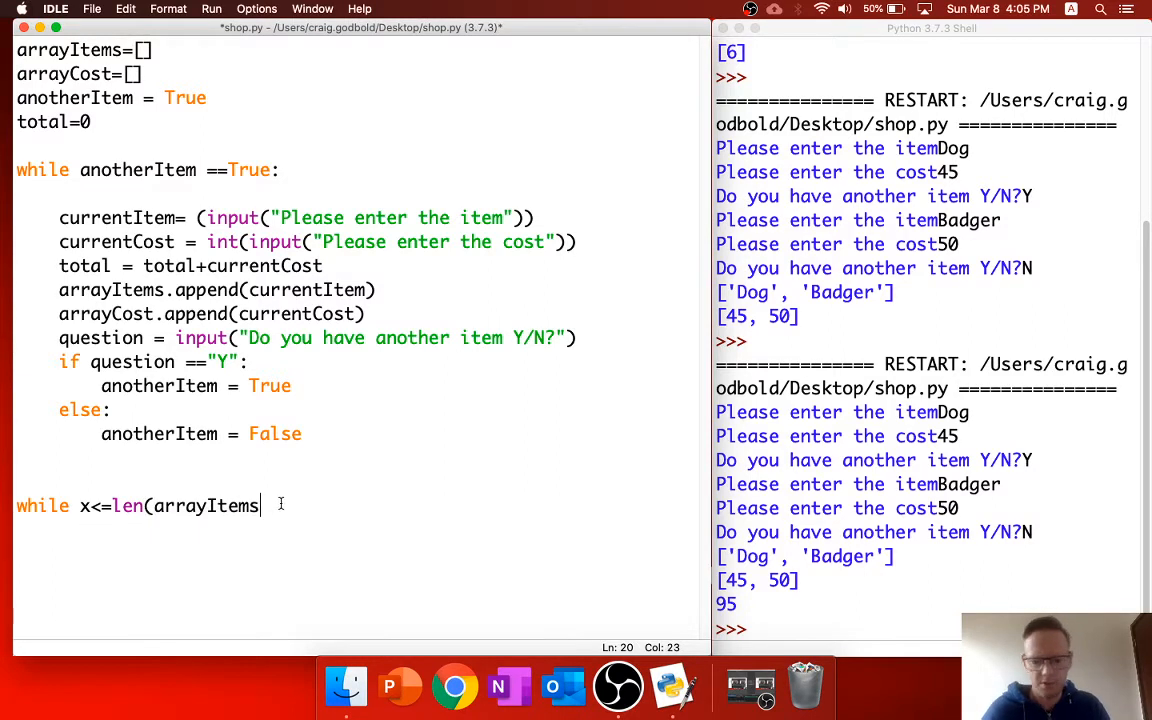
text():)
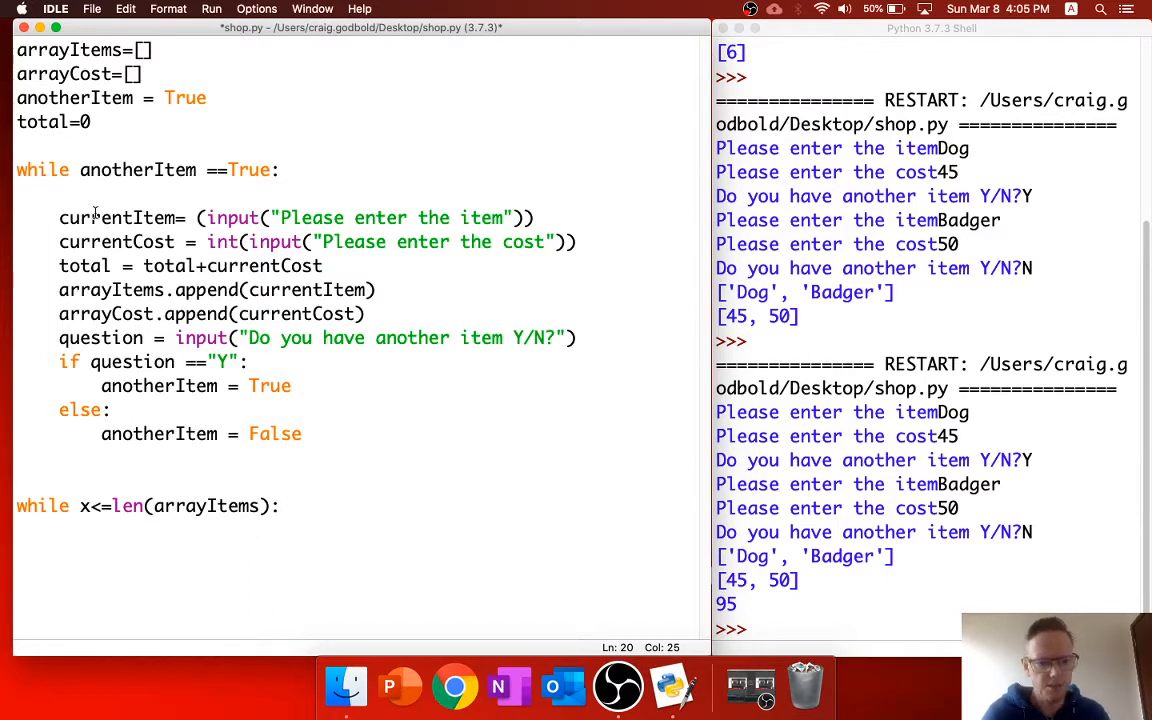
- Inside the loop print arrayItems[x], and initialise x=0 before it
click(236, 492)
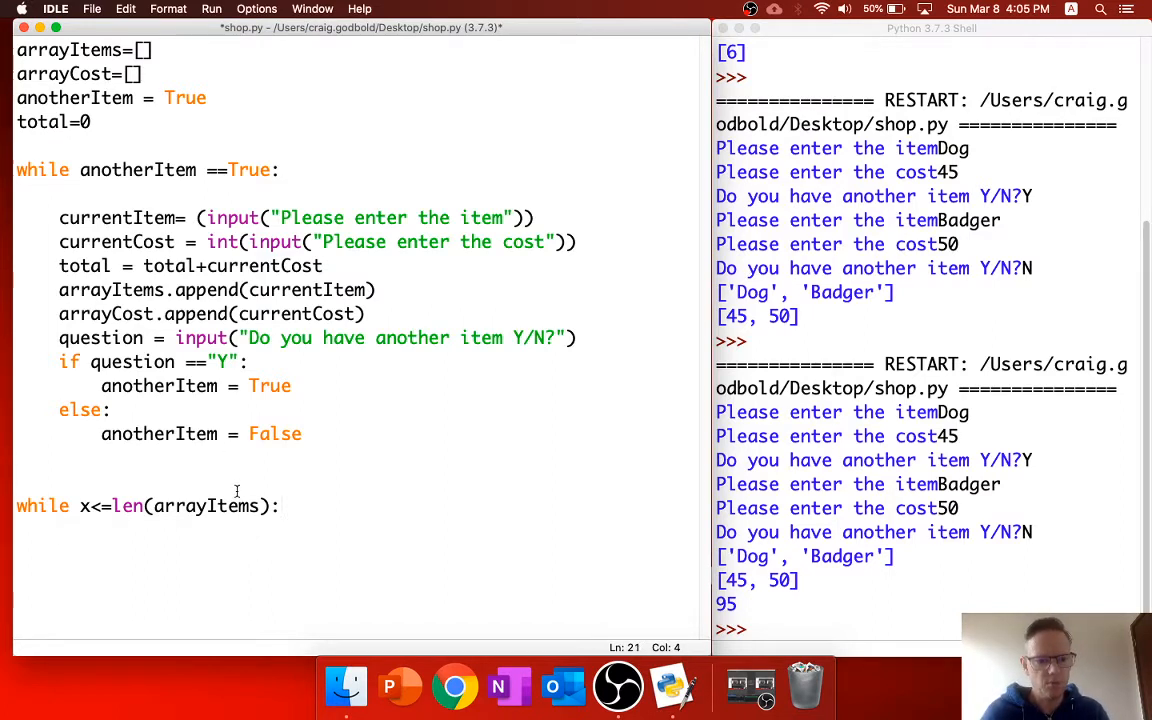
text(print)
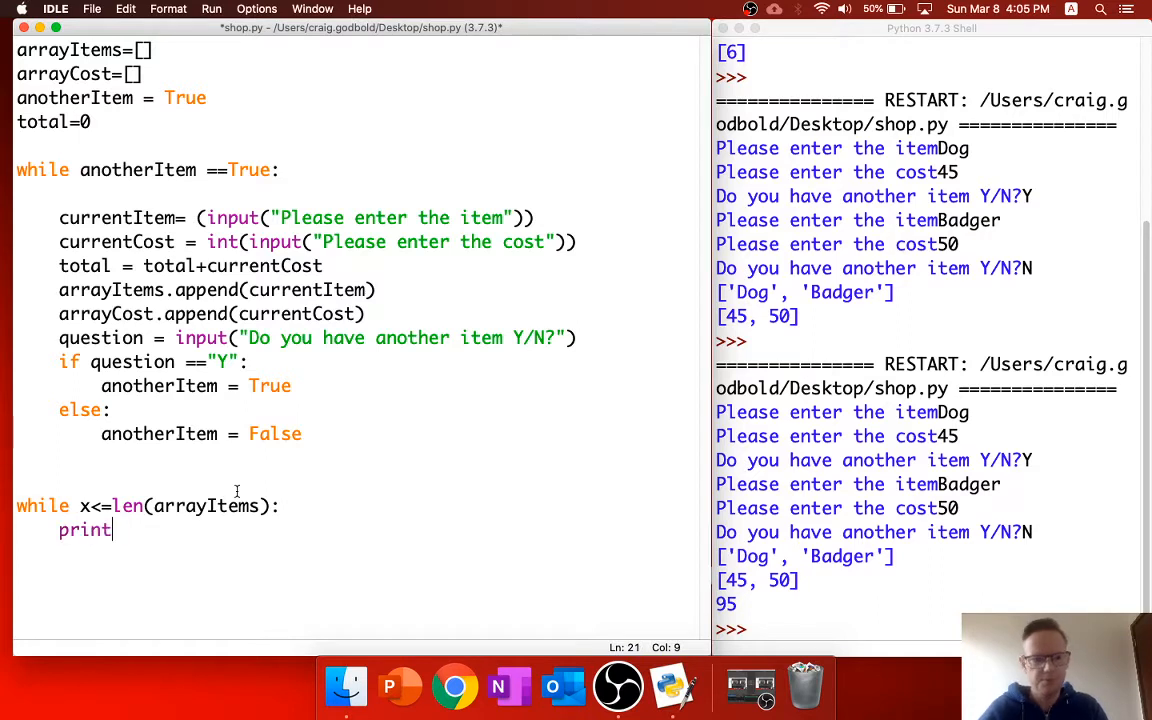
text(arrayIte)
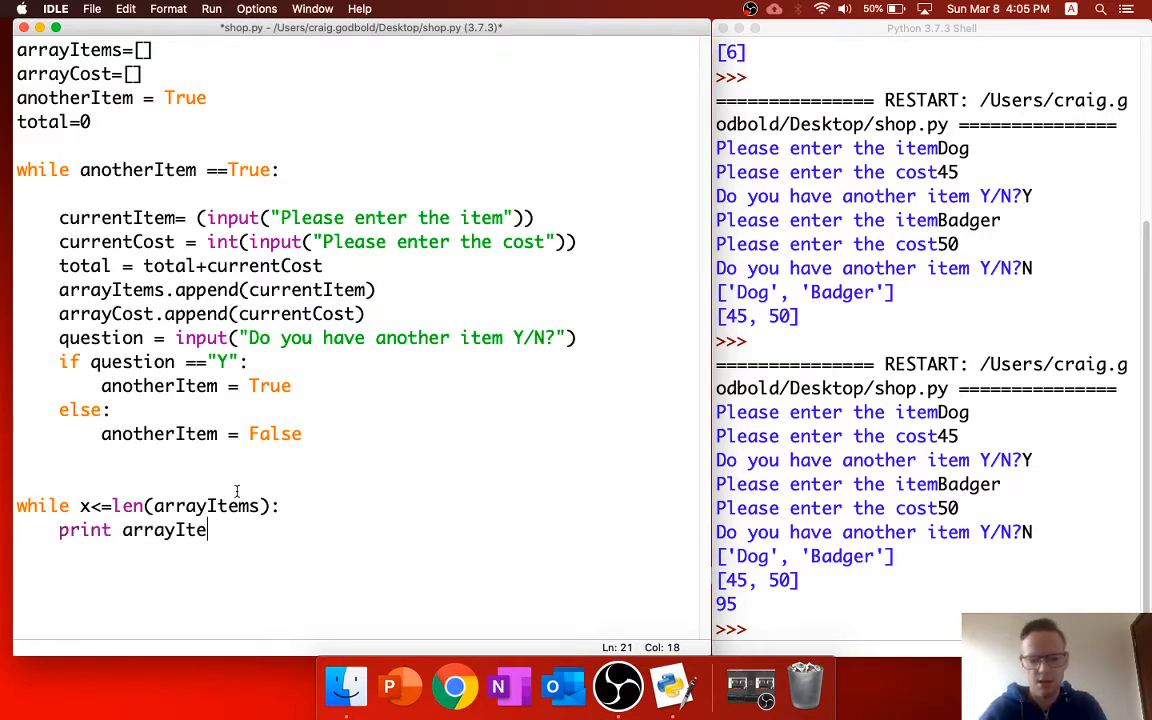
text(ms)
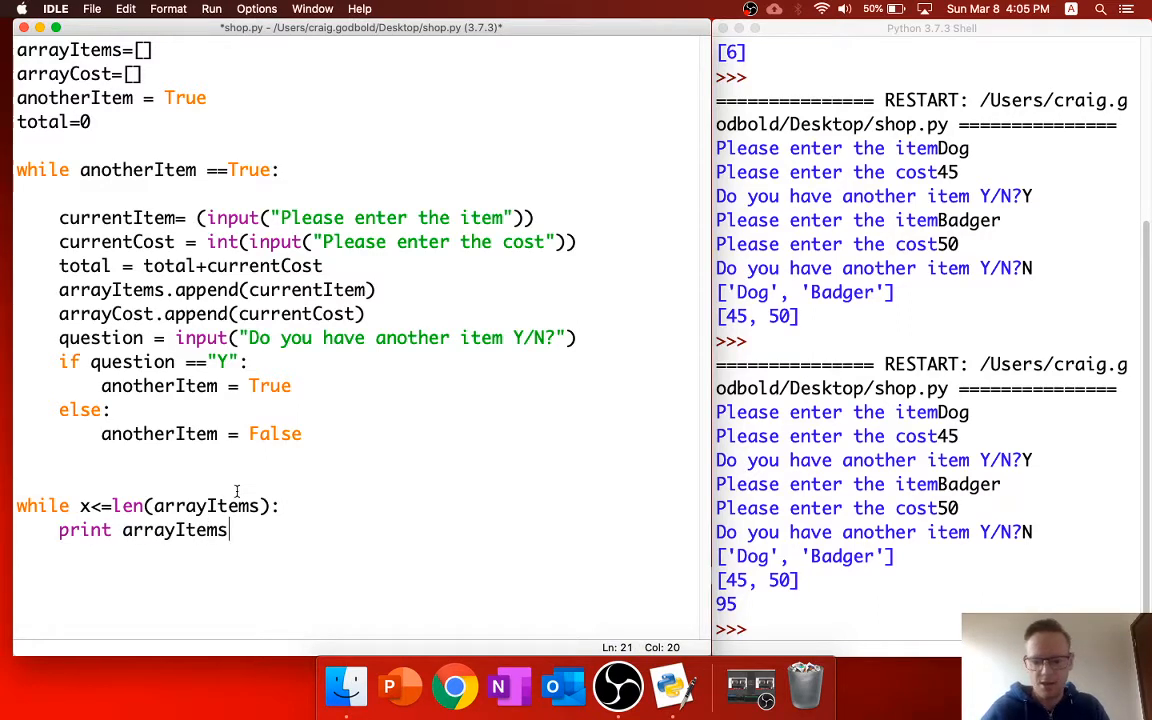
text([x)
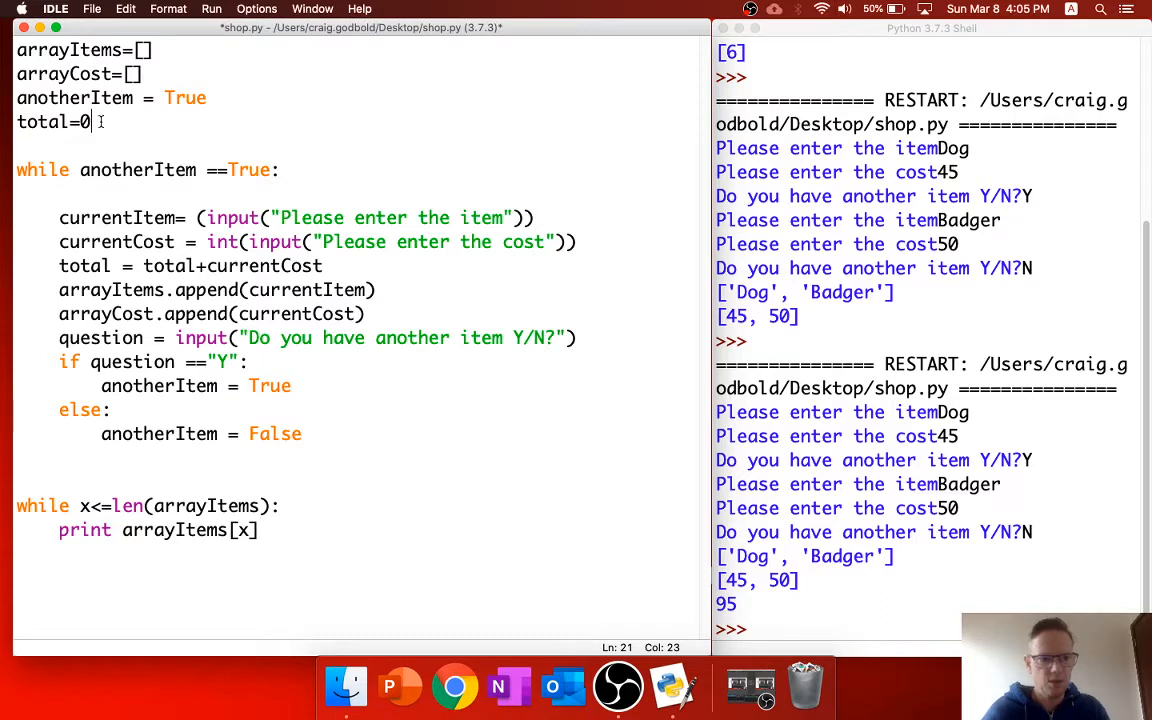
text(x=0)
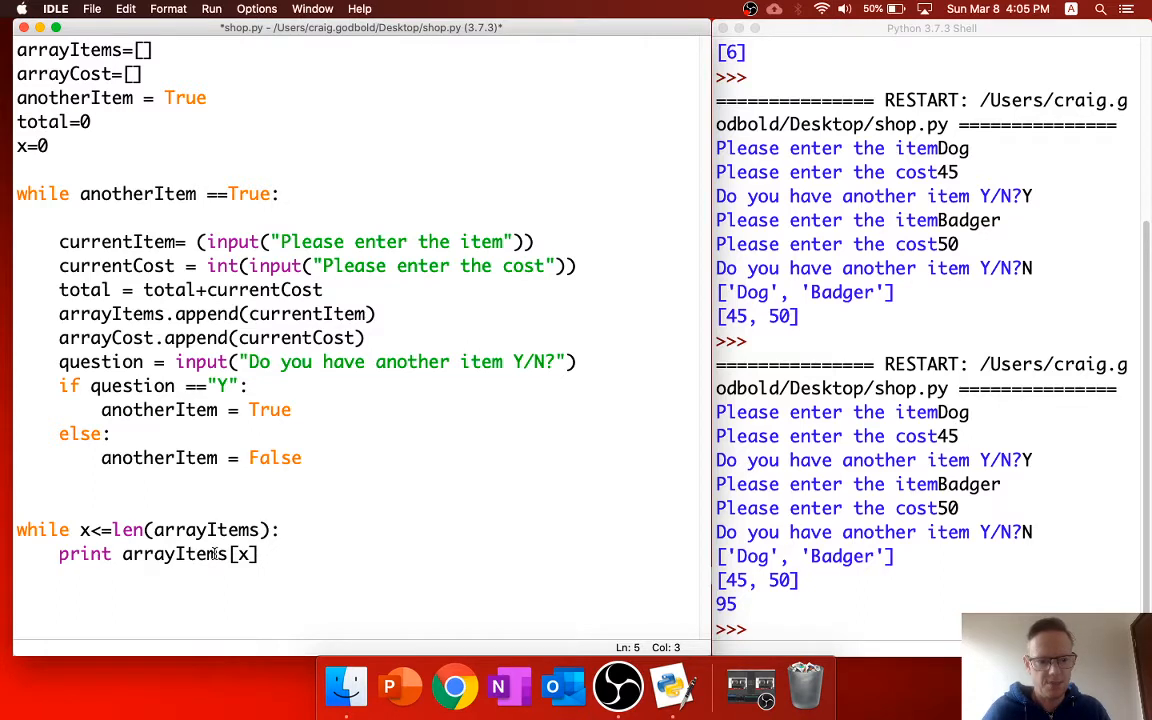
- Add a second loop line printing arrayCost[x]
click(264, 554)
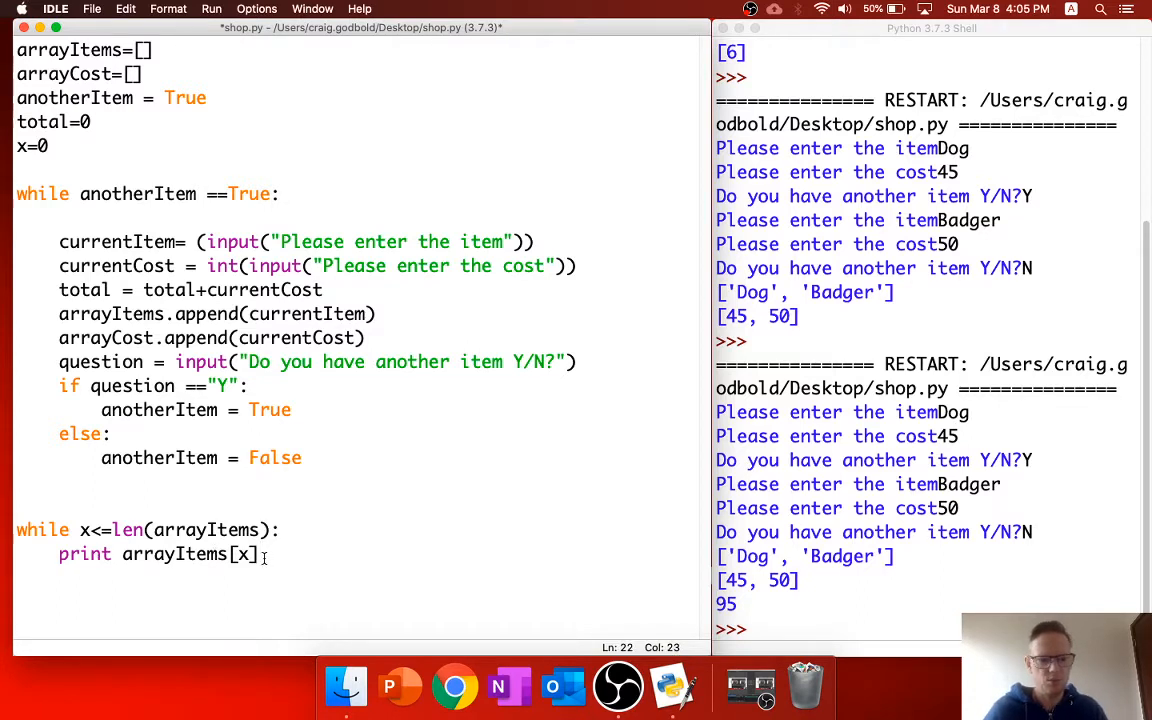
text(p)
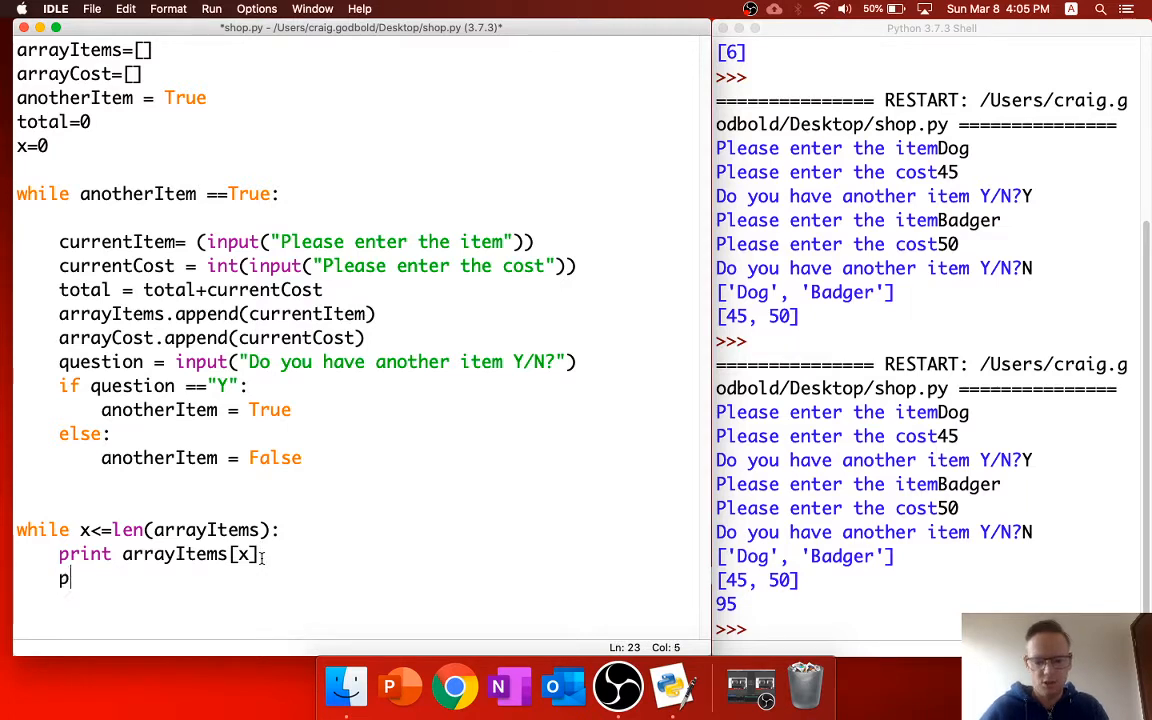
text(rint)
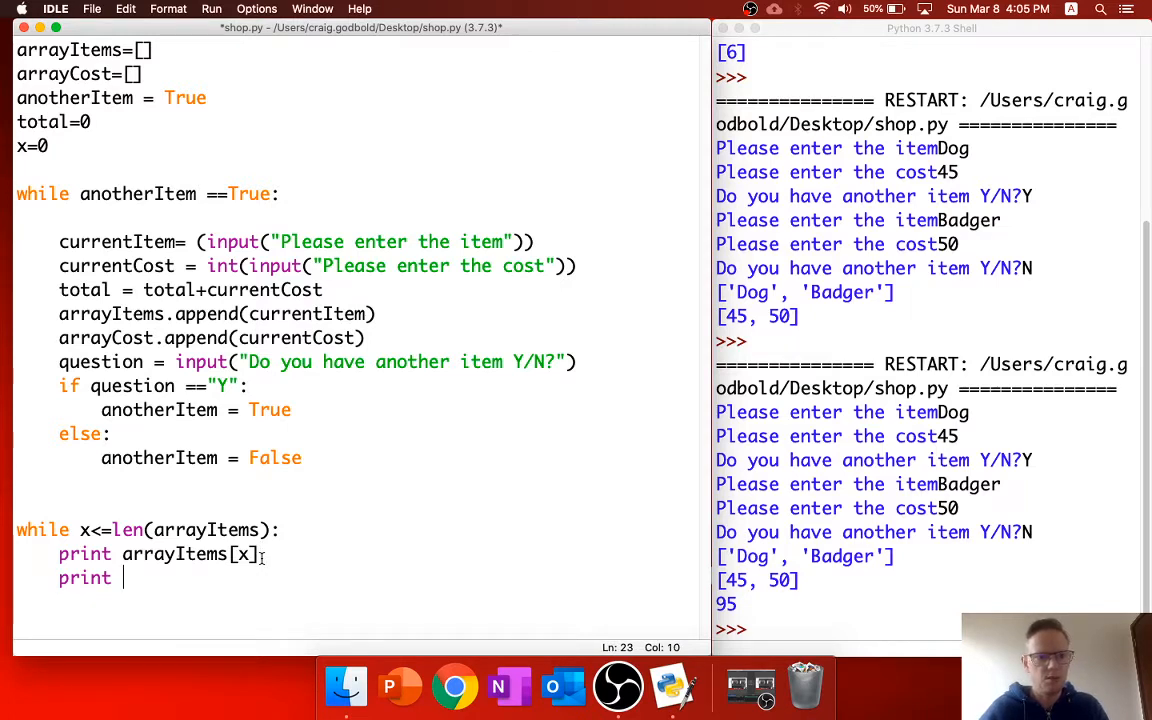
text(arrayCost)
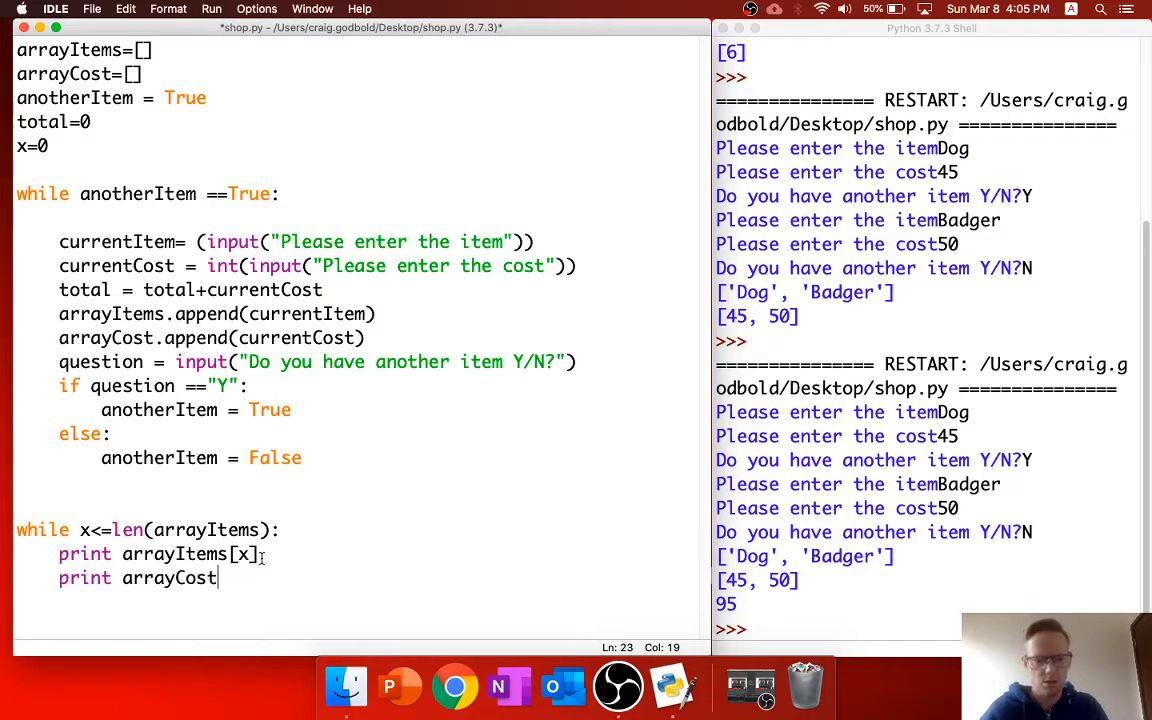
text([x])
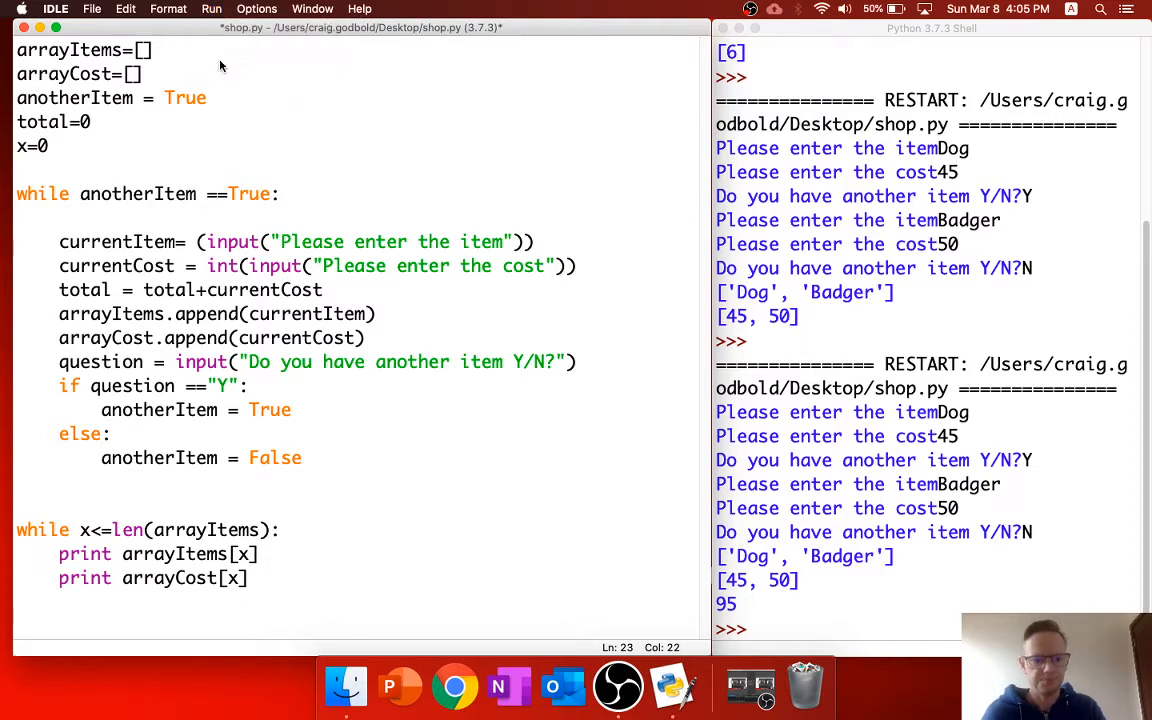
- Run the script with Dog and Badger, then kill the shell stuck endlessly printing Dog and 45
click(212, 8)
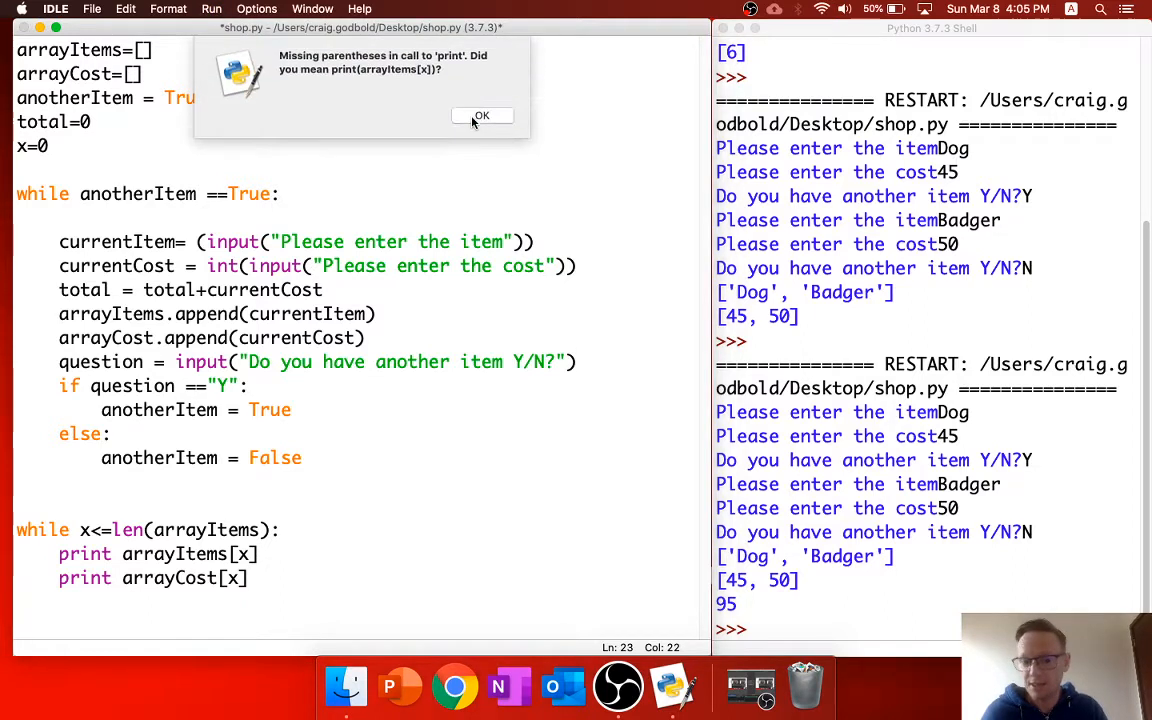
click(482, 114)
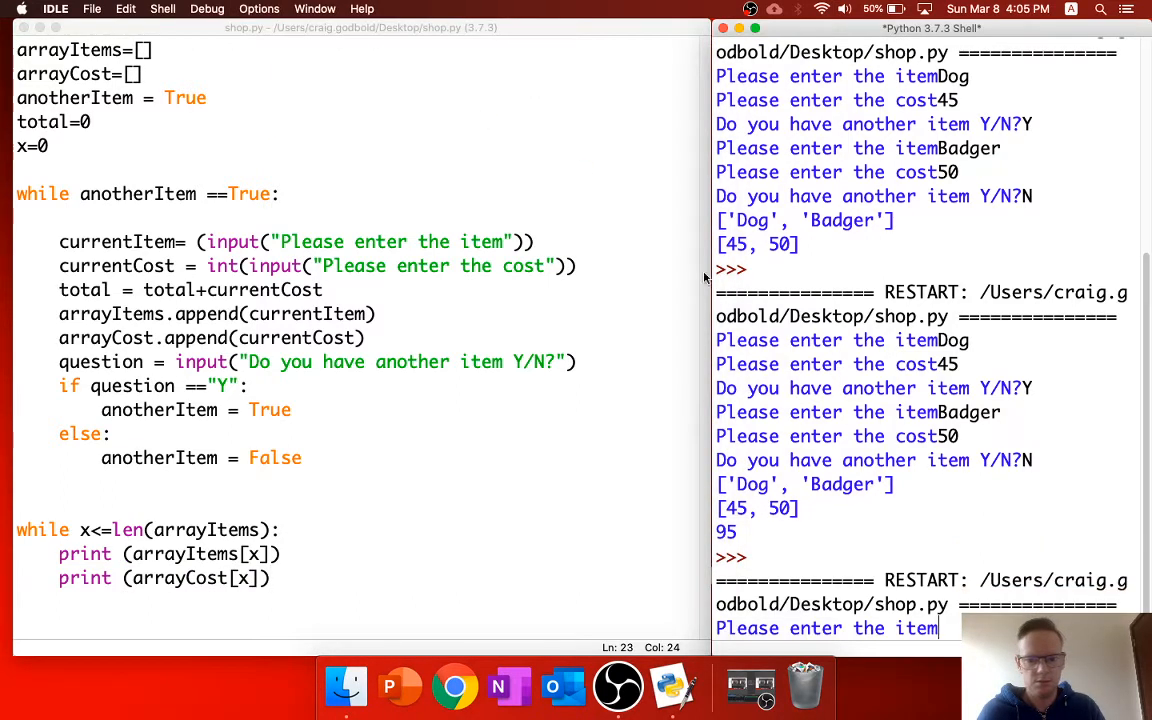
text(Dog)
text(45)
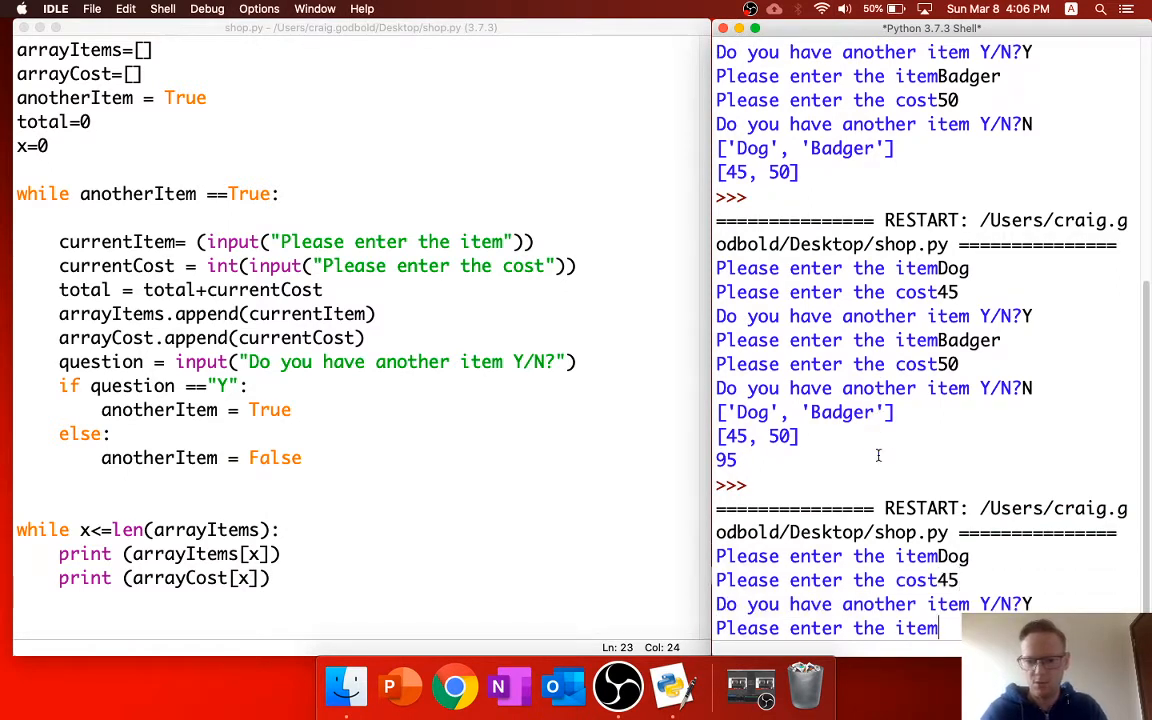
text(Ba)
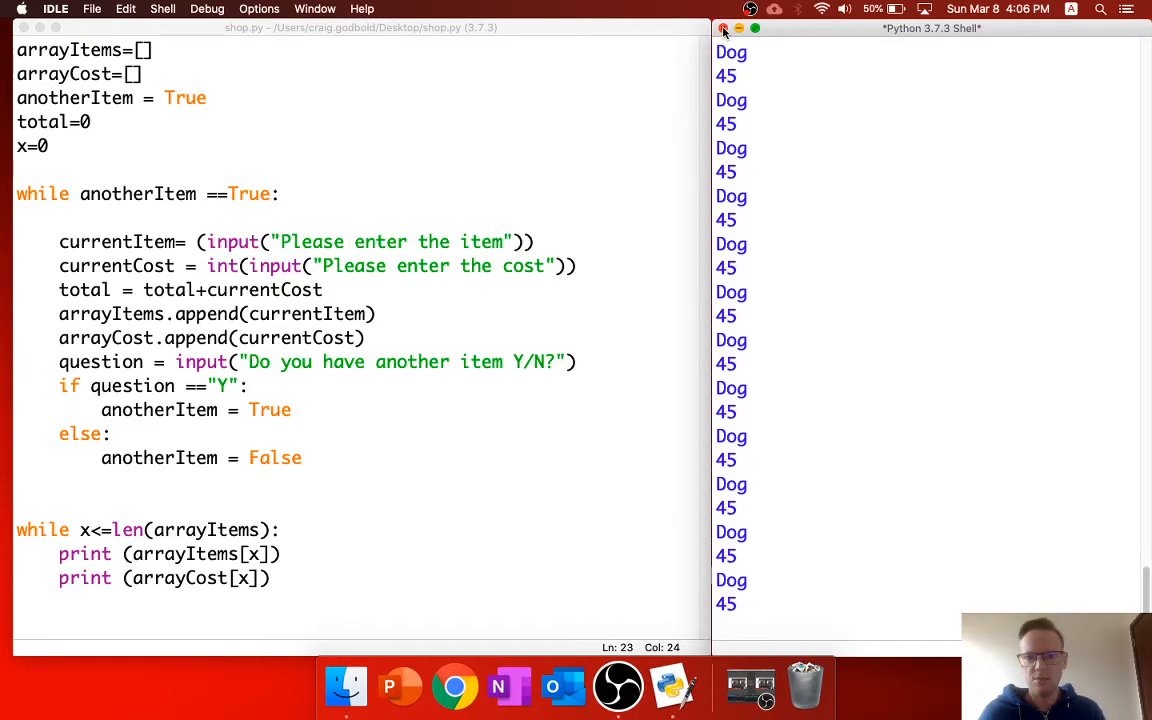
click(720, 28)
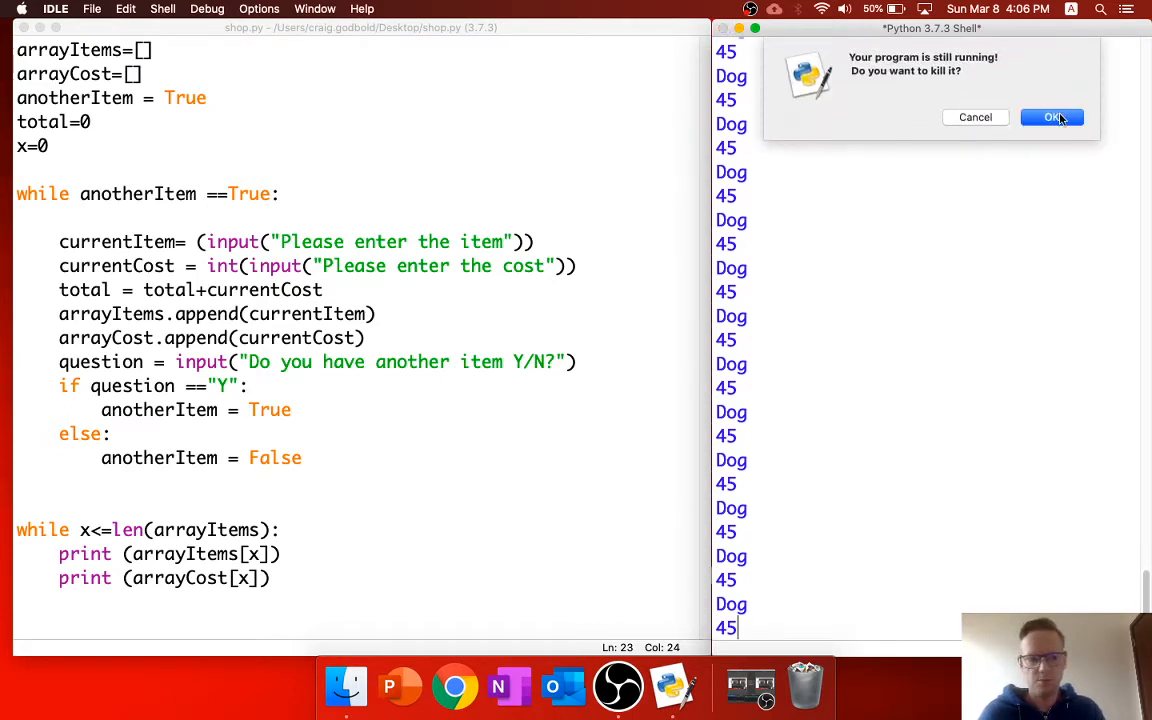
click(1052, 116)
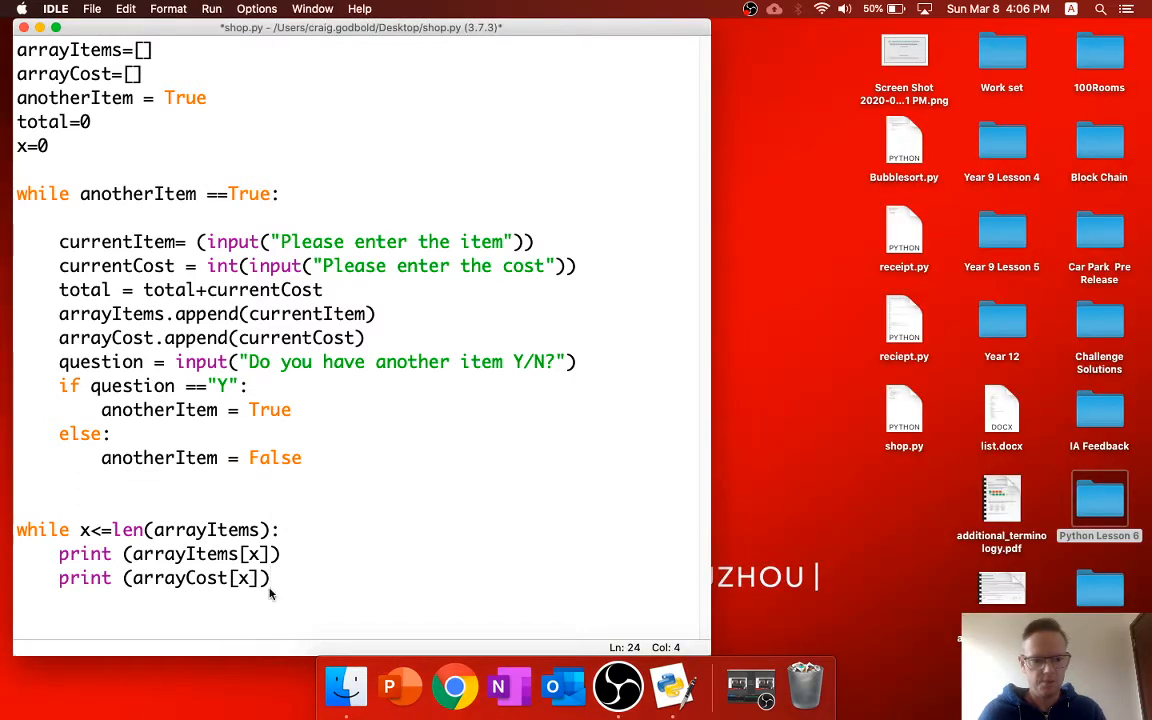
- Add x=x+1 inside the loop and rerun, entering Dog at 45
text(x=)
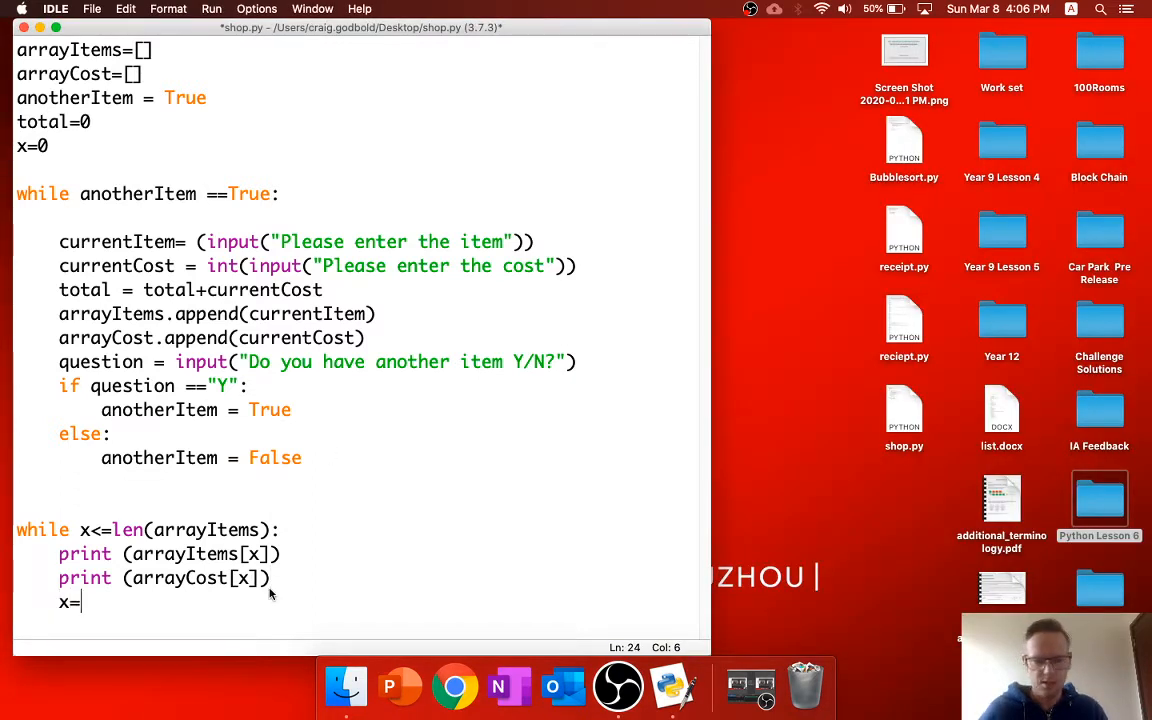
text(x+1)
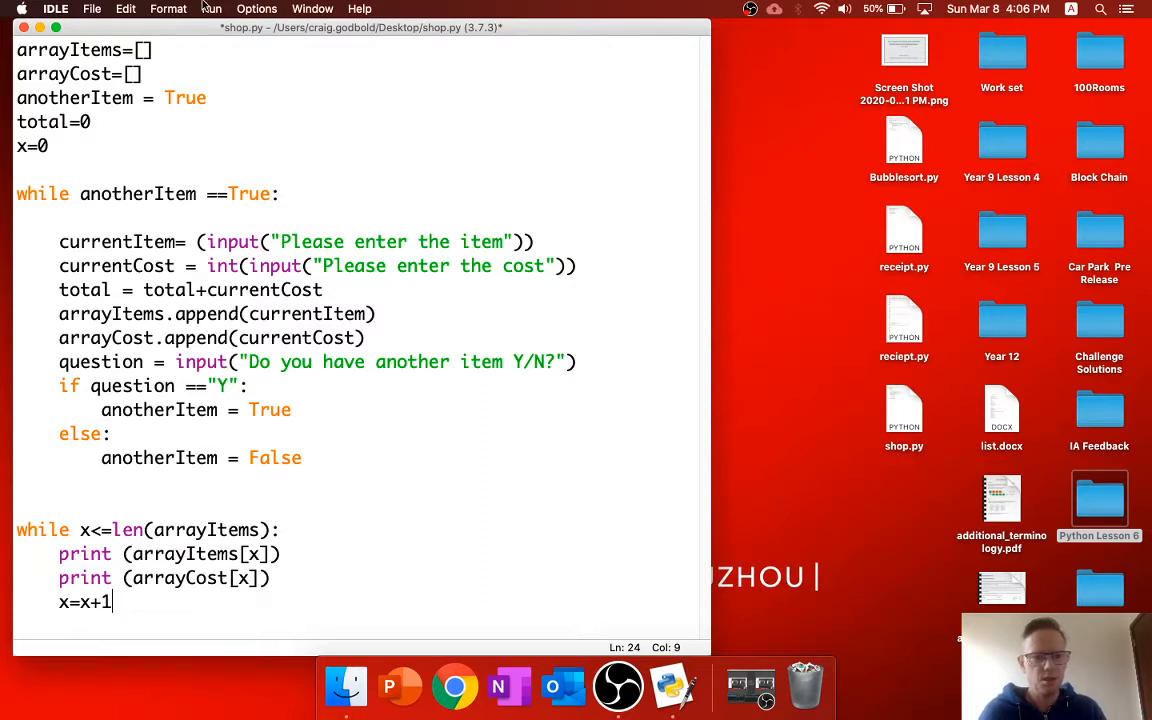
click(212, 8)
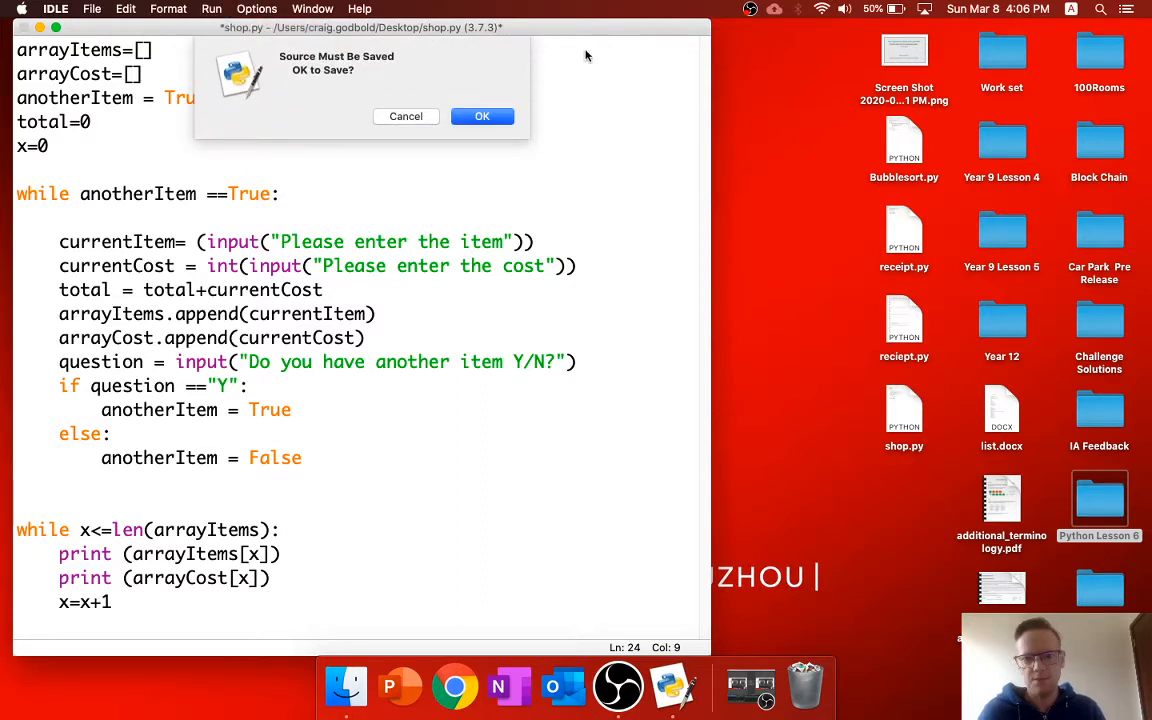
click(482, 116)
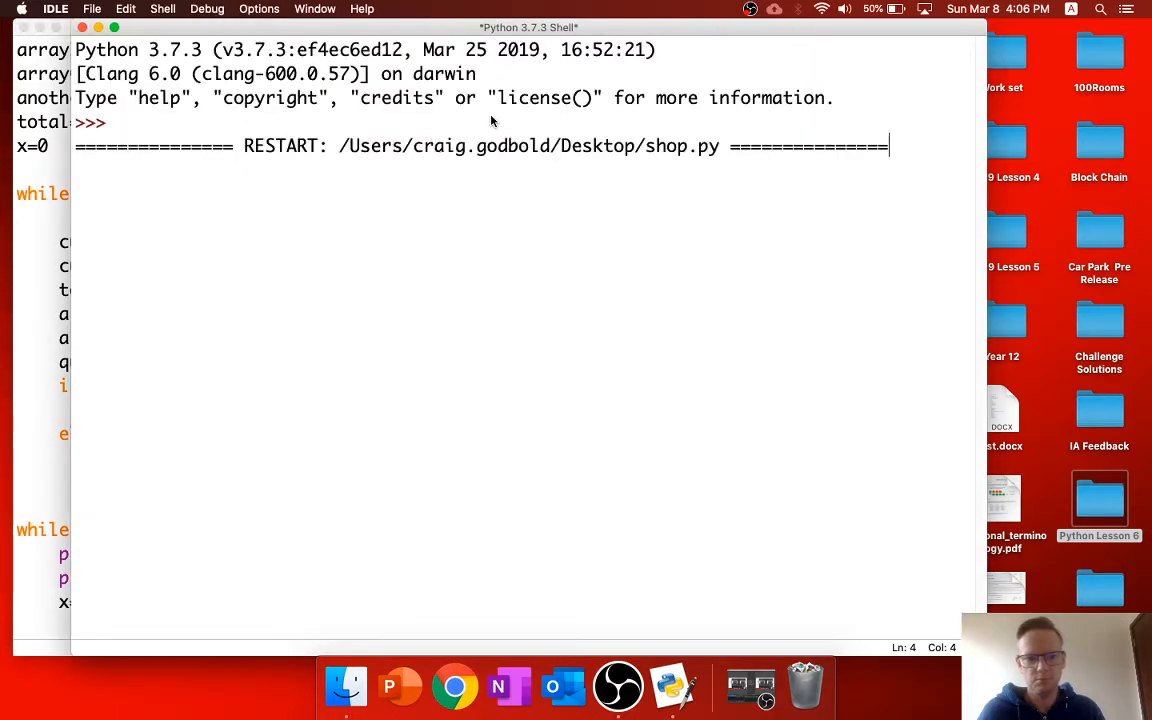
text(Dog)
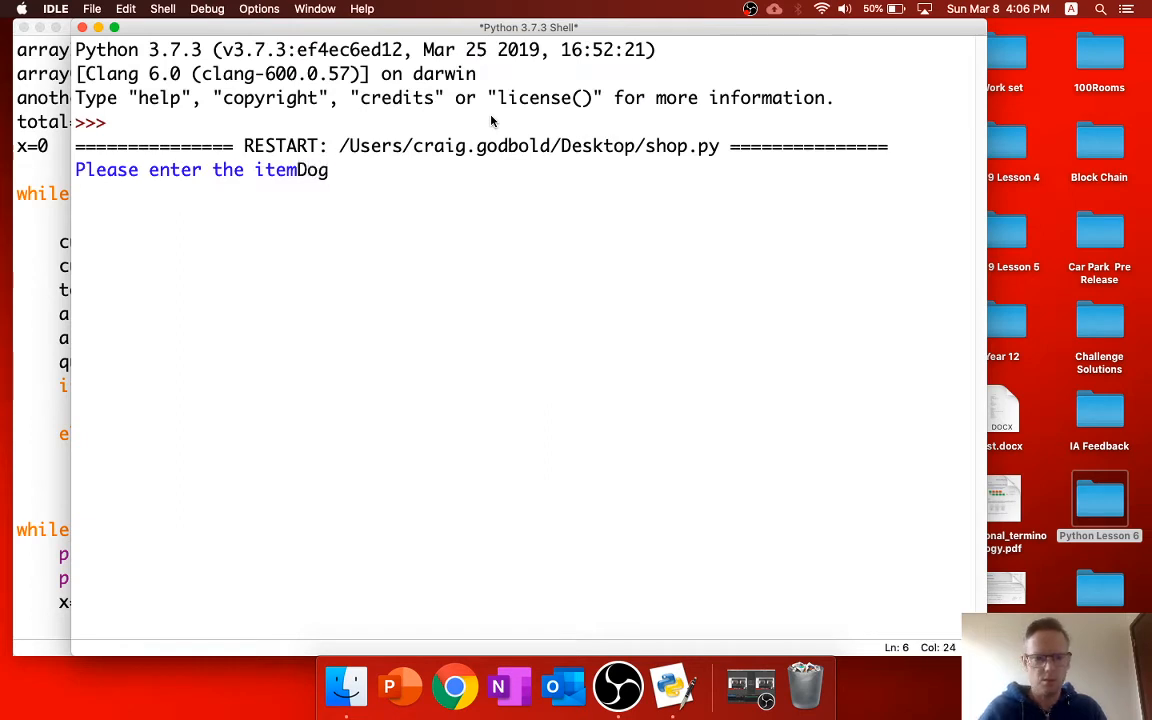
text(45)
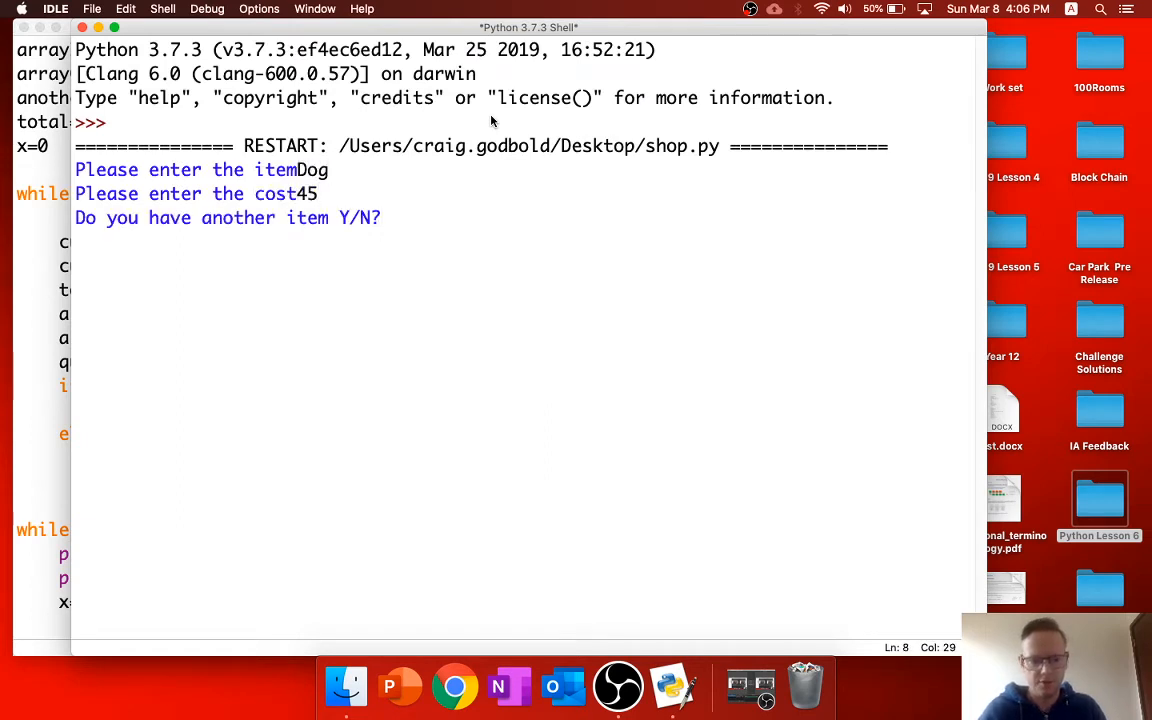
text(Y)
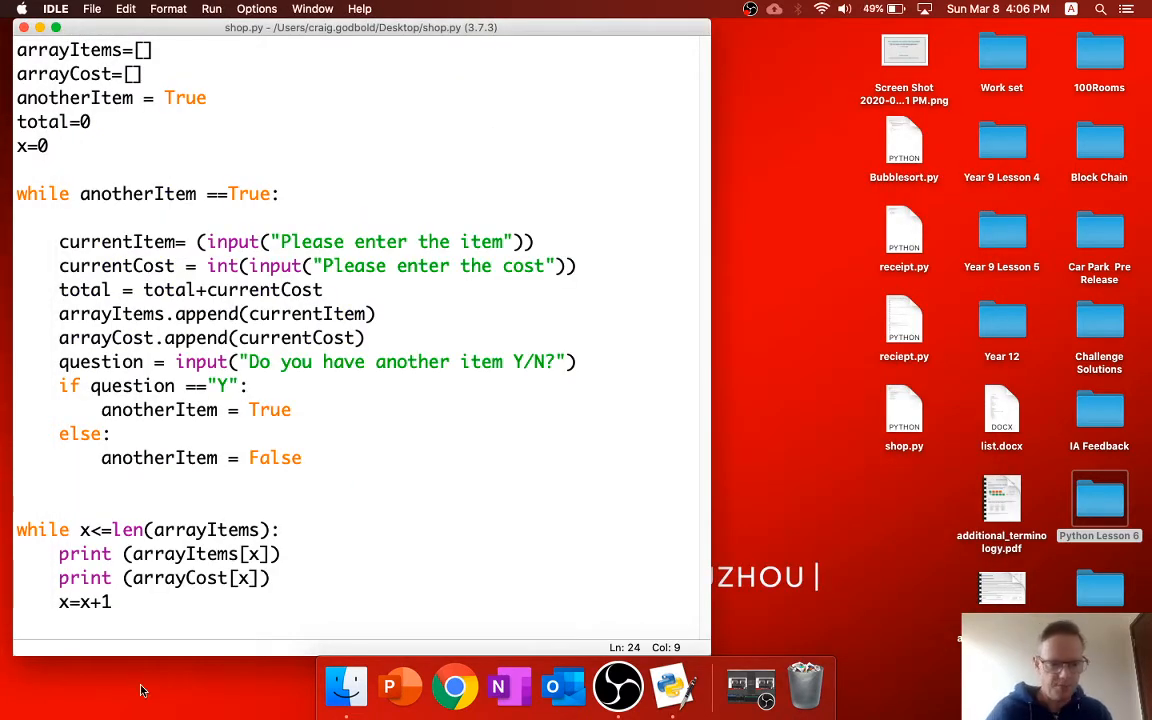
- Change the loop test to x<len(arrayItems) and rerun with Dog 45 and Badger 50
click(110, 528)
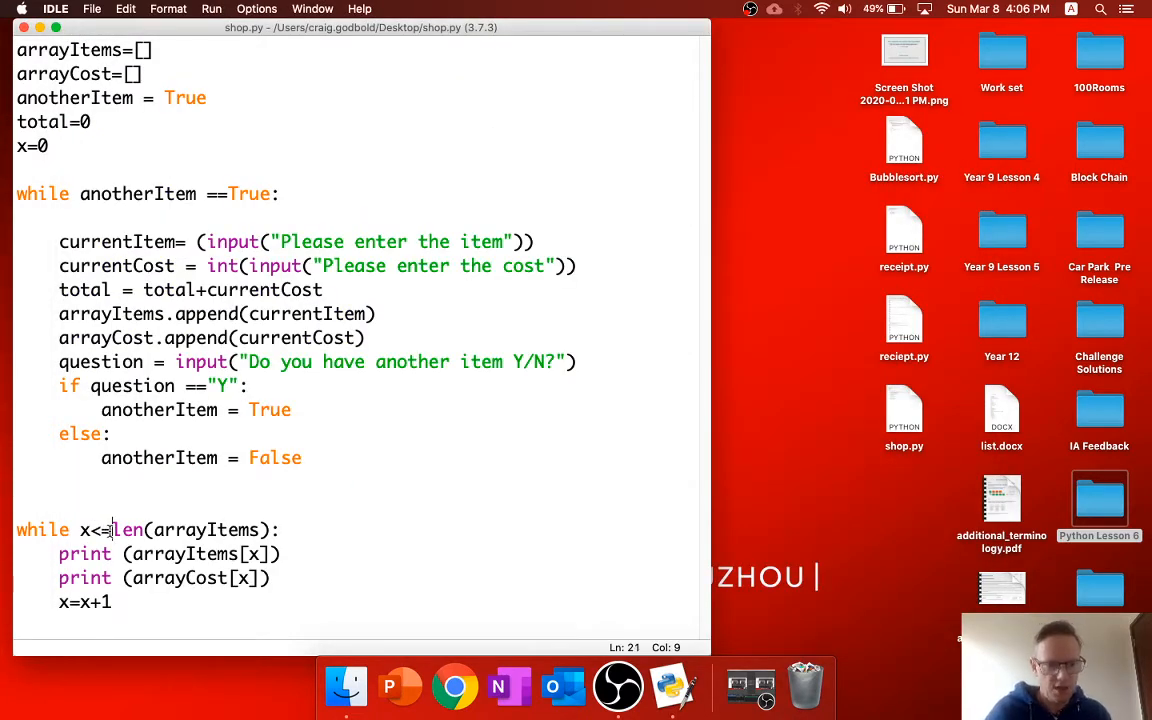
click(212, 8)
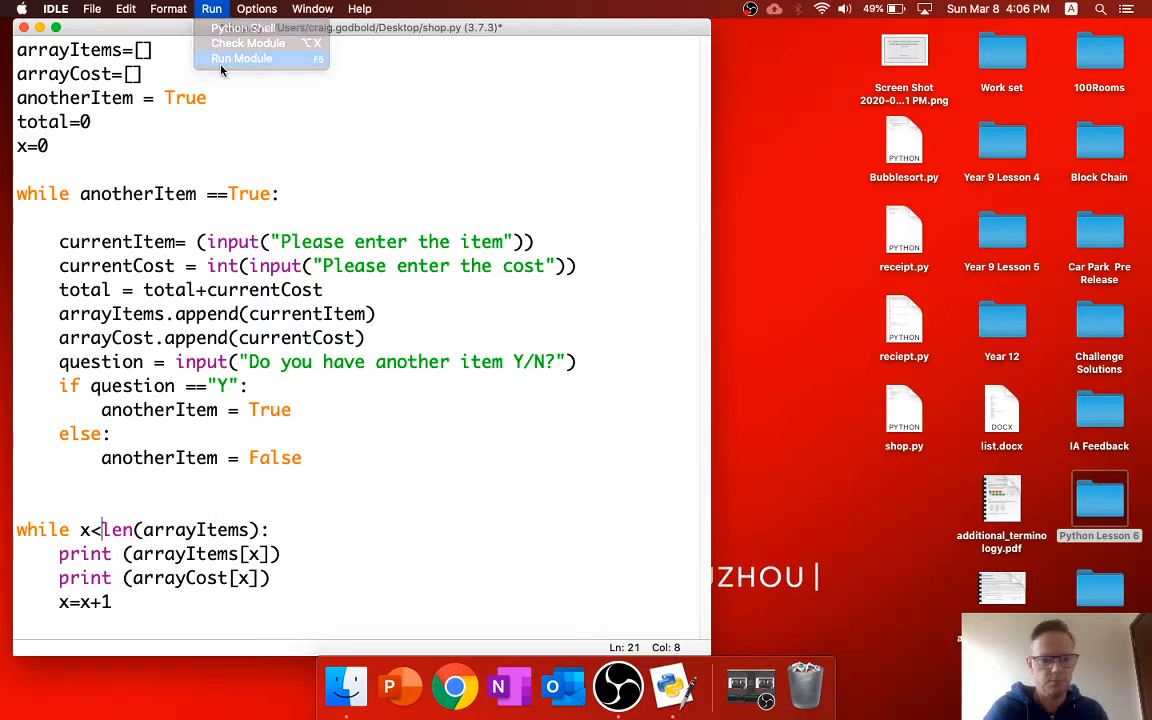
click(240, 58)
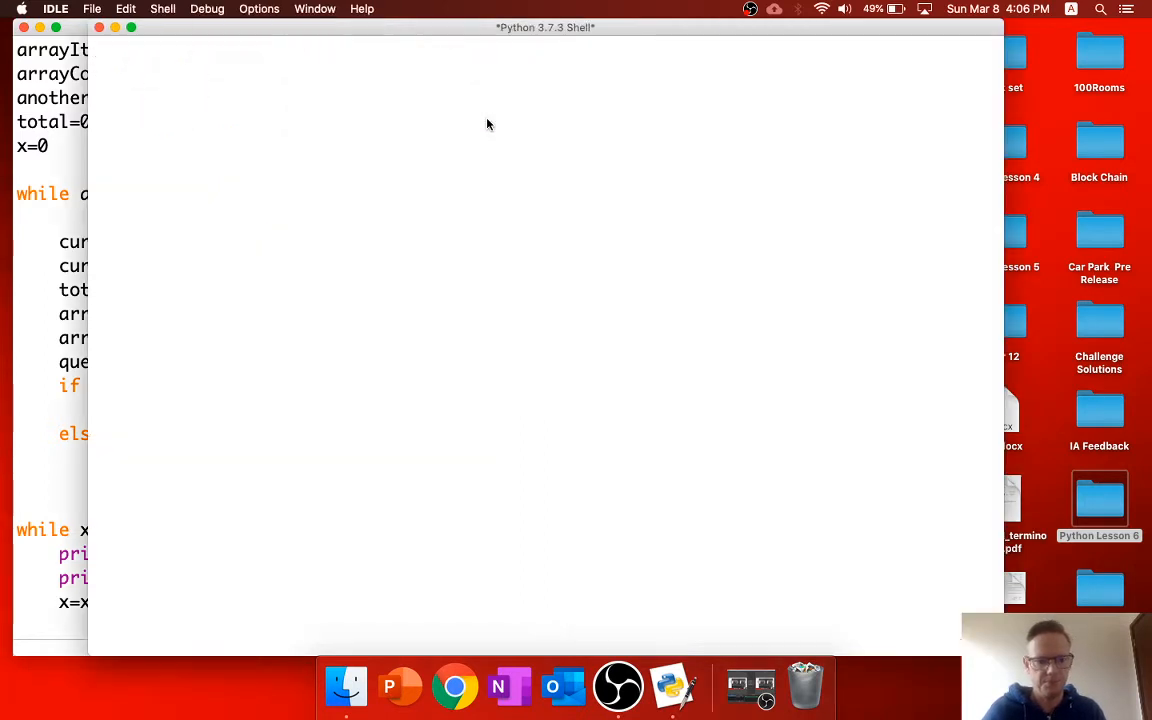
key(F5)
text(Y)
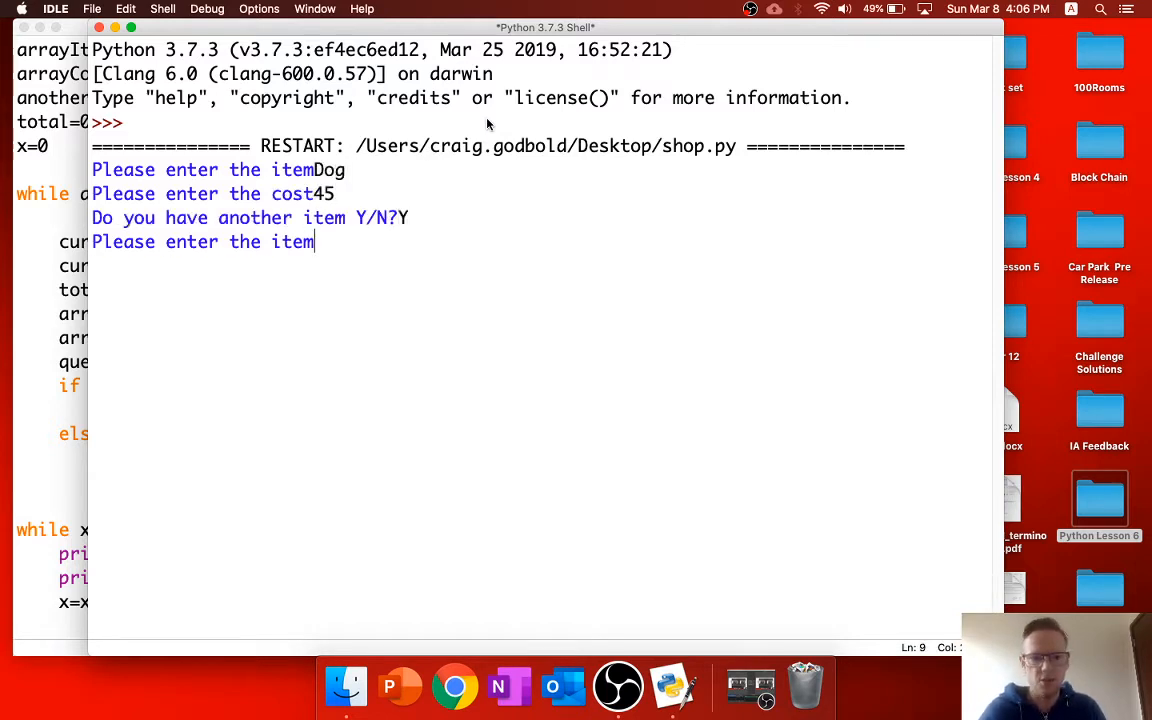
text(Badger)
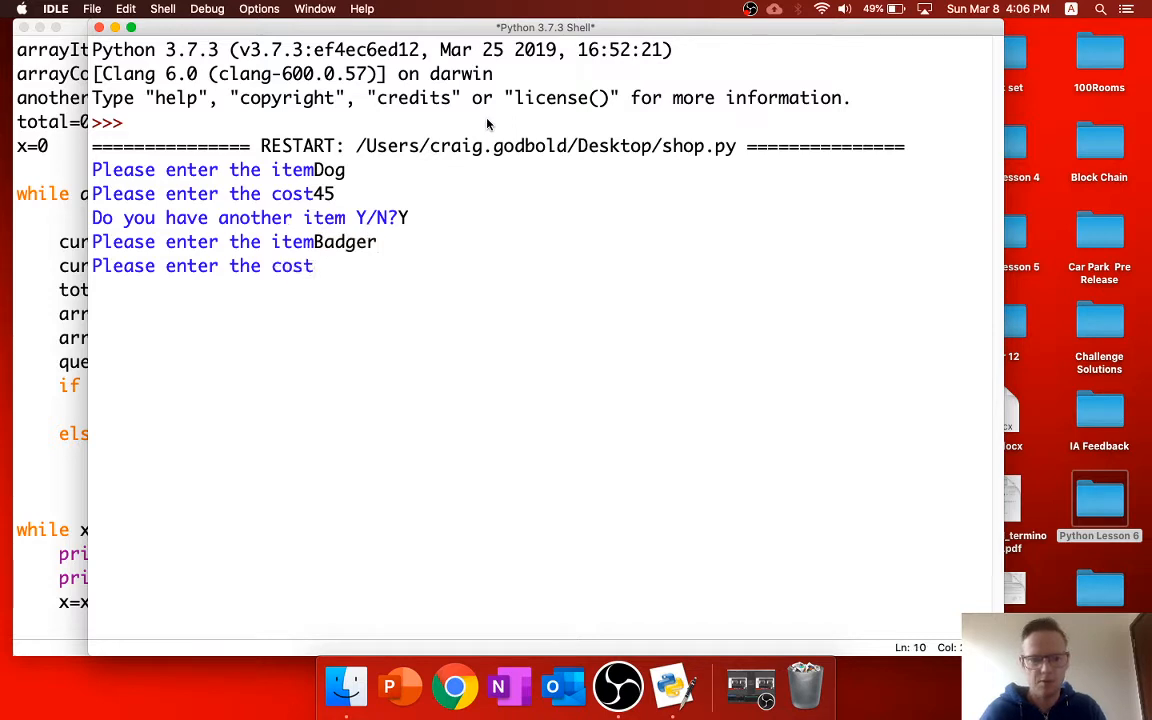
text(50)
text(N)
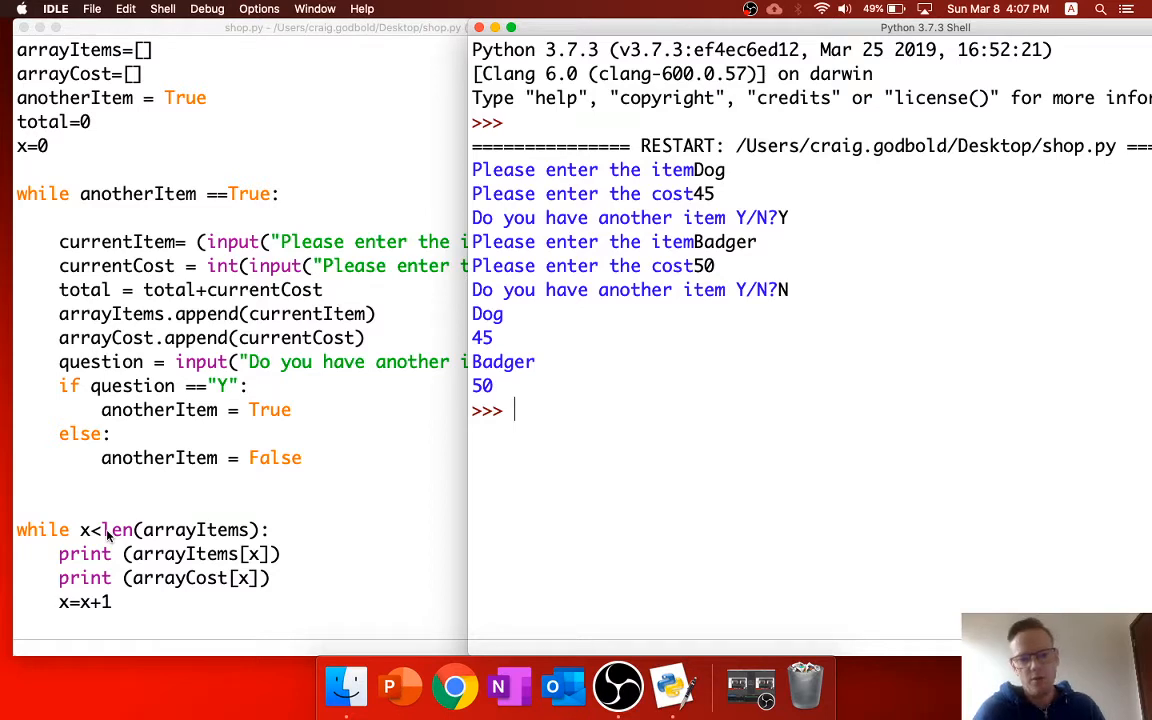
mouse_move(192, 538)
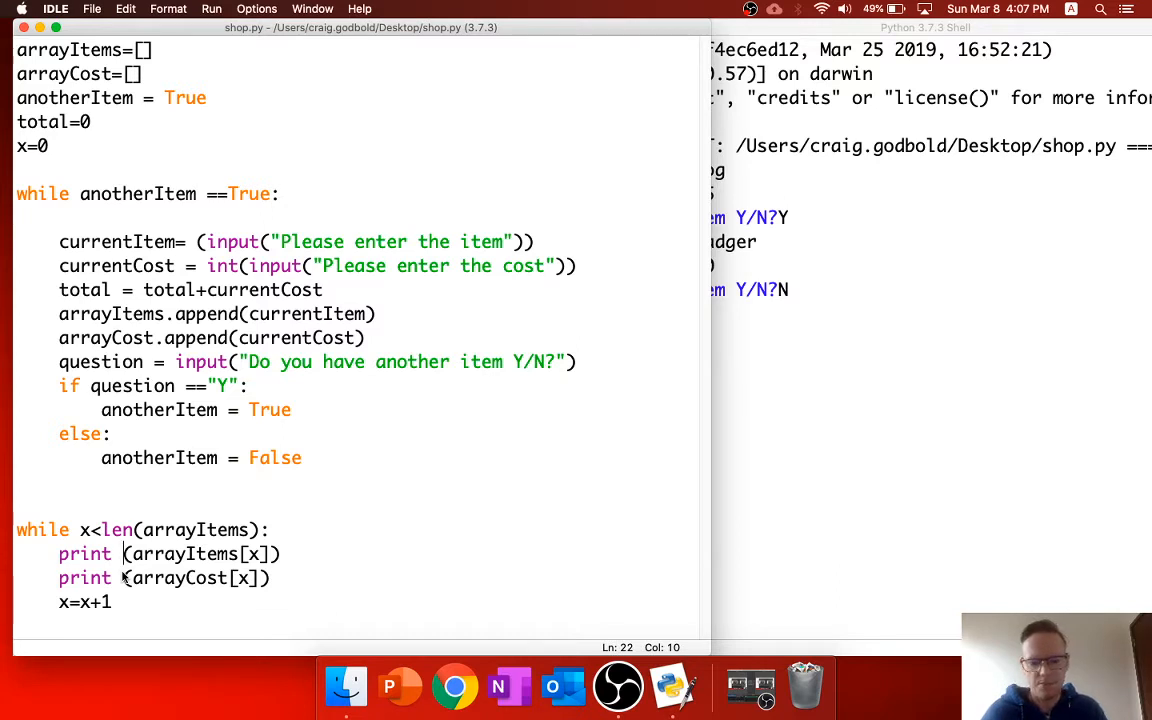
- Prefix the prints with "Item"+(arrayItems[x]) and "Cost"+(arrayCost[x])
text(Item)
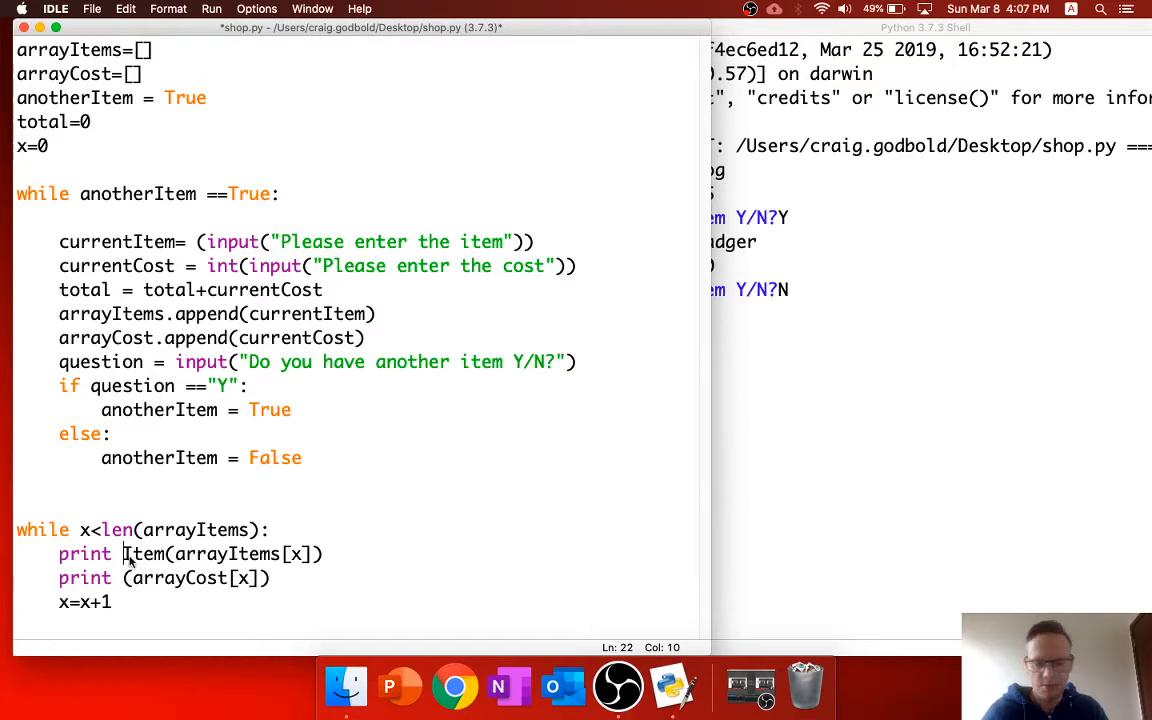
text("Item")
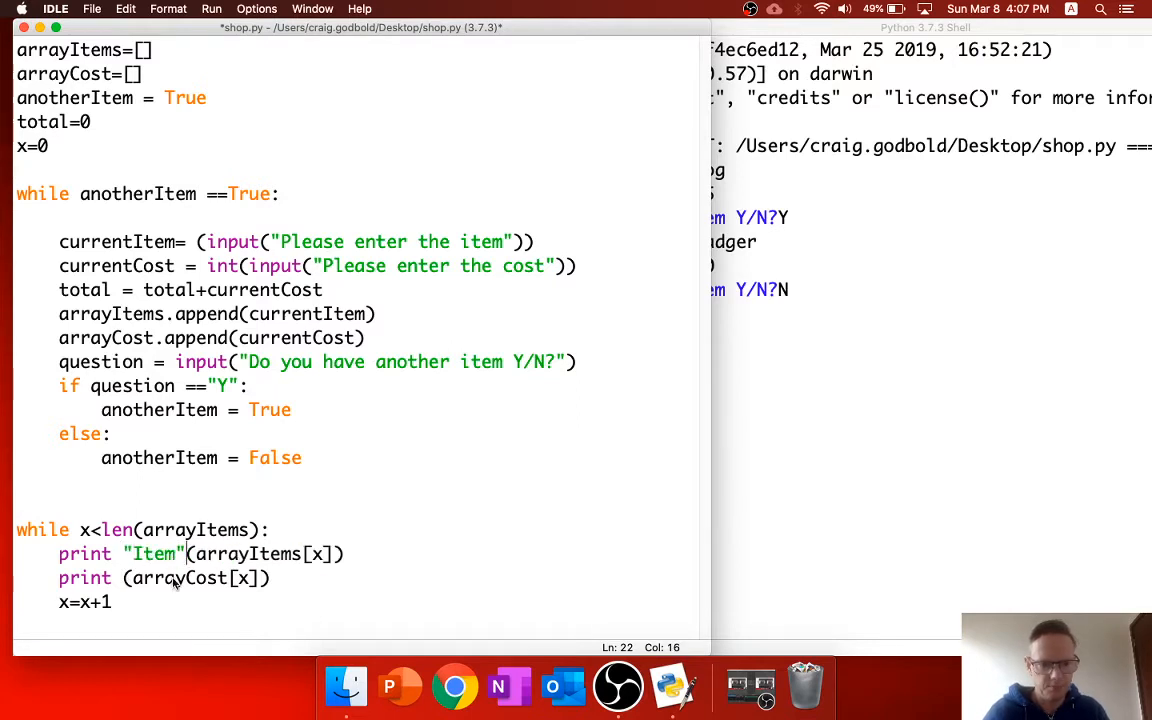
text(+)
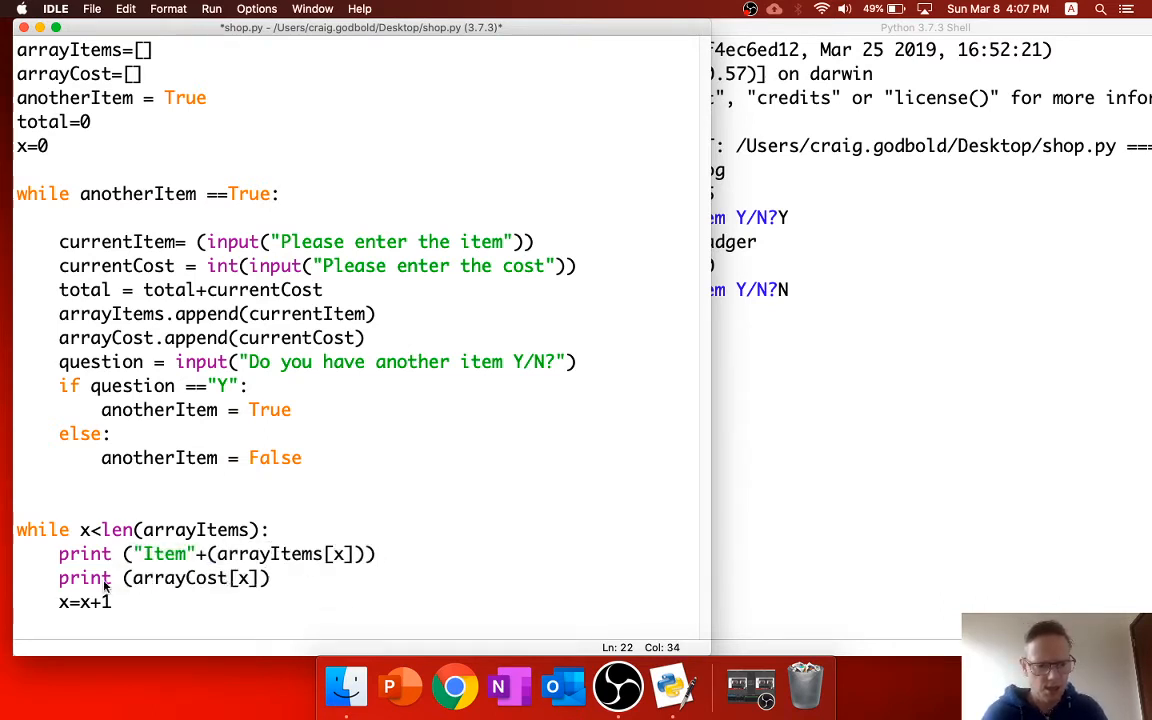
click(118, 578)
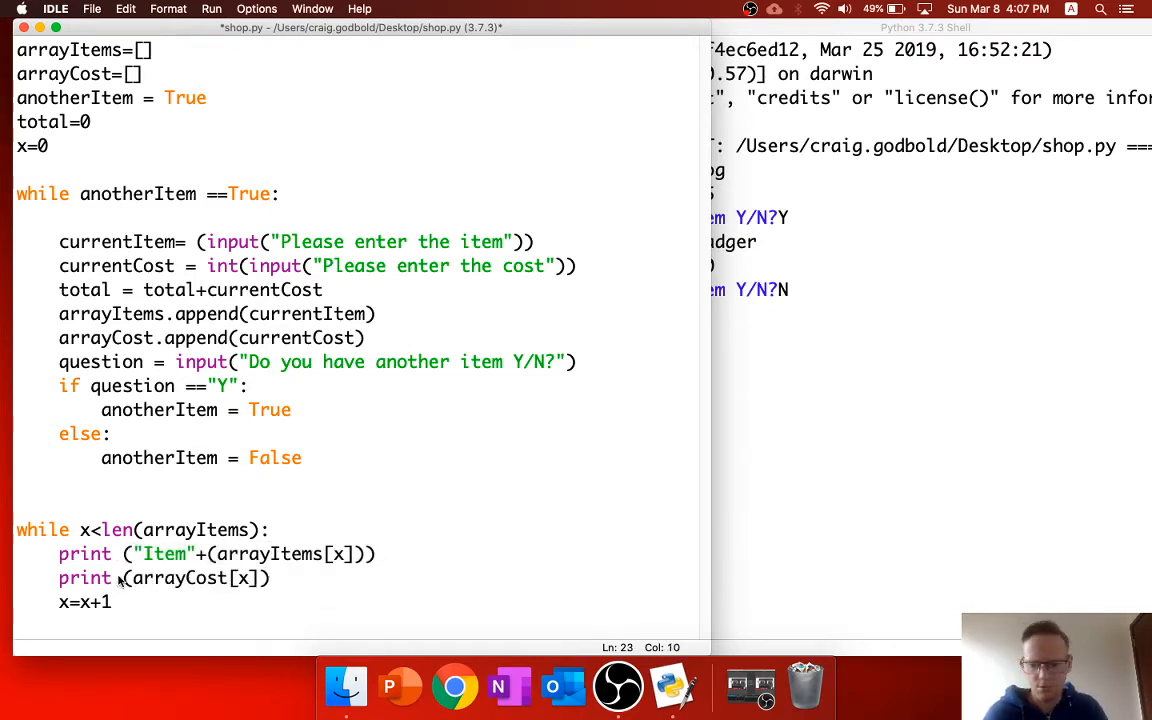
text(()
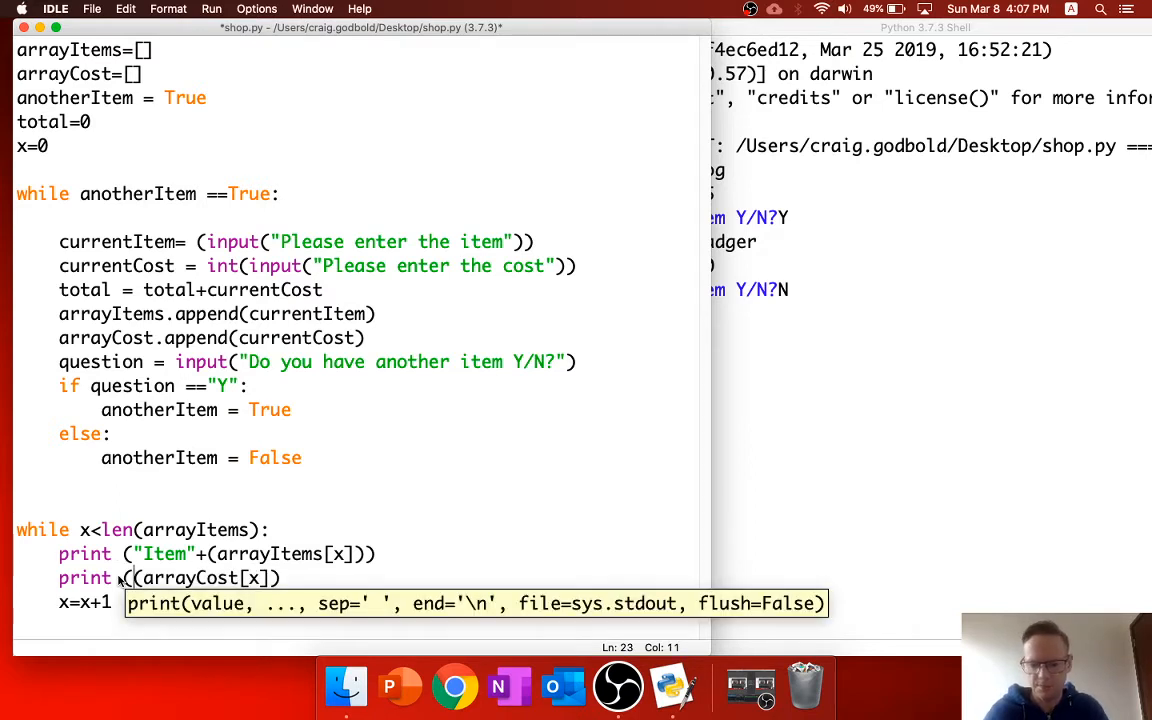
text(Cs)
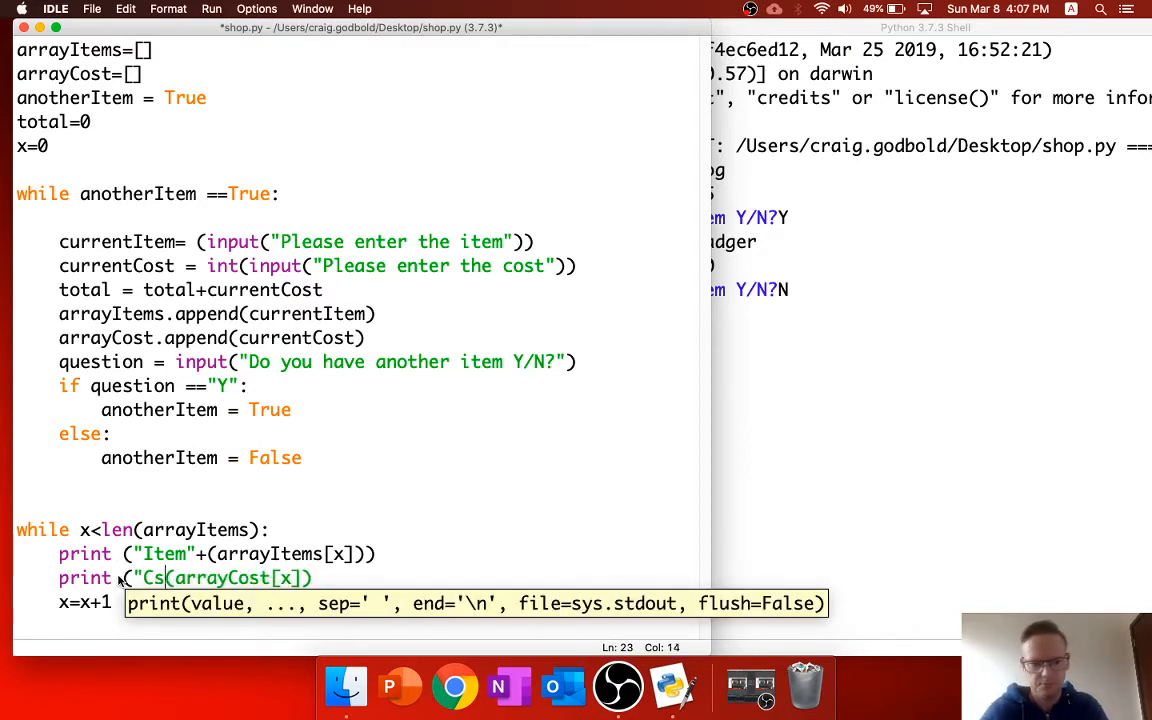
text(ost")
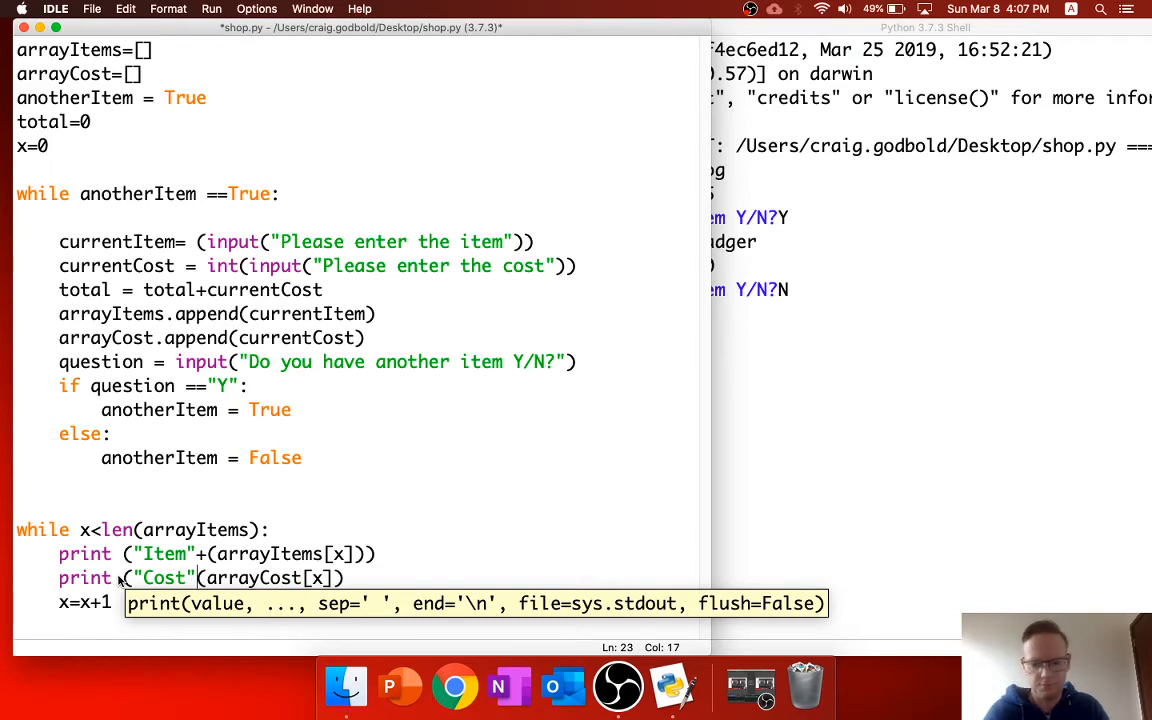
text(+(arrayCost[x]))
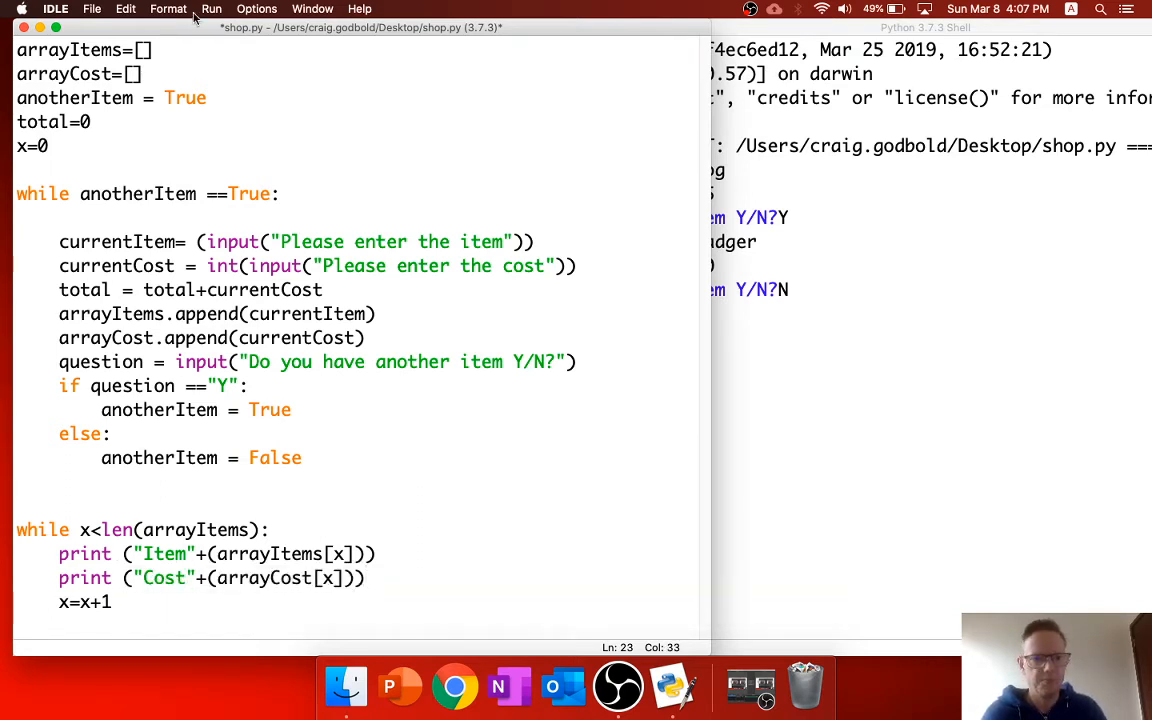
- Save and run with test items, which stops on a string-plus-integer error
click(212, 8)
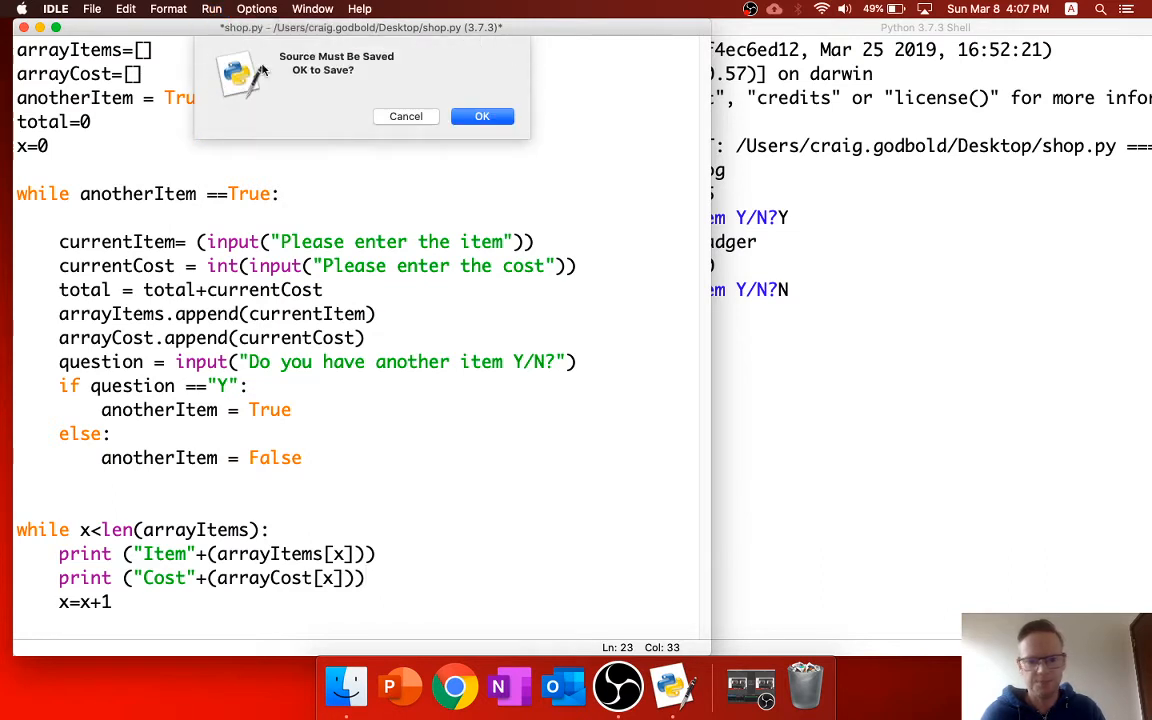
click(482, 116)
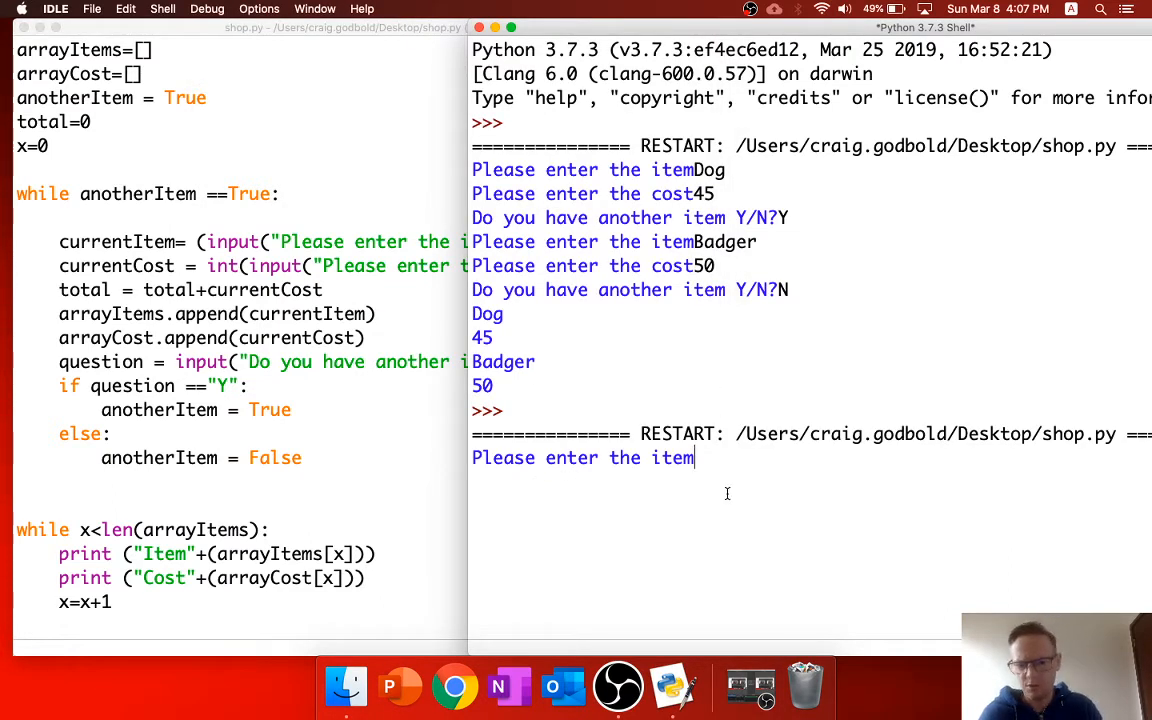
text(dog)
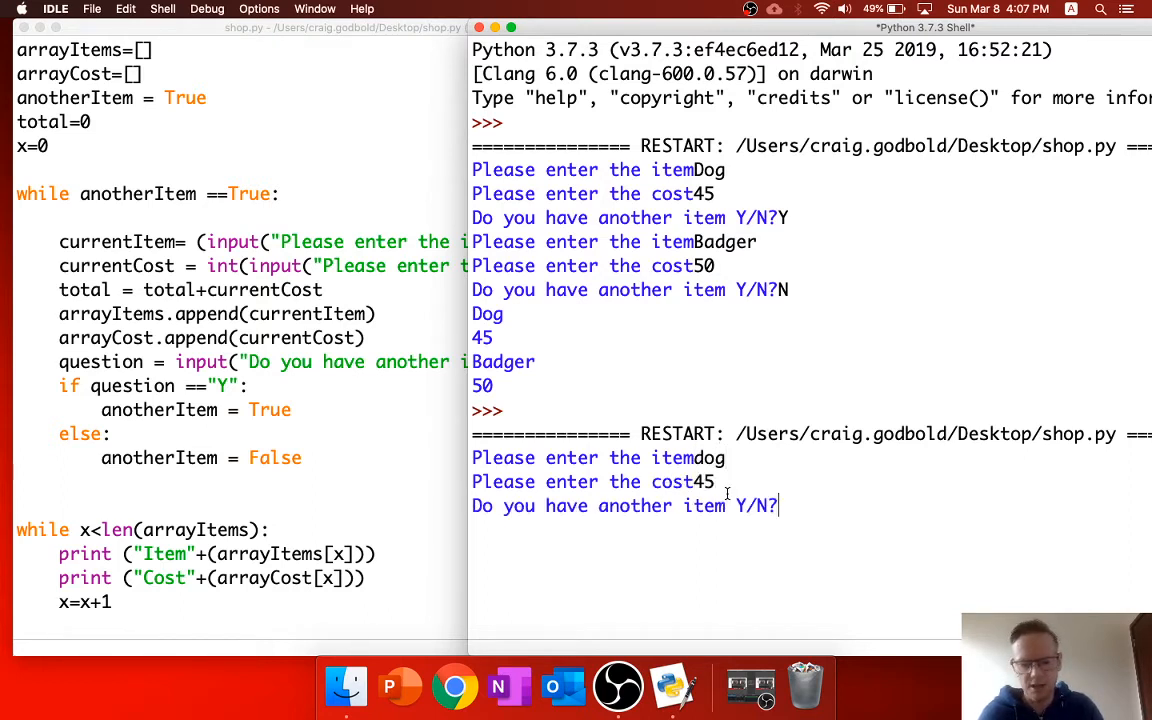
text(Badger)
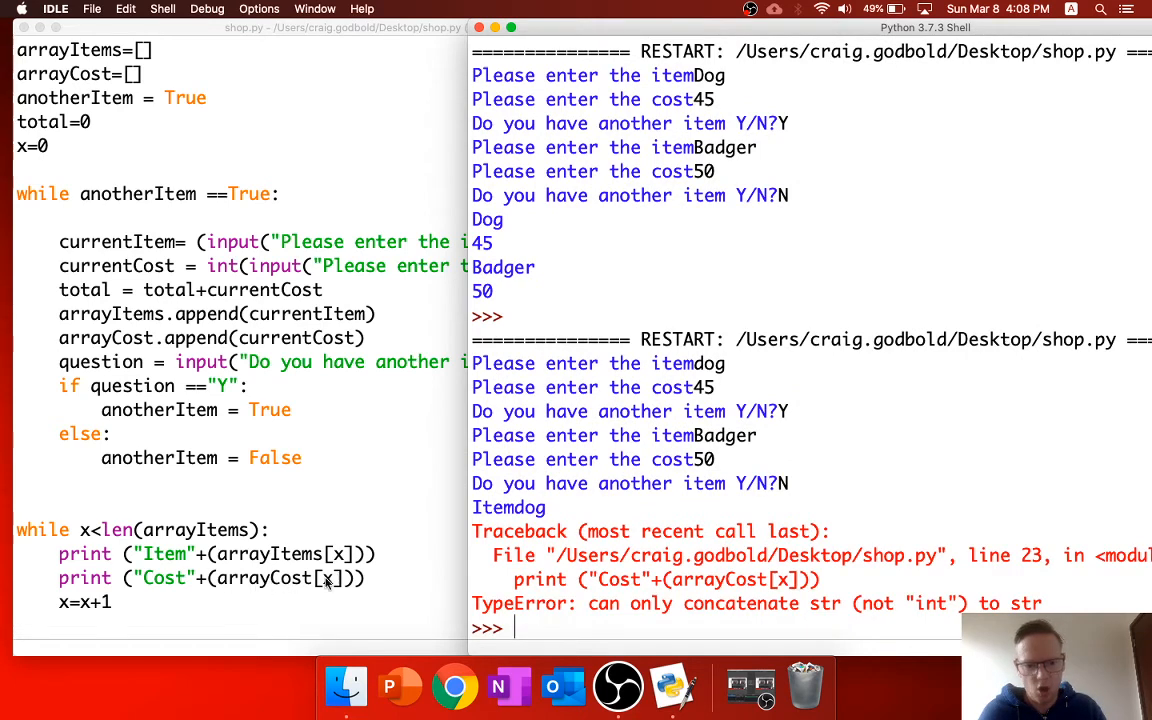
mouse_move(872, 598)
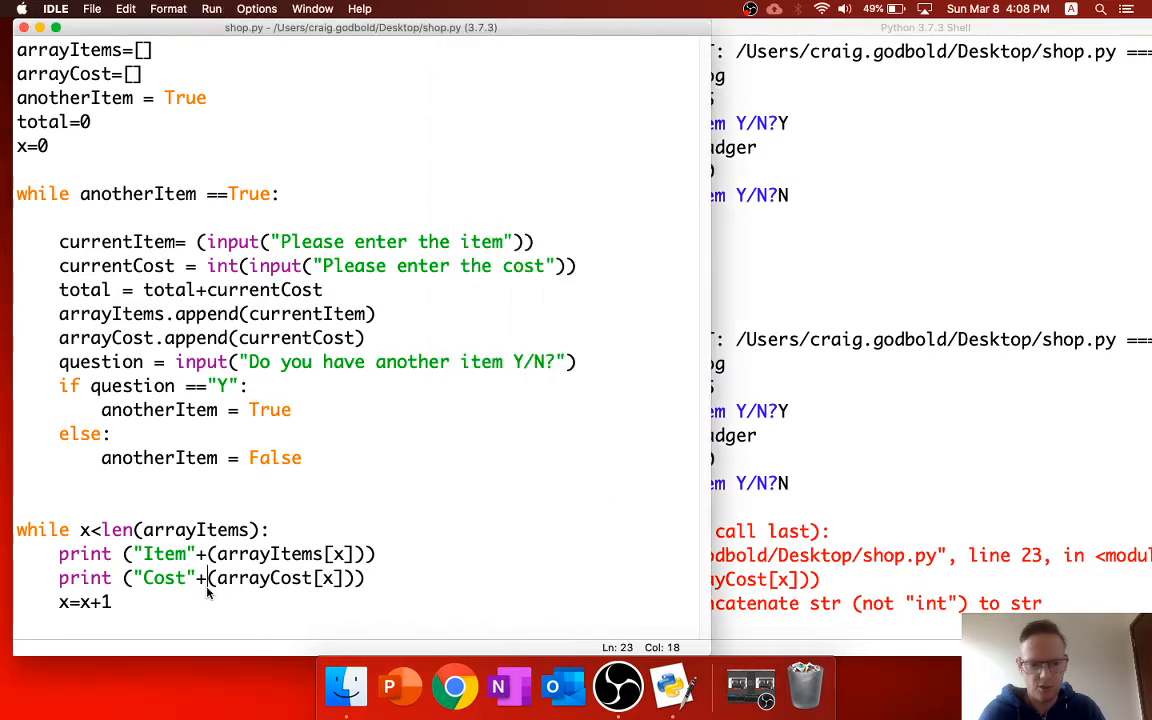
- Wrap arrayCost[x] in str() and rerun with Dog 45 so the labelled lines print
text(str)
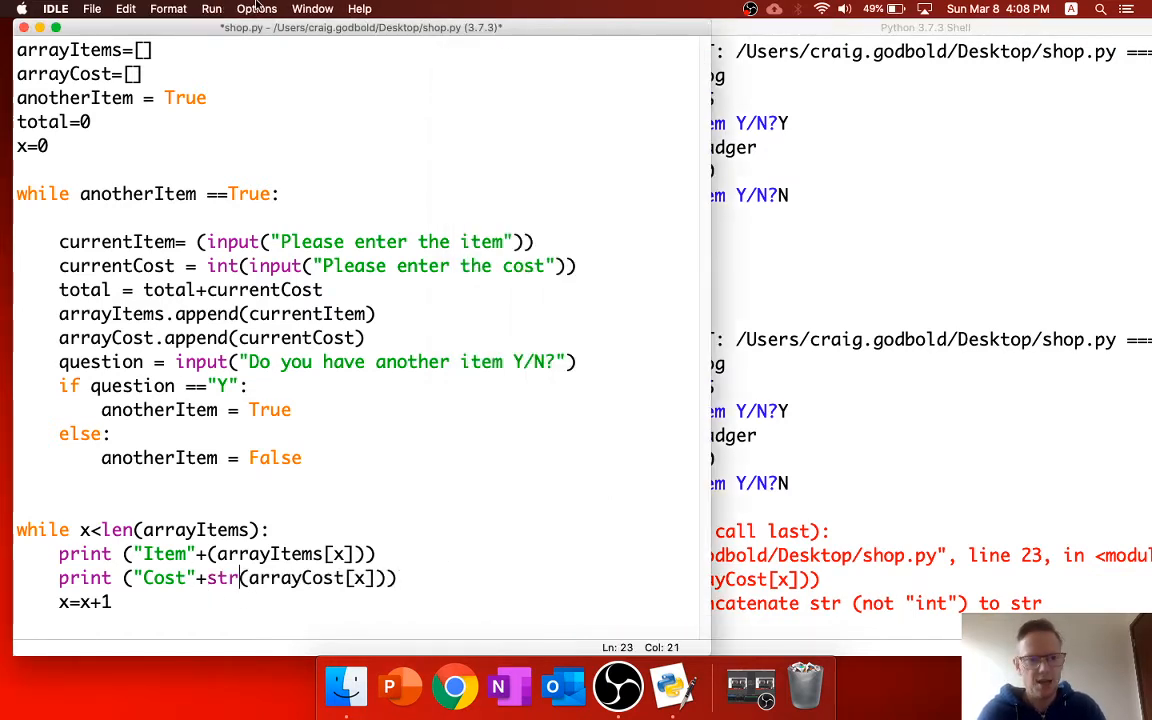
click(212, 8)
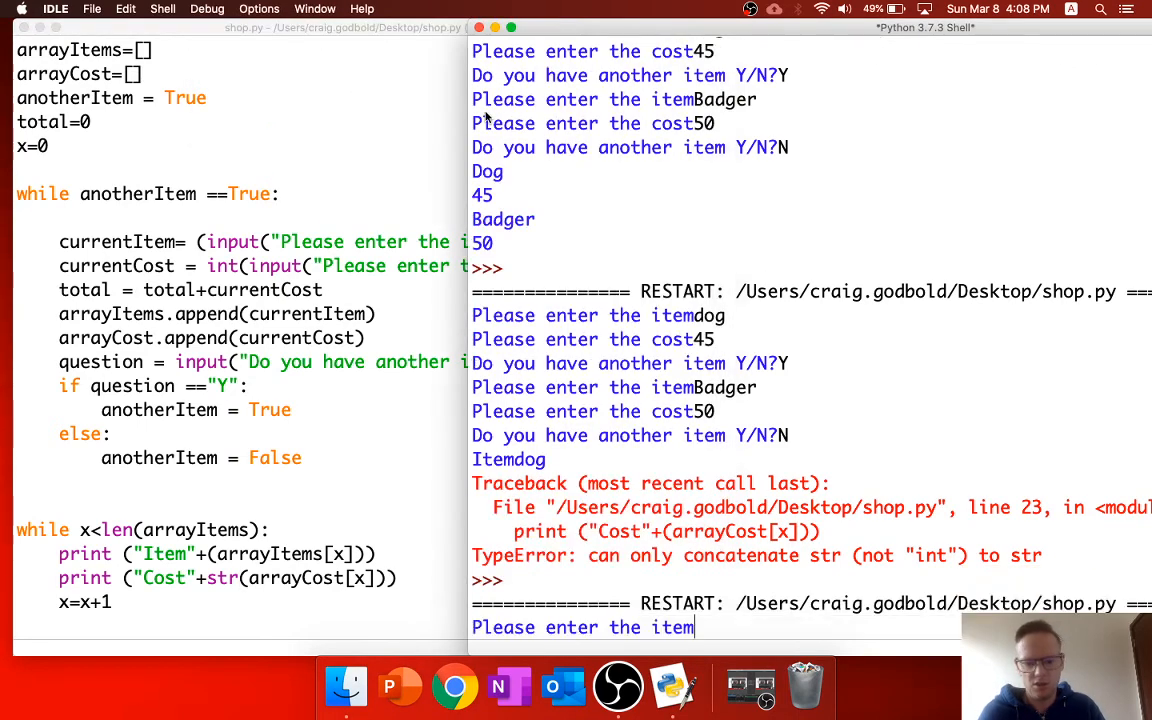
text(Dog)
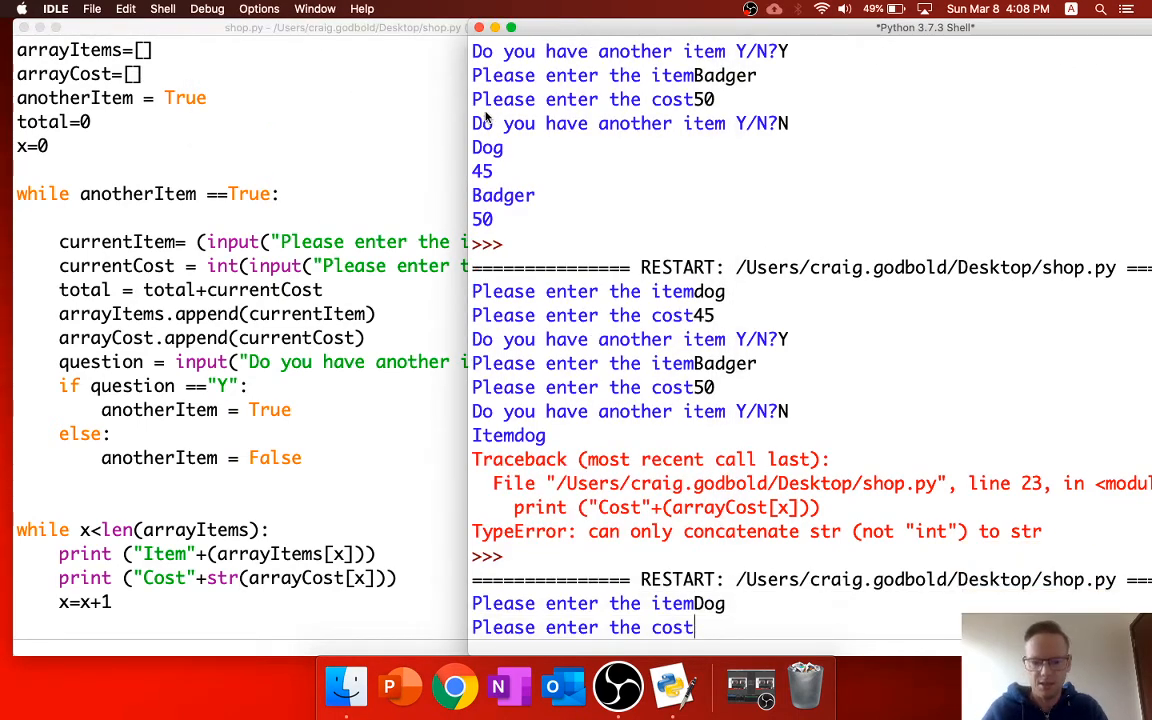
text(45)
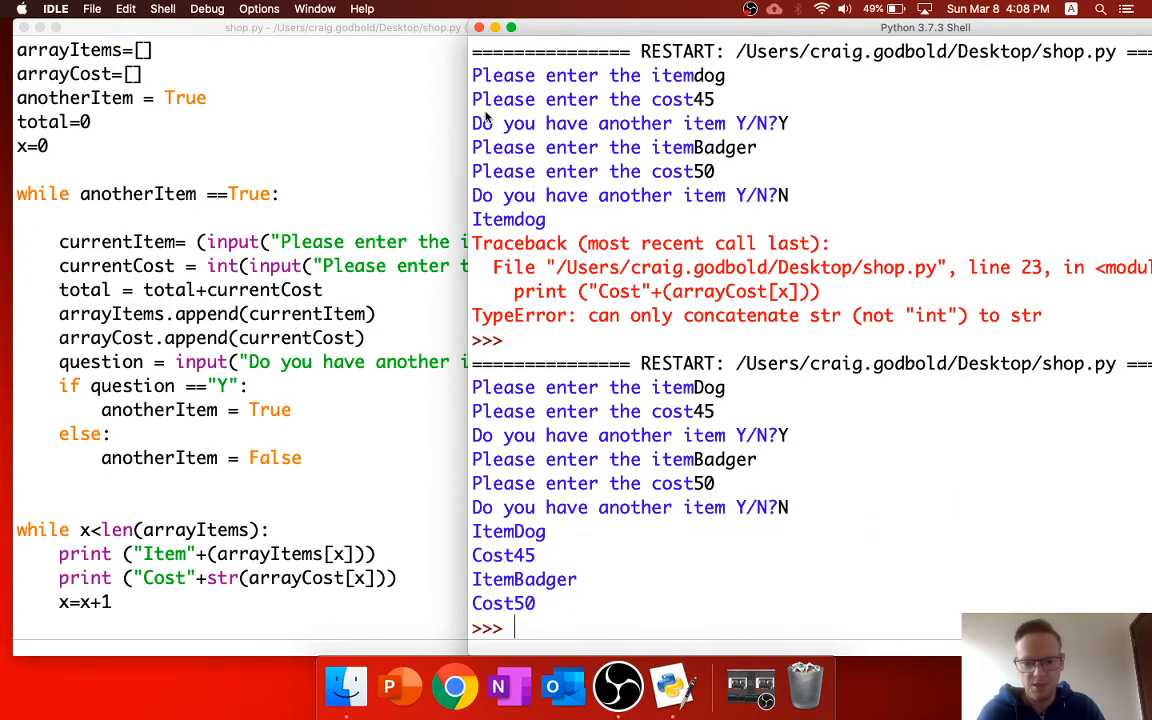
mouse_move(172, 224)
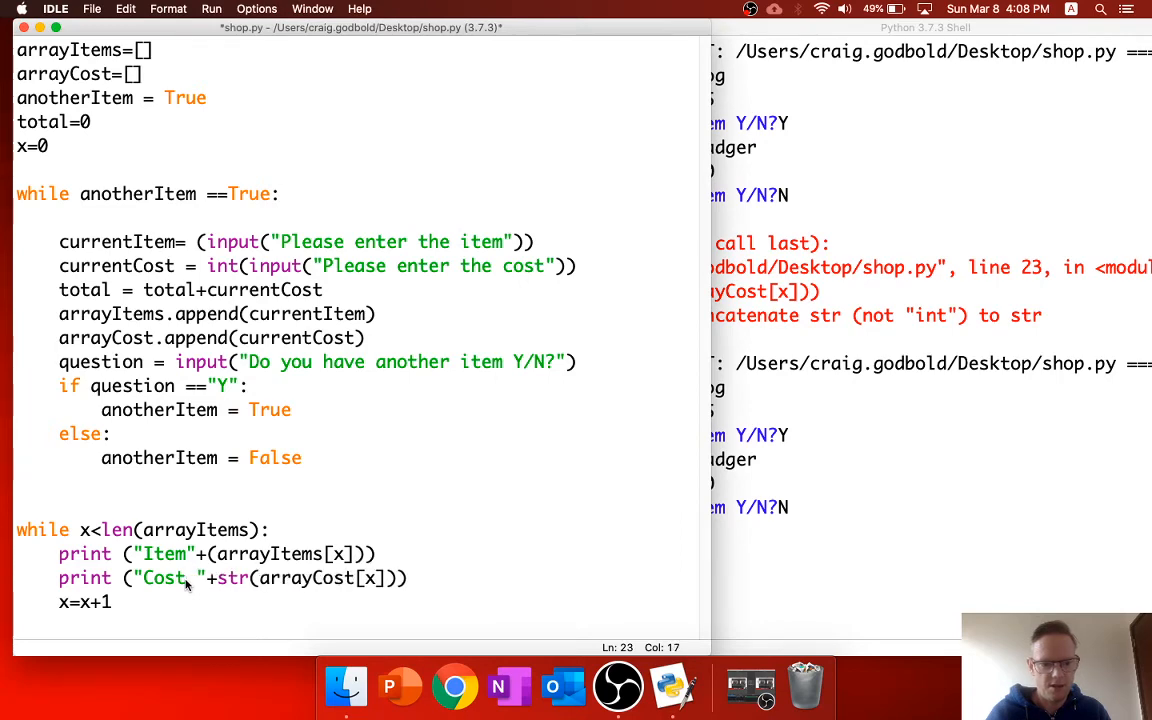
- Change the labels to "Item: " and "Cost: RMB" and add a print of an asterisk row
text(RMB)
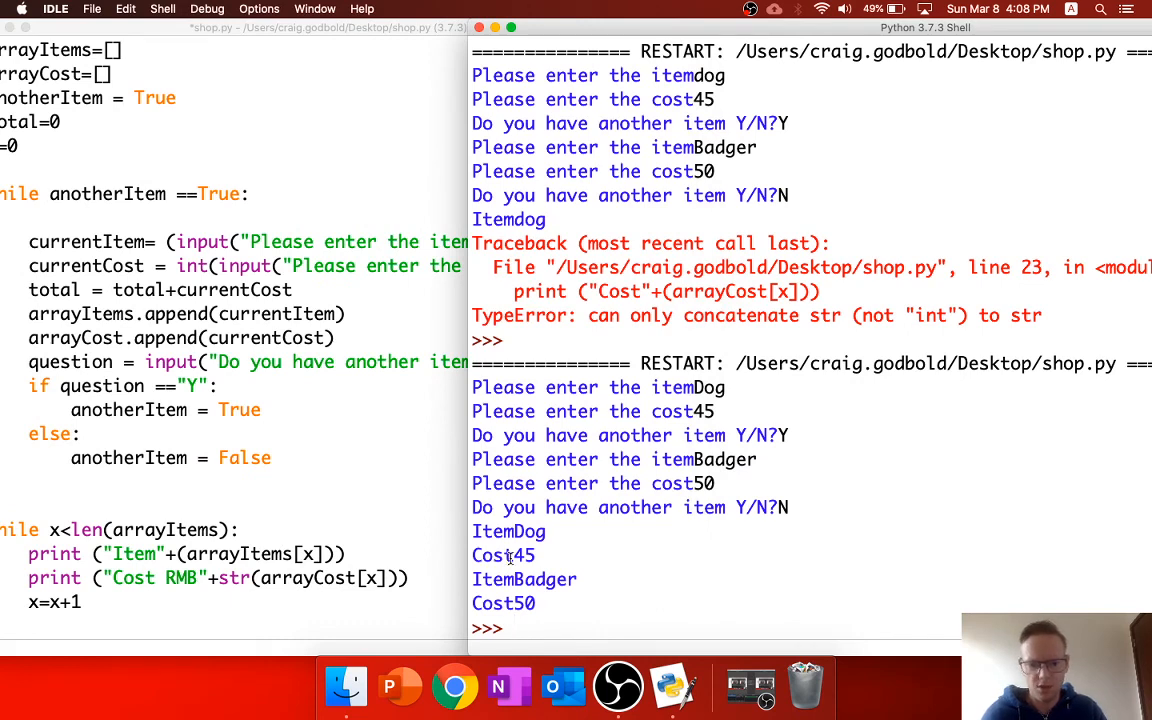
mouse_move(156, 584)
text(:)
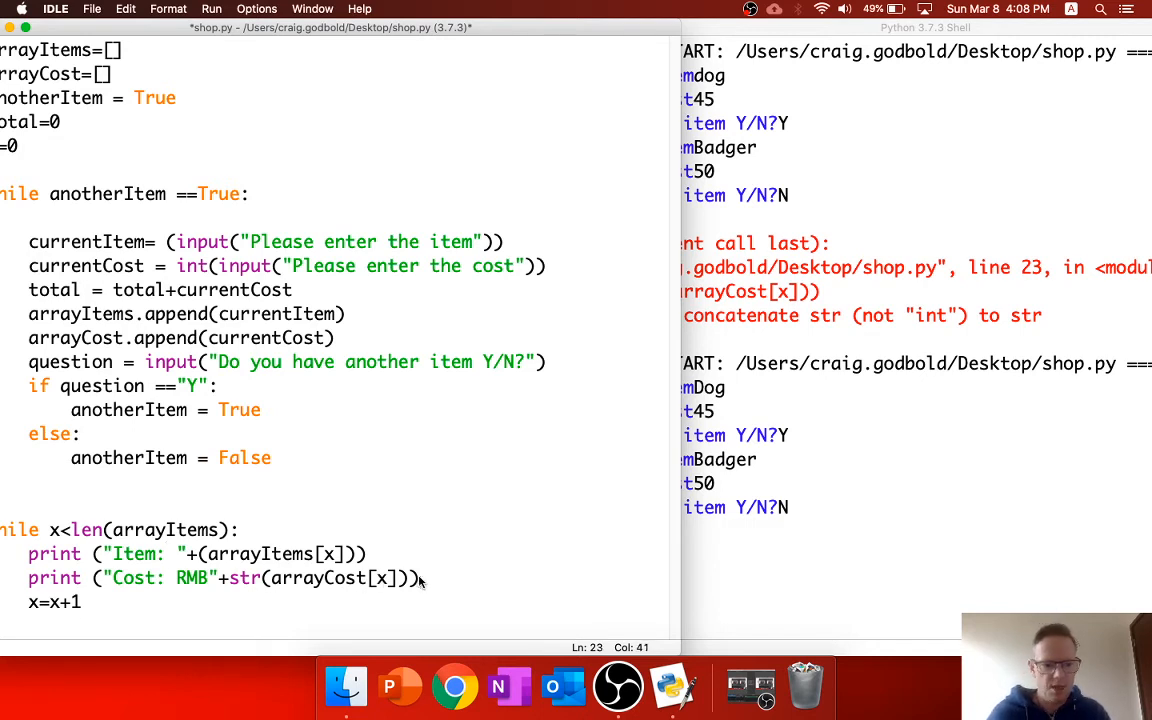
text(print ("***********)
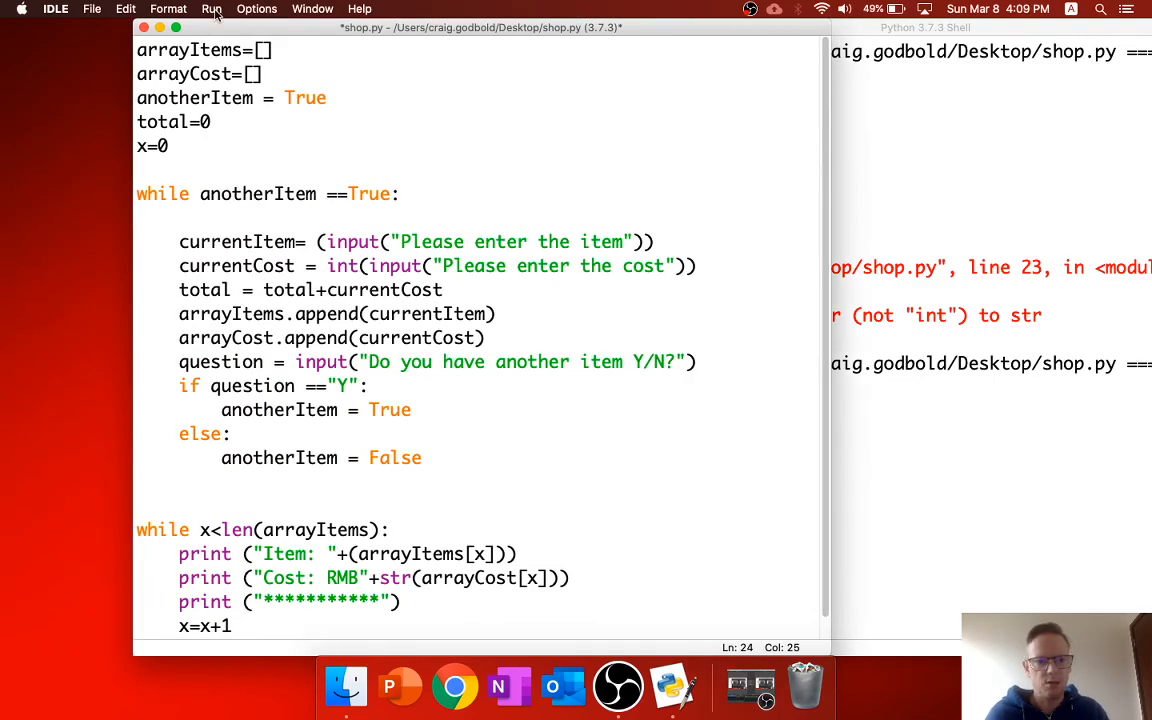
- Save and run with Goldfish 4 and Rabbit 15, printing labelled lines separated by asterisks
click(212, 8)
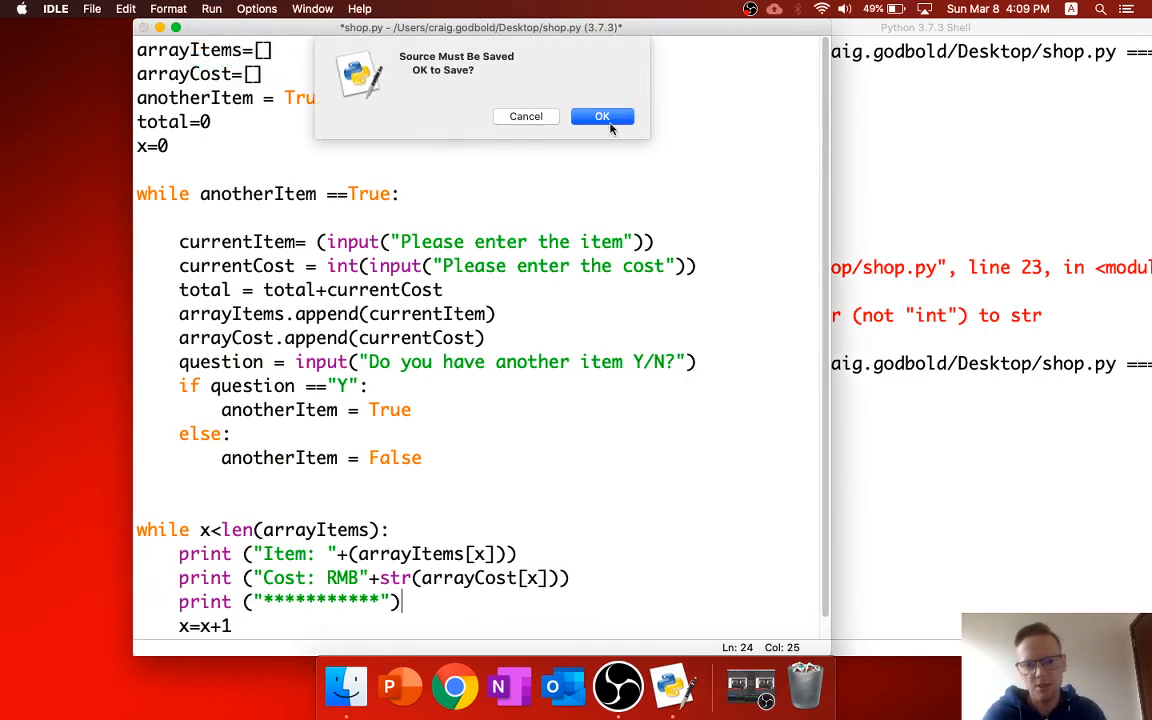
click(602, 116)
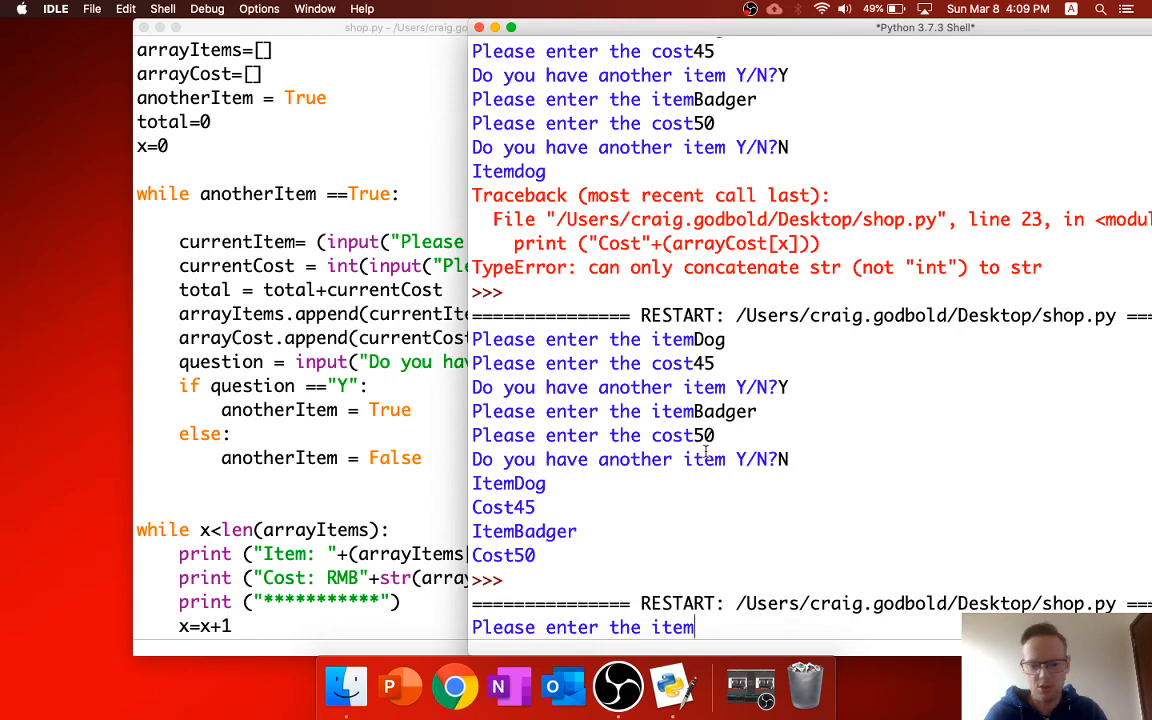
text(Goldfish)
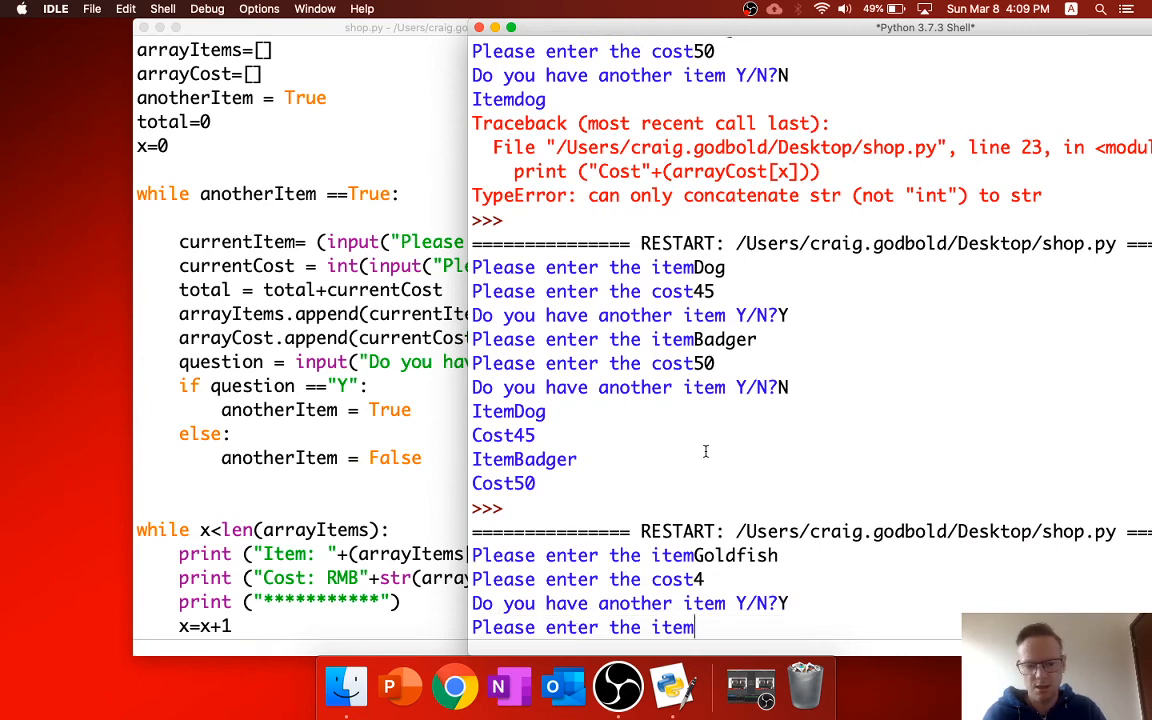
text(Rabbit)
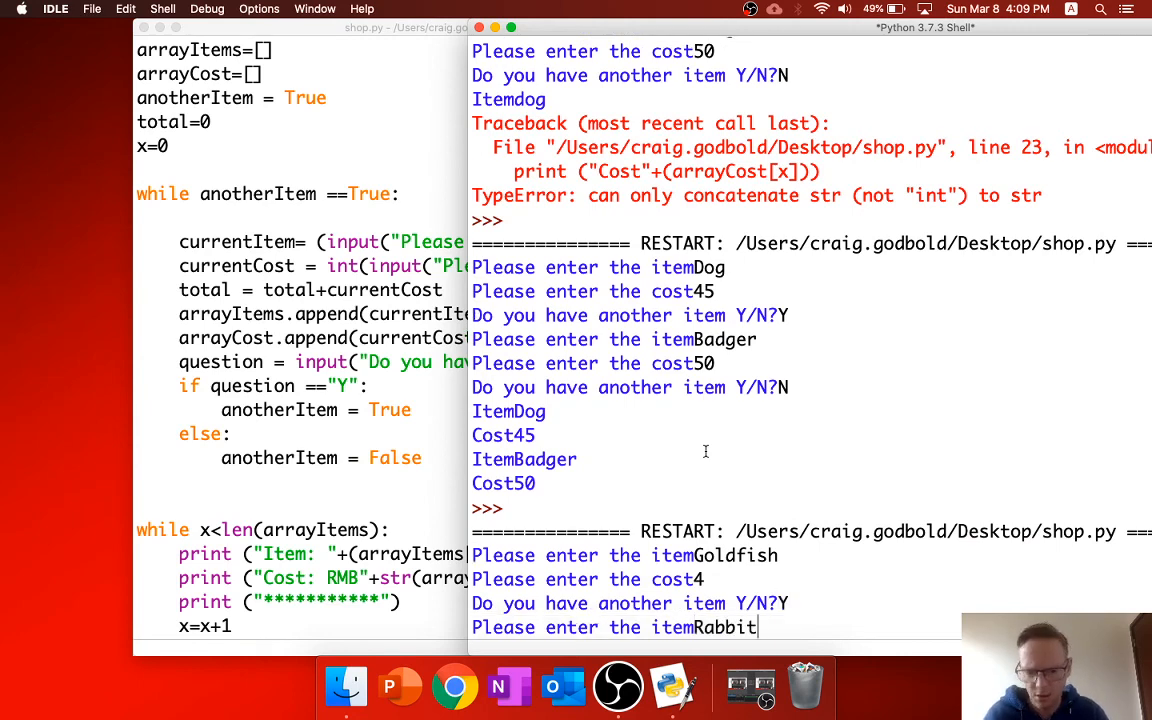
text(15)
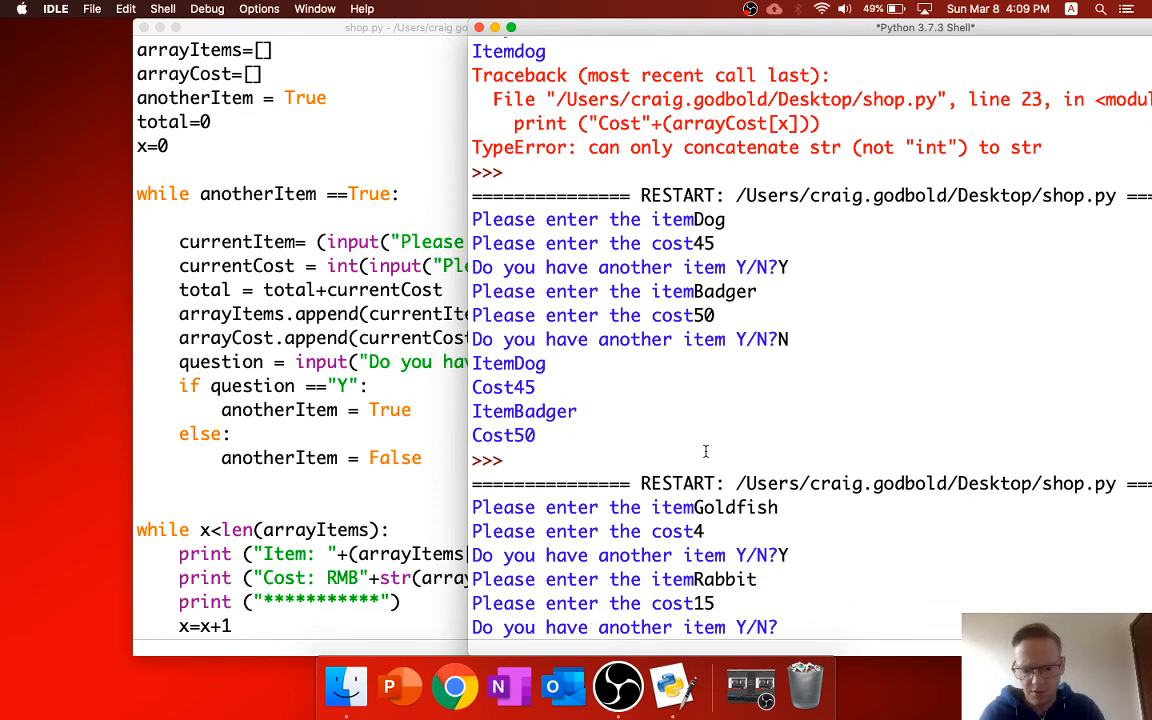
text(N)
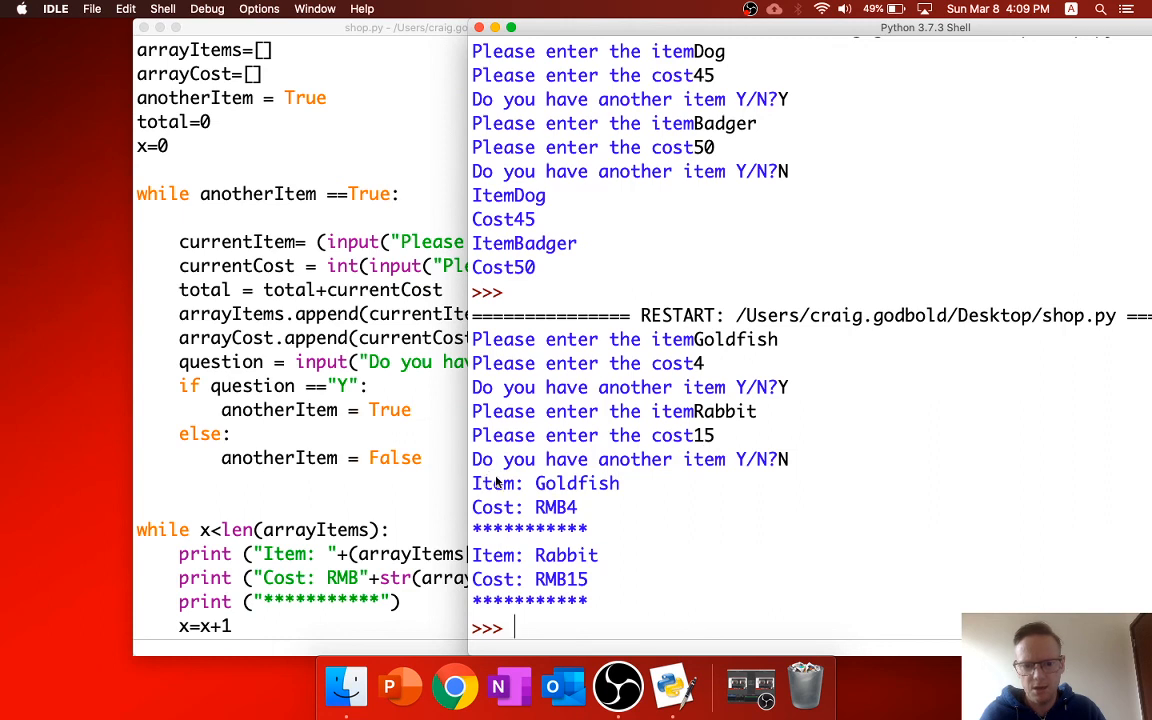
mouse_move(496, 568)
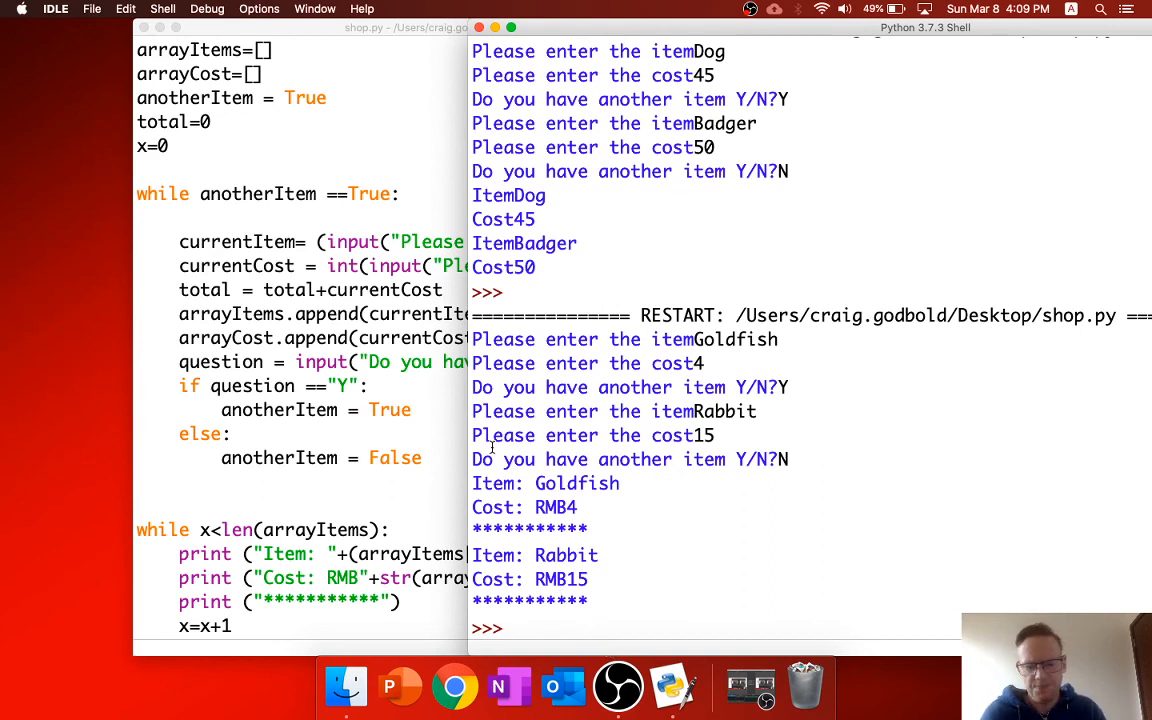
mouse_move(576, 564)
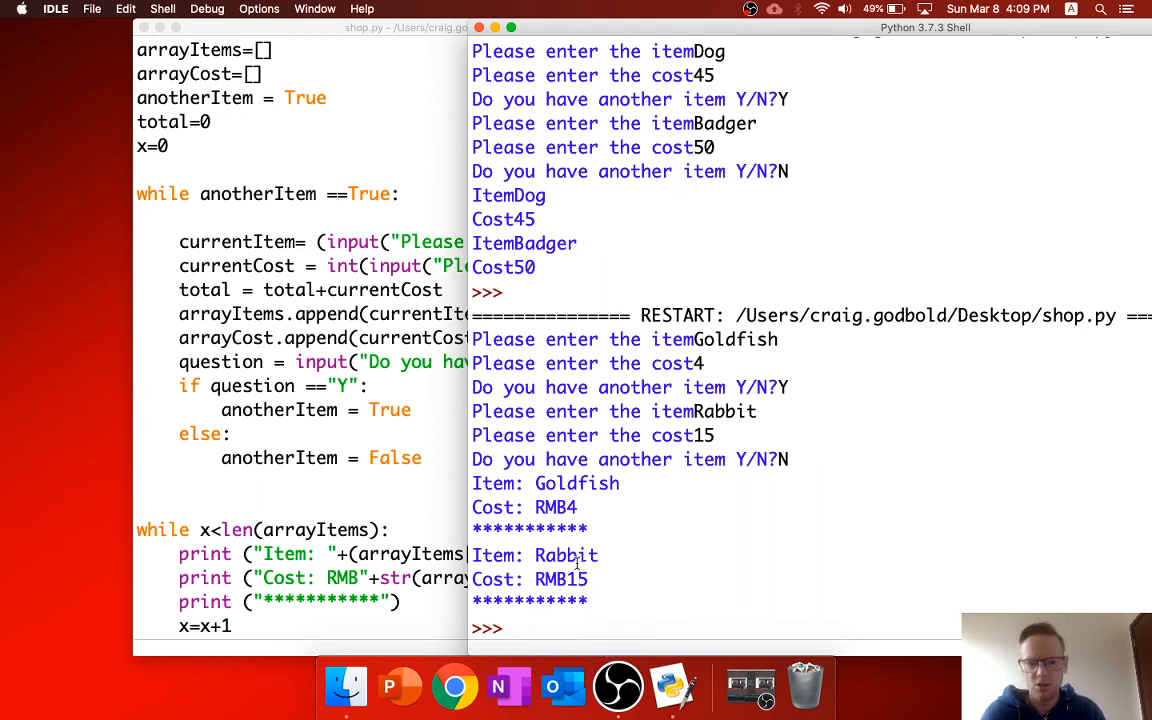